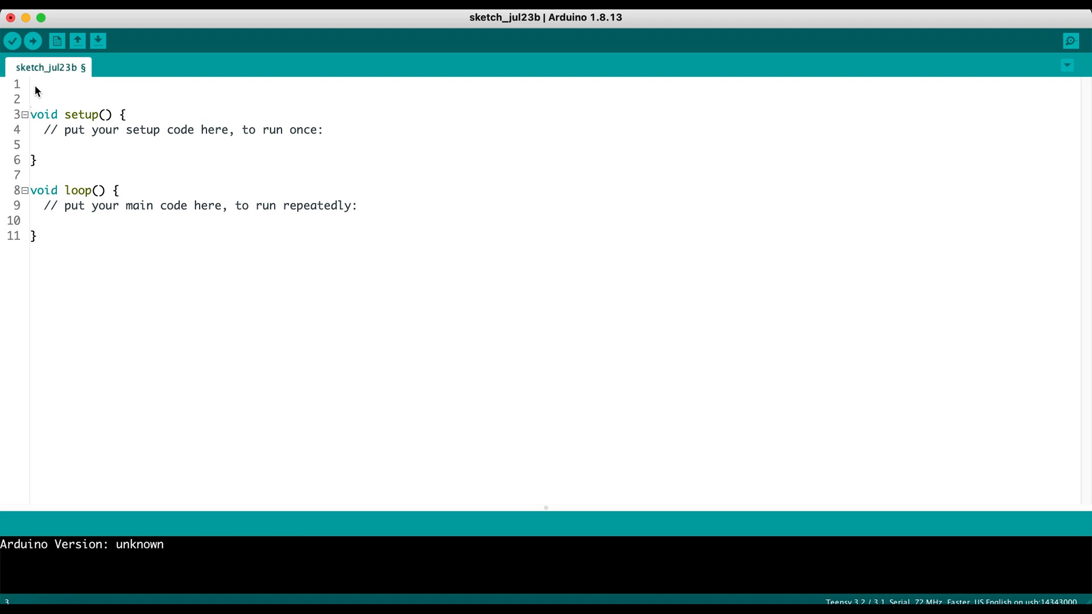
Insert a blank line at the top of the sketch, above setup(), for global declarations
left_click(31, 83)
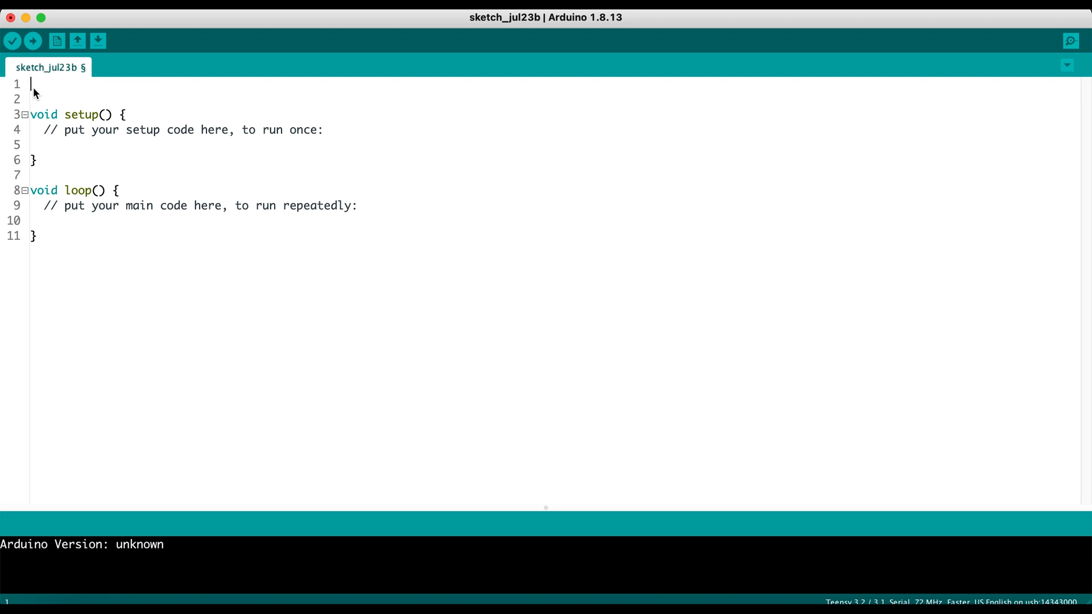
mouse_move(129, 190)
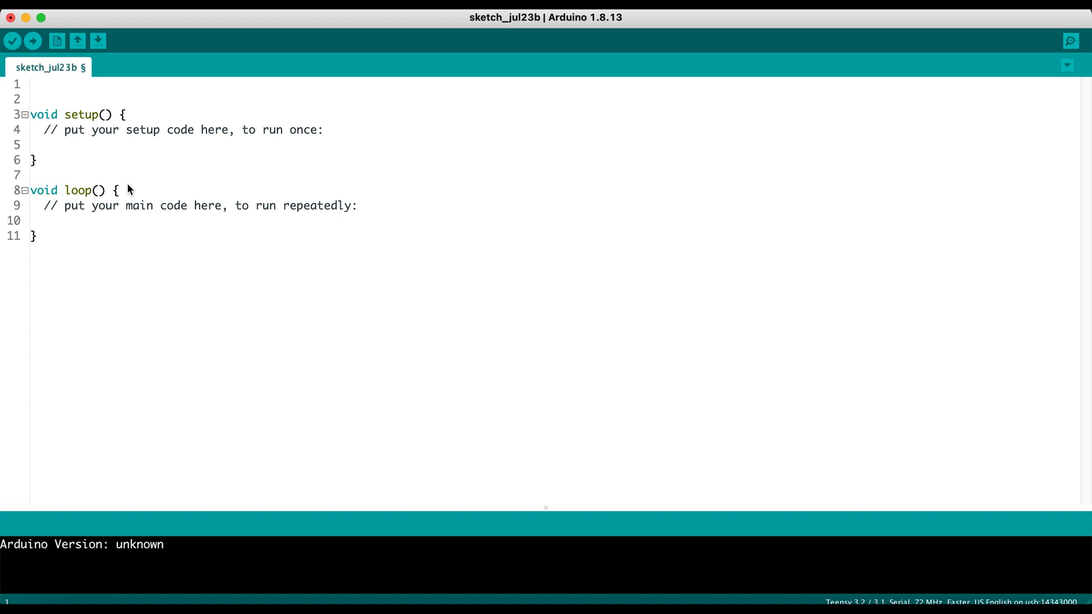
key("Return")
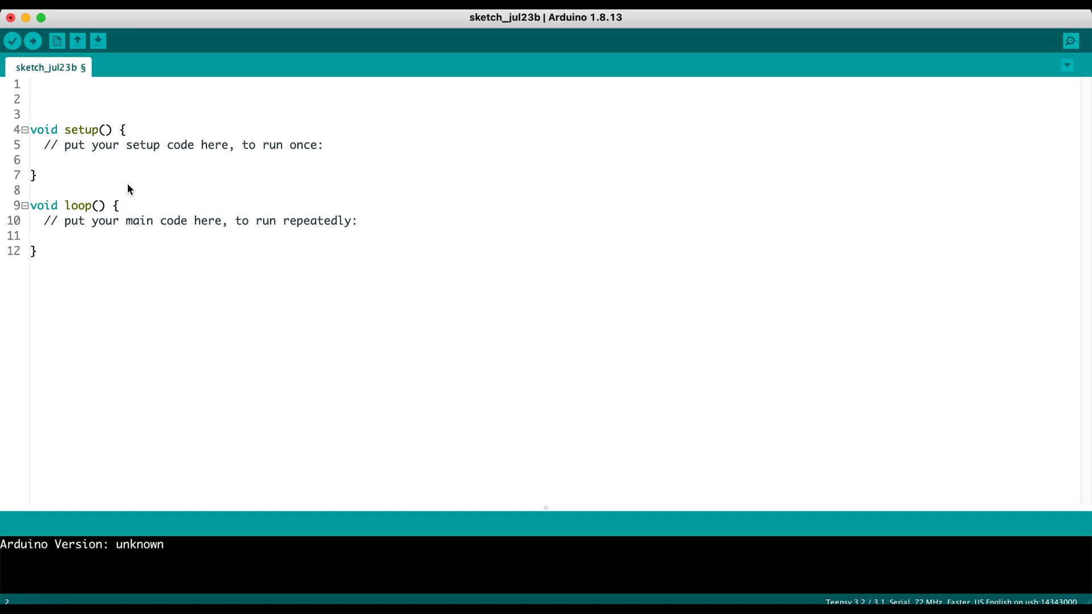
Declare int but_pins[3] = {3, 4, 5}; and int reset_pin = 6; above setup with blank lines around them
type("int")
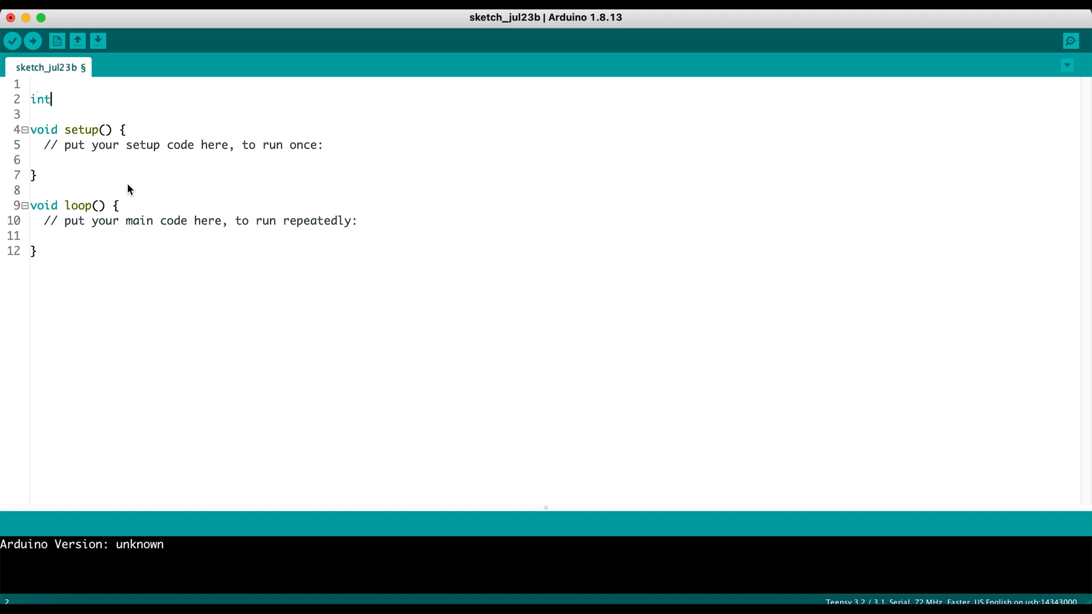
type("but_pins")
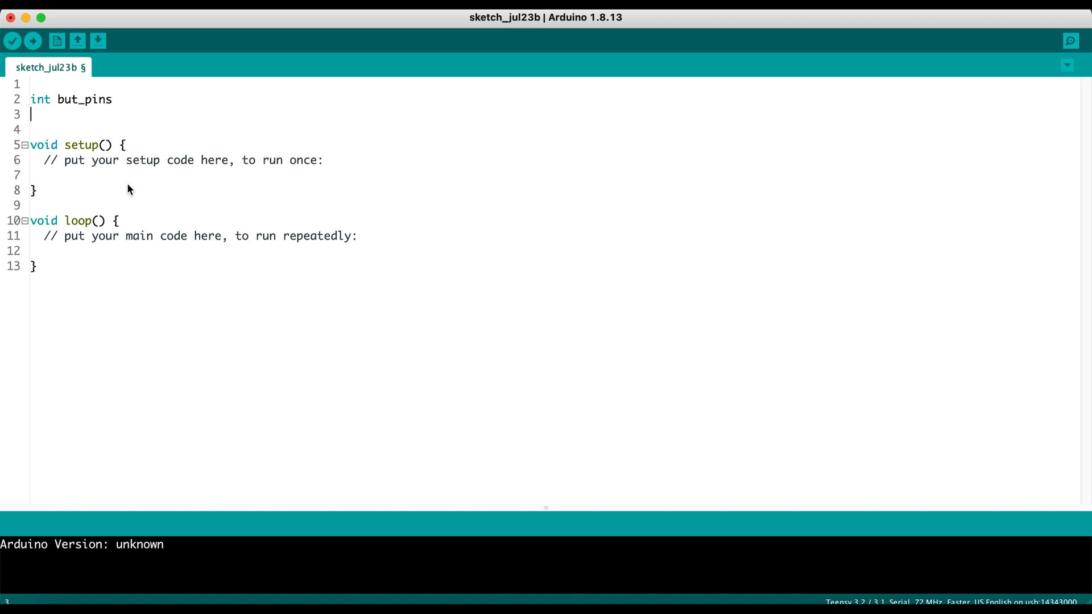
type("int")
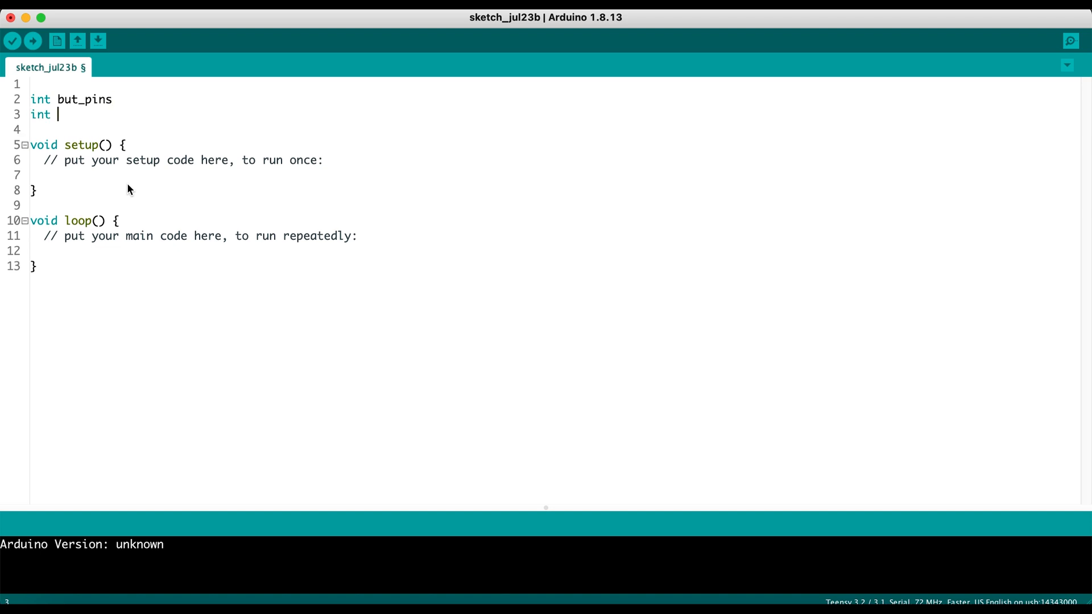
type("reset_pin")
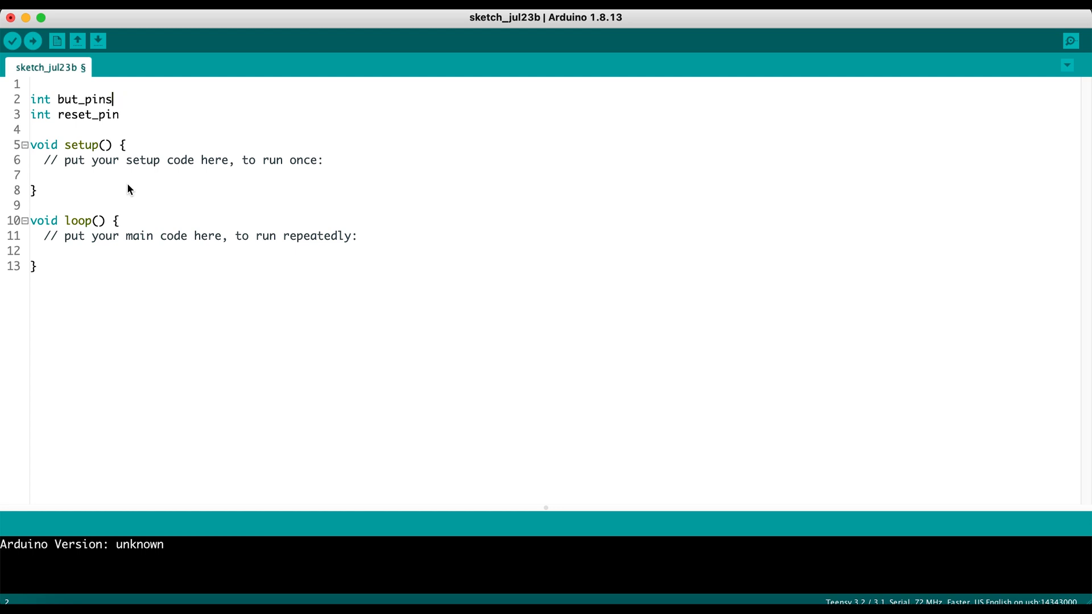
type("[3]")
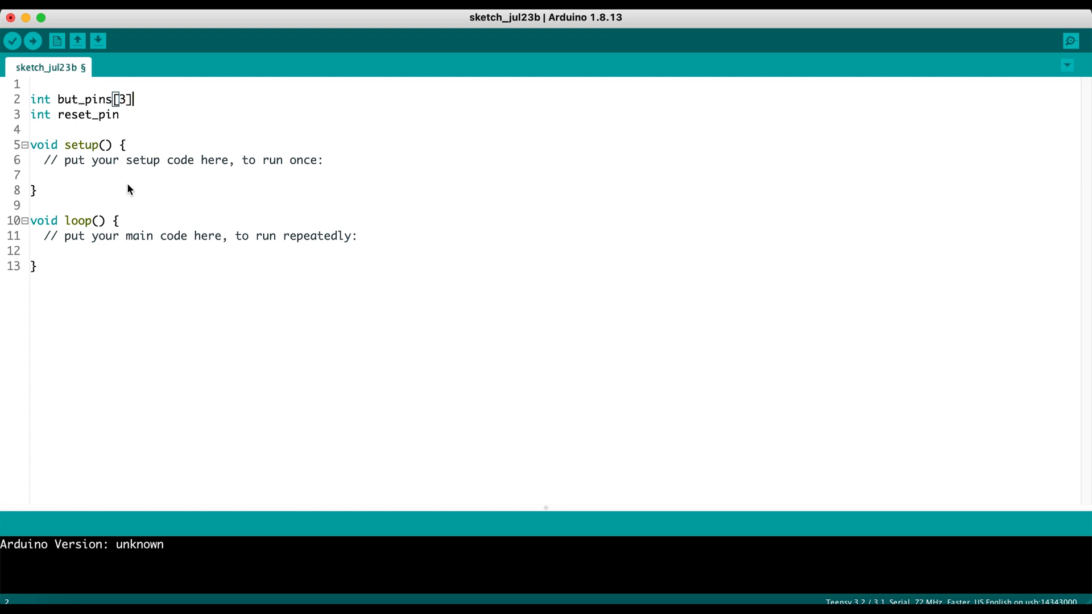
type(";")
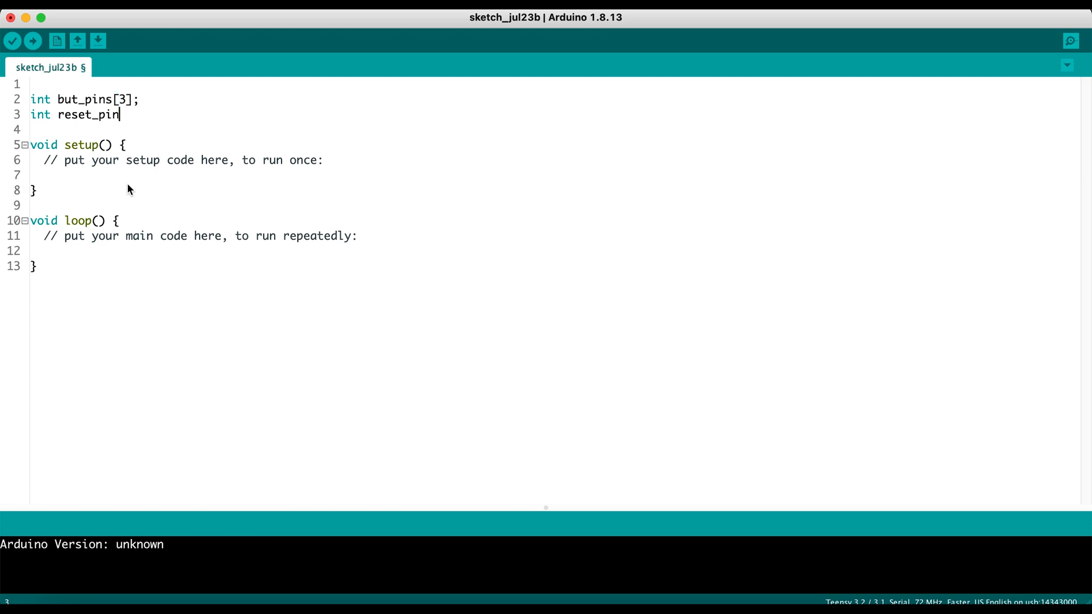
type("=")
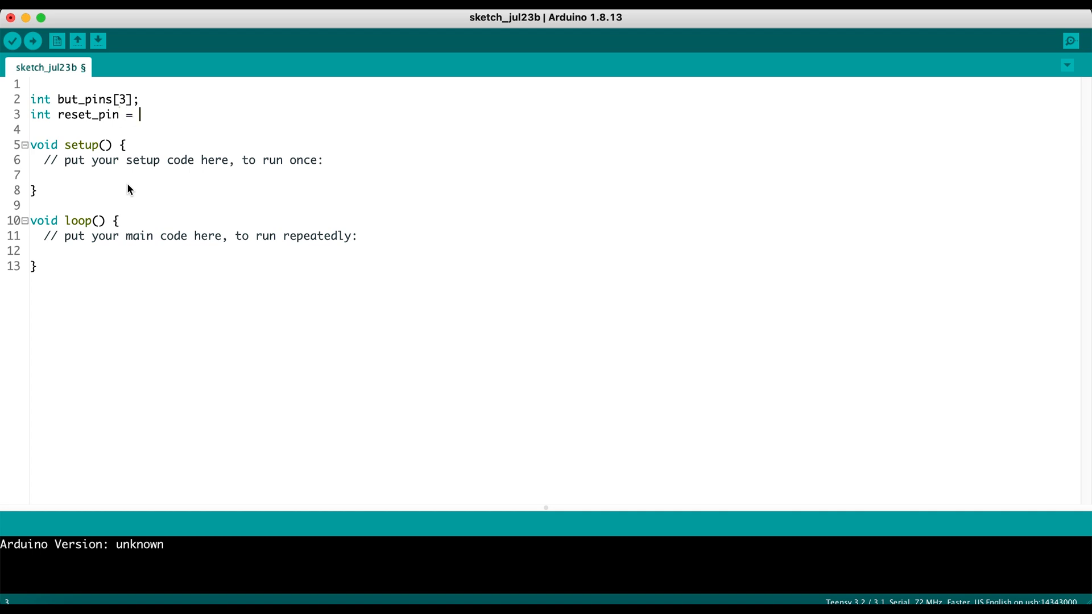
type("6;")
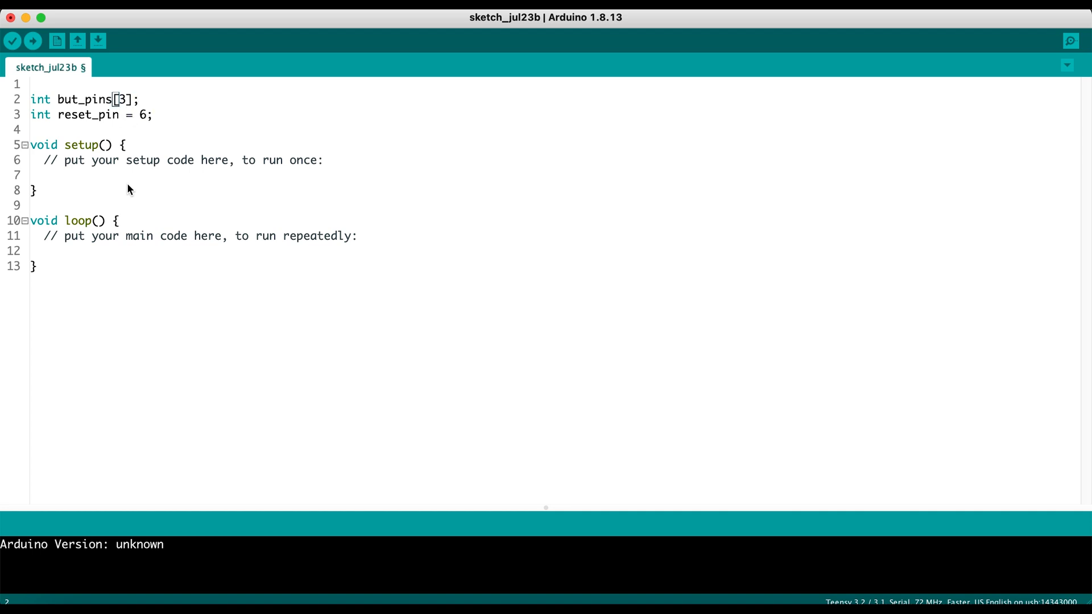
type("= {")
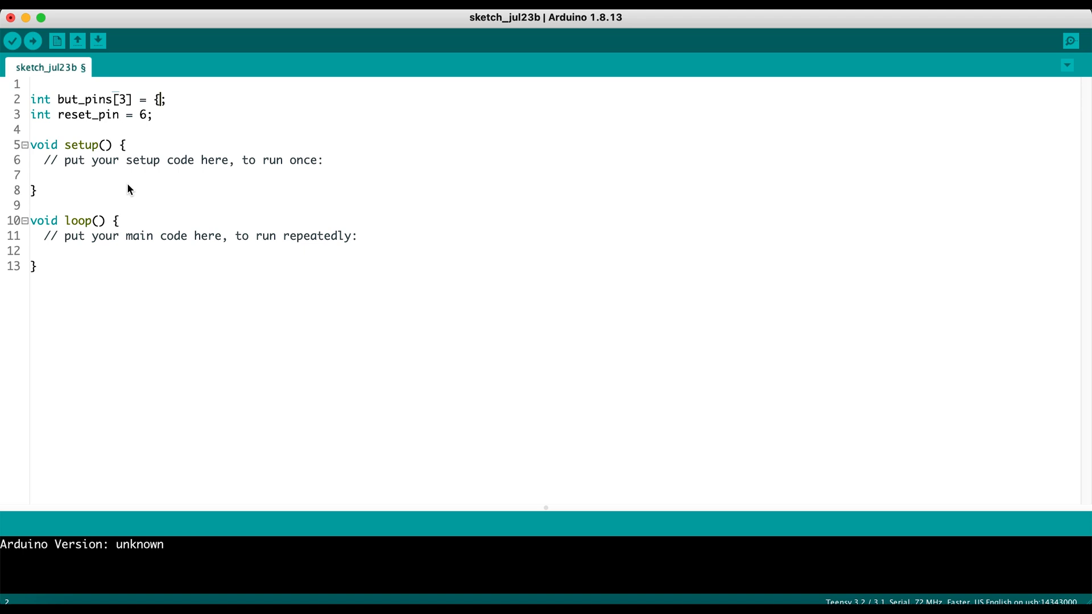
type("3, 4, 5")
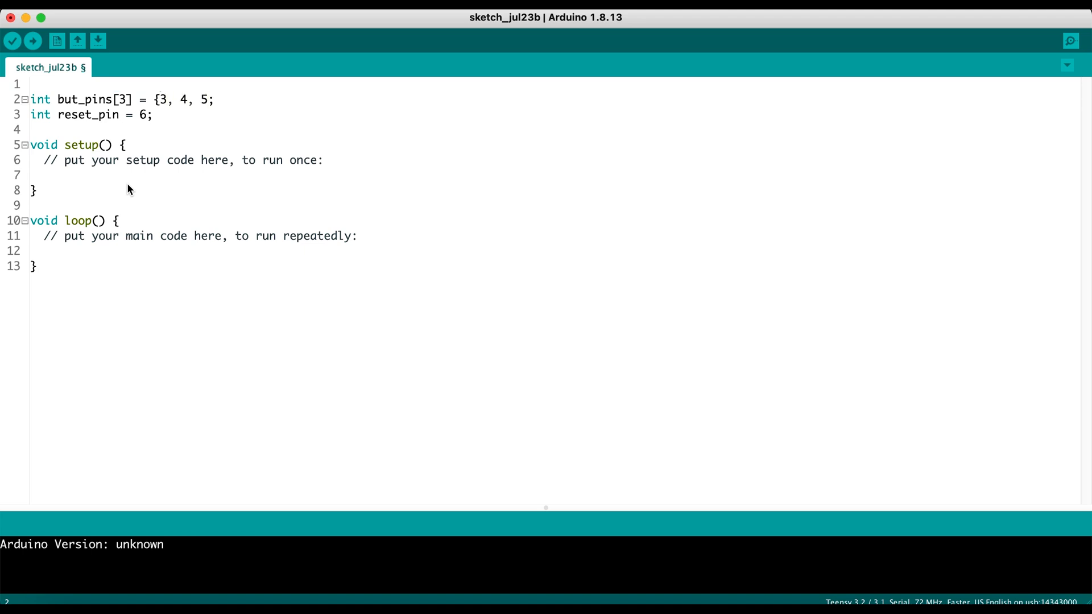
key("Return")
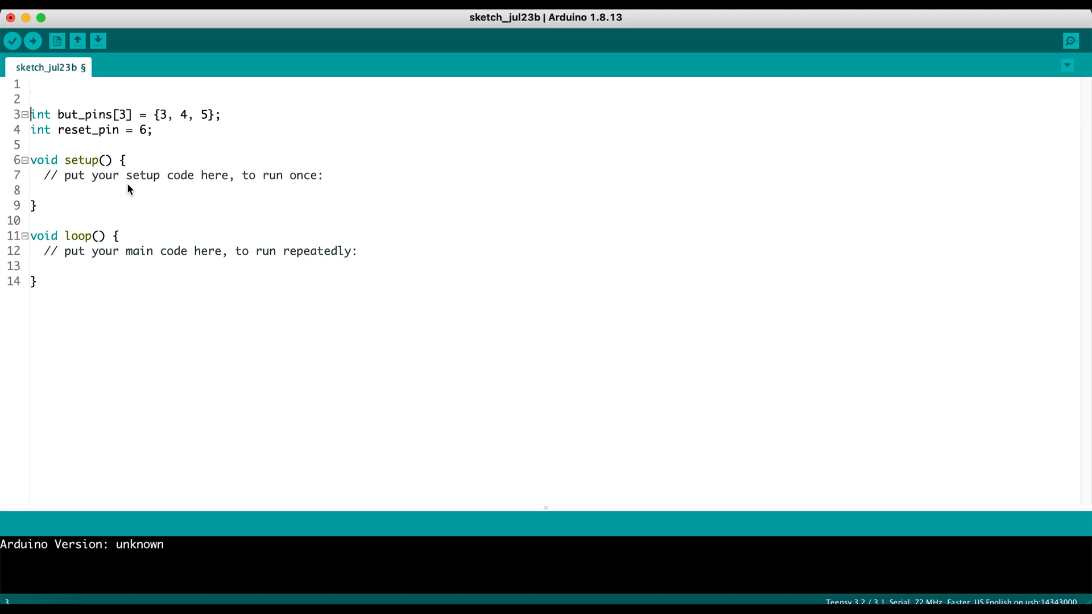
key("enter")
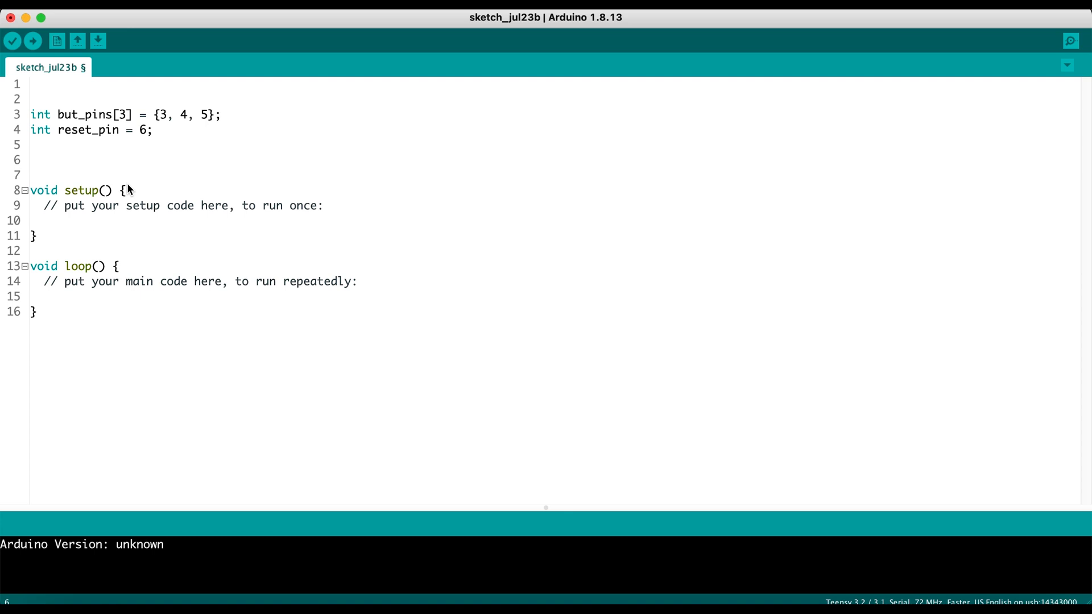
Declare bool but_states[3]; and bool past_but_states[3]; below the pin variables
type("b")
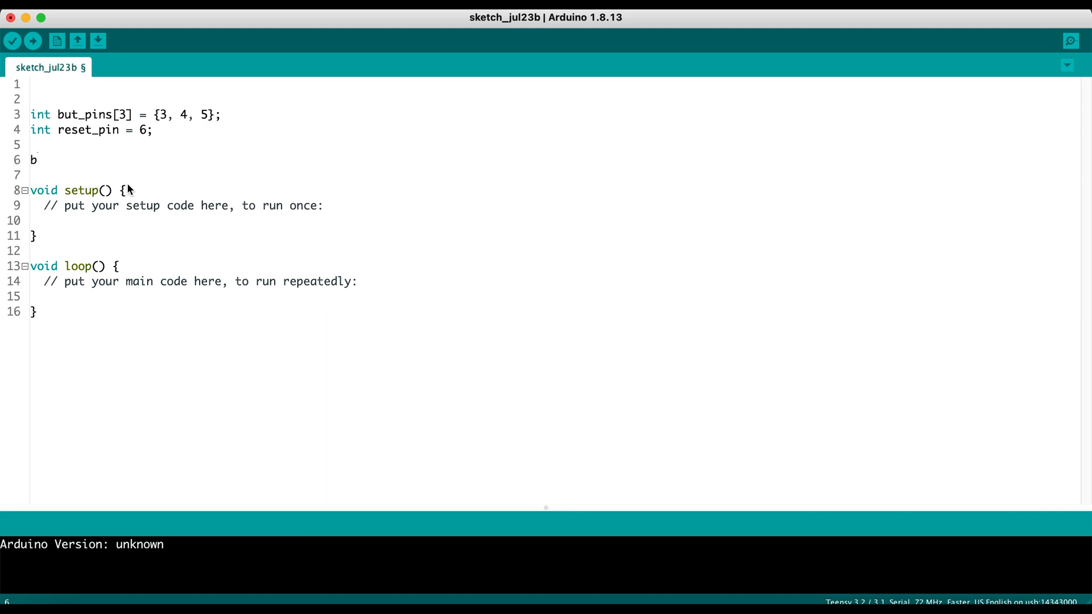
type("oo")
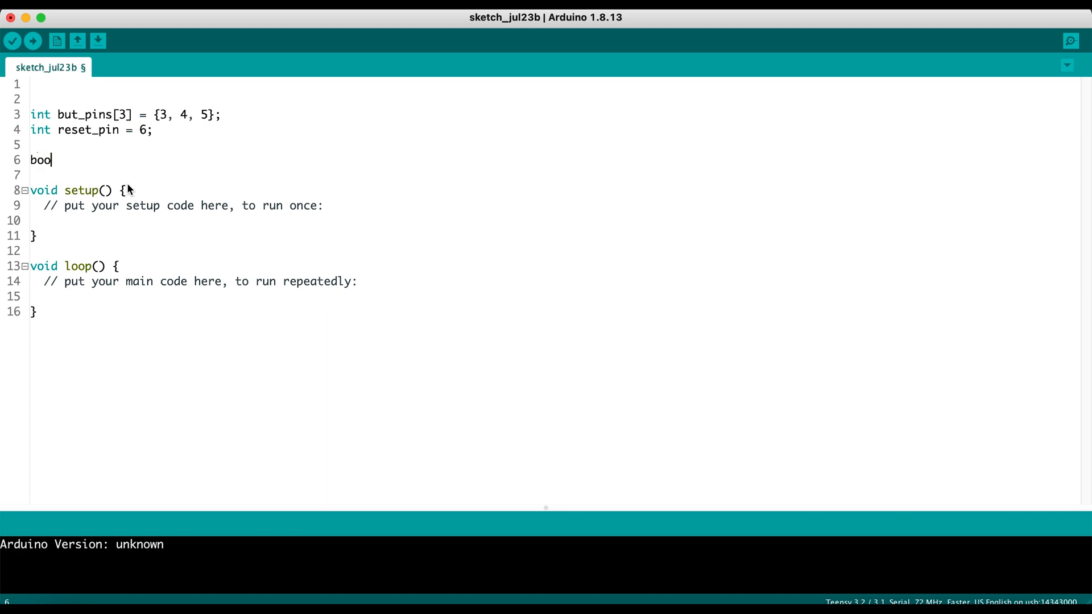
type("l but_")
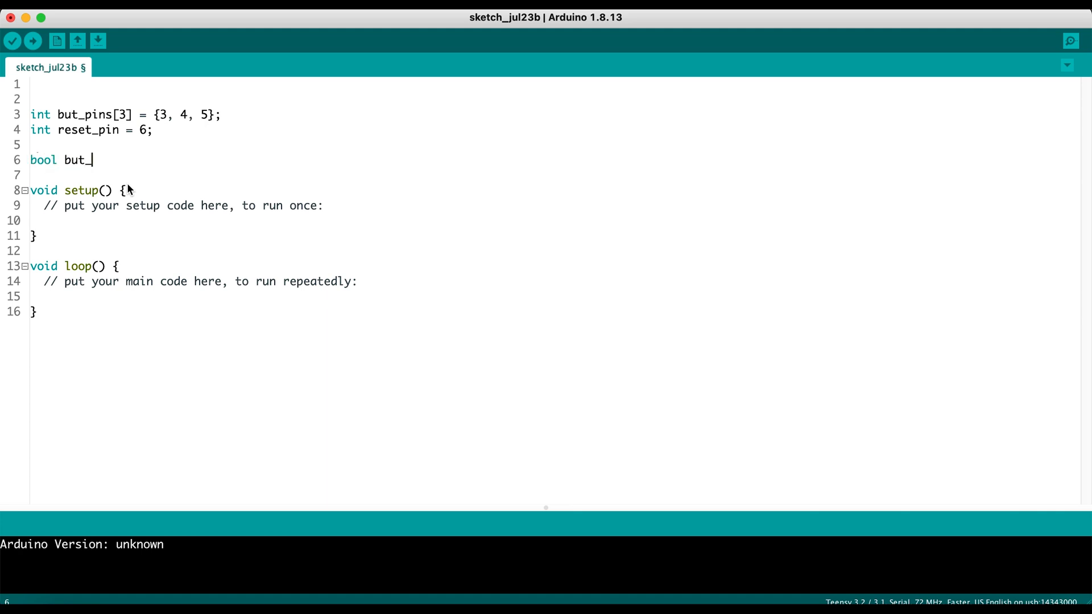
type("states[")
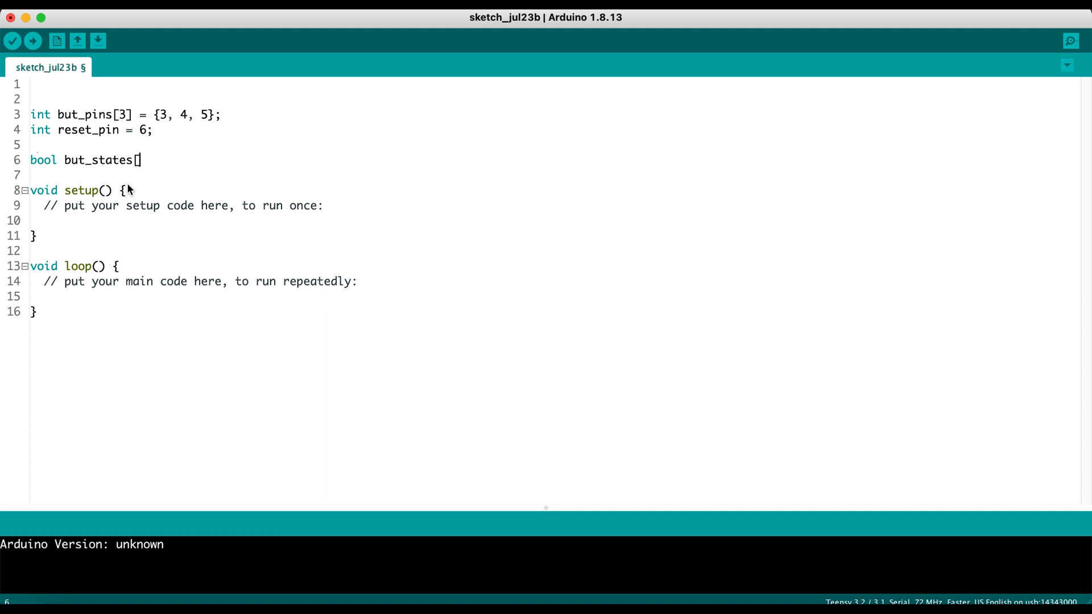
type("3];")
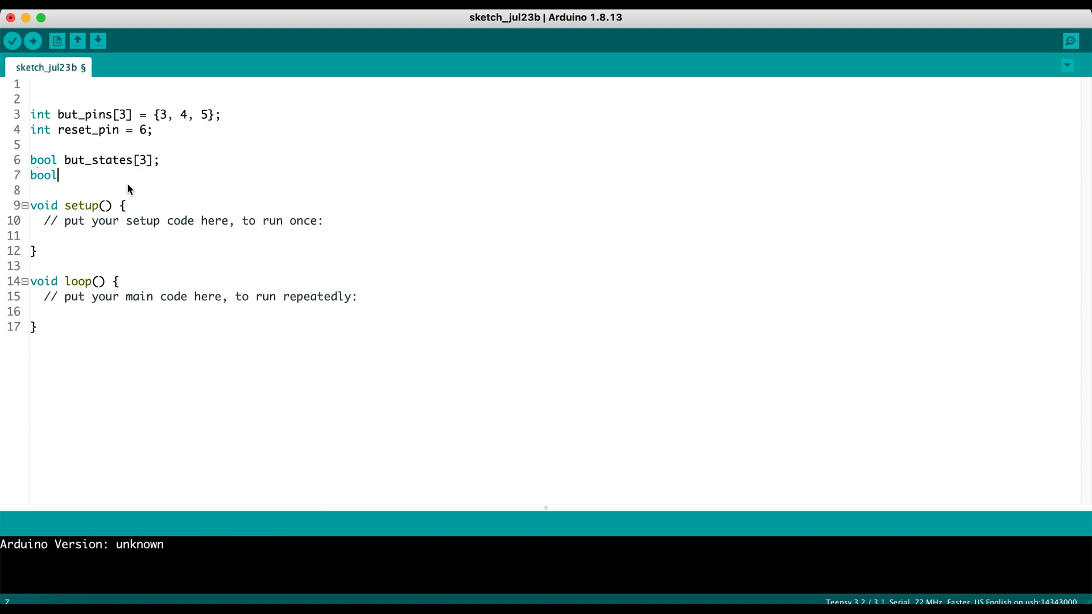
type("past_but_")
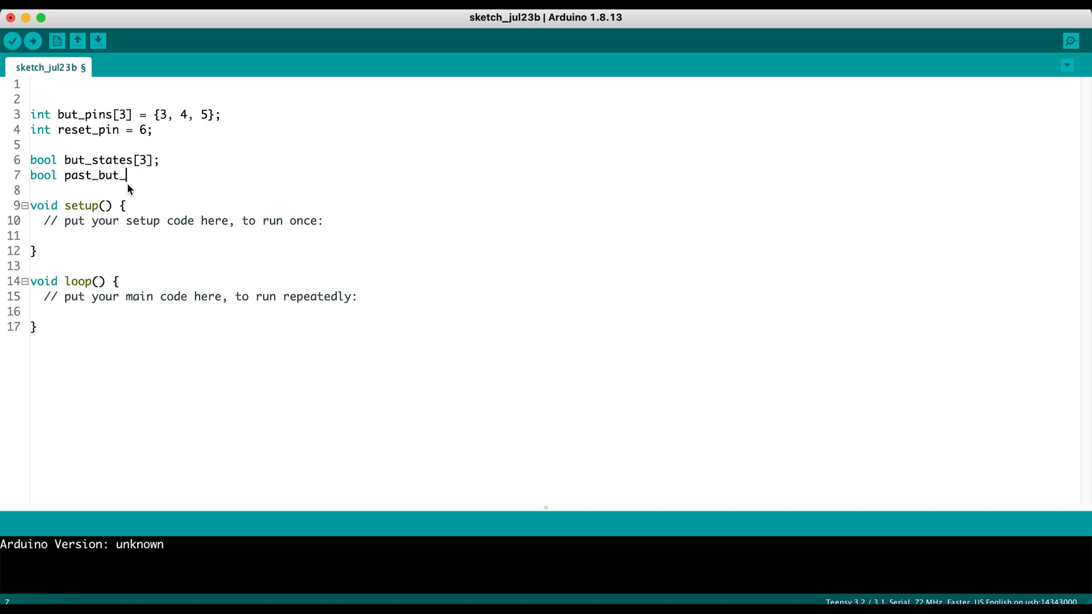
type("states[3];")
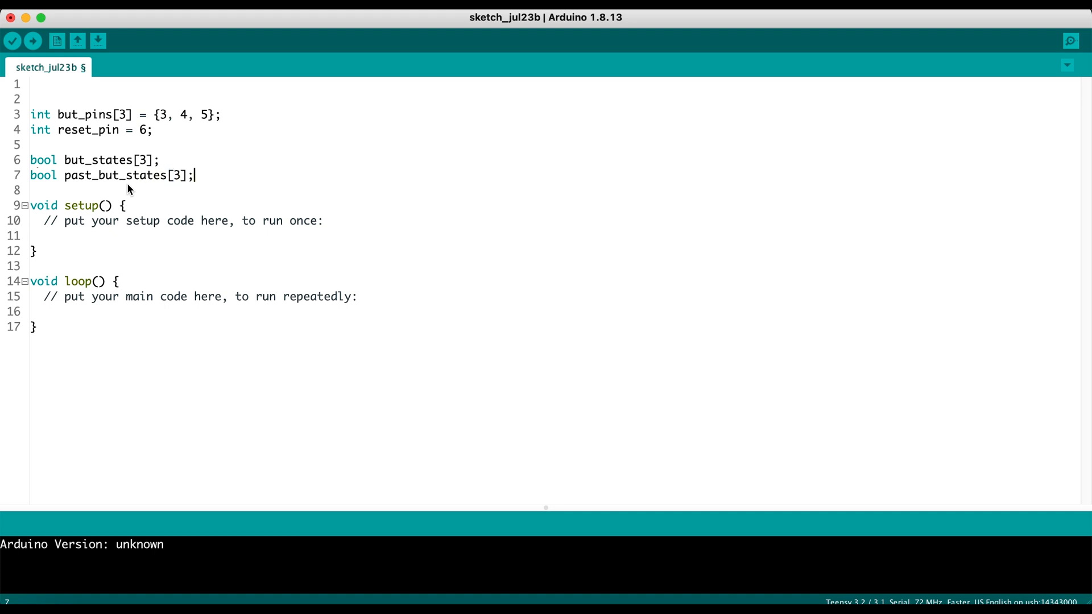
Declare bool reset_state; and bool past_reset_state; and remove the leading blank lines
type("bool")
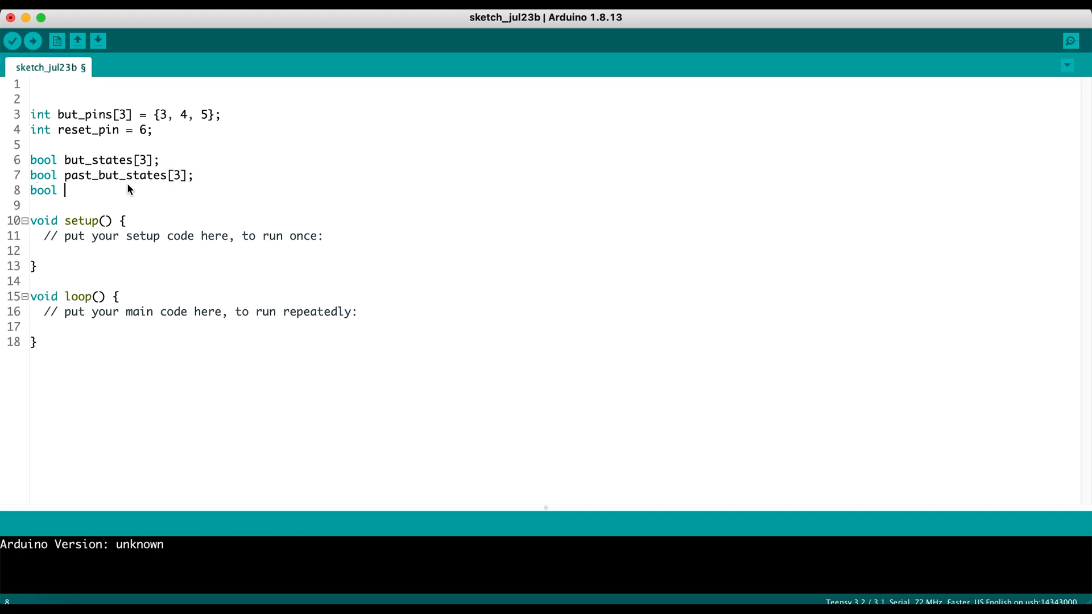
type("reset_st")
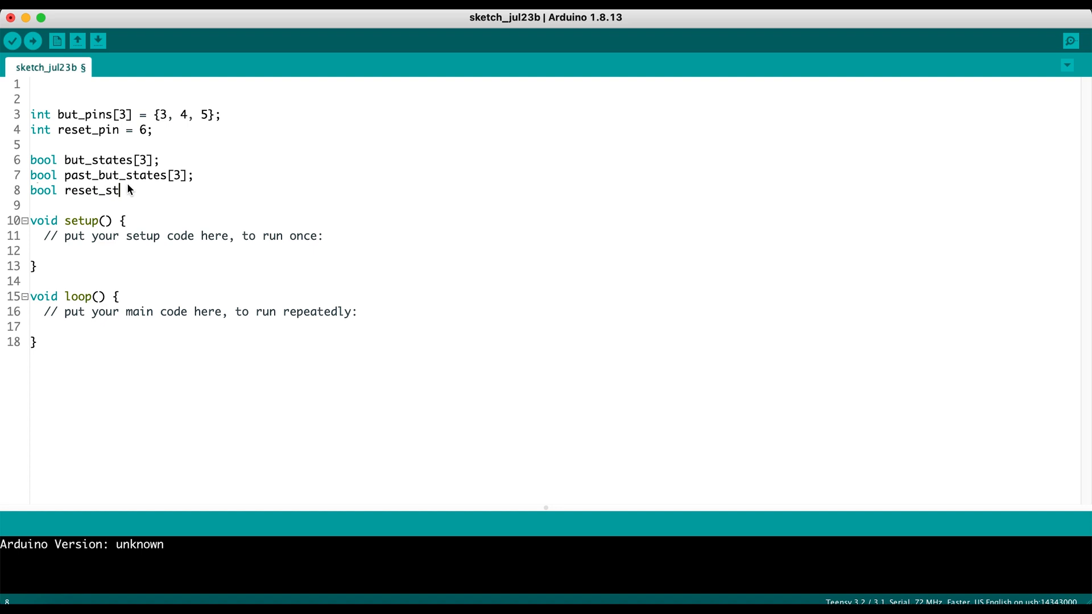
type("te;")
left_click(554, 205)
type("b")
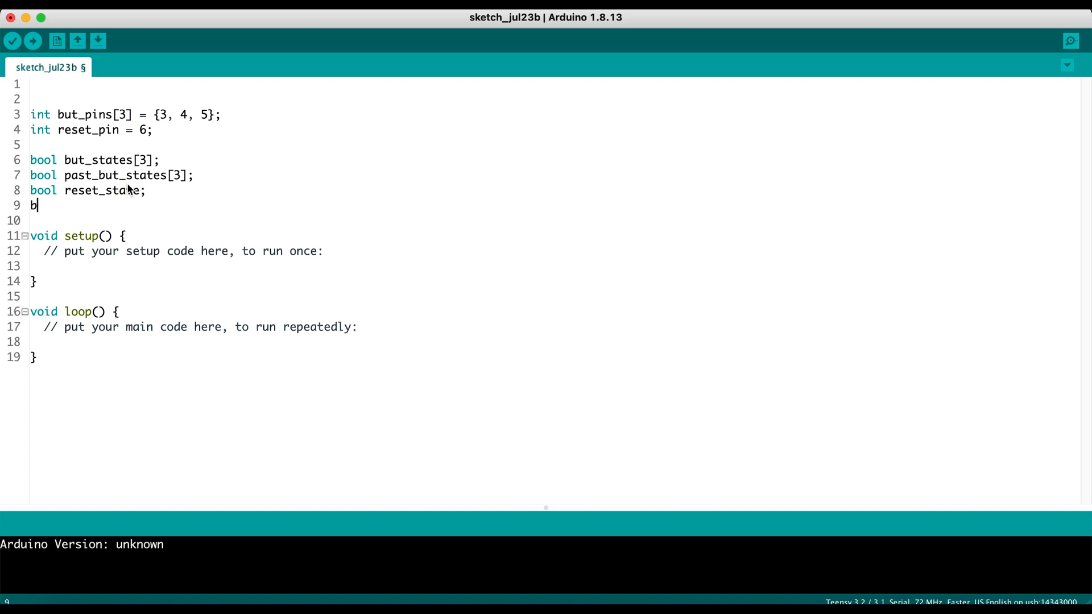
type("ool past")
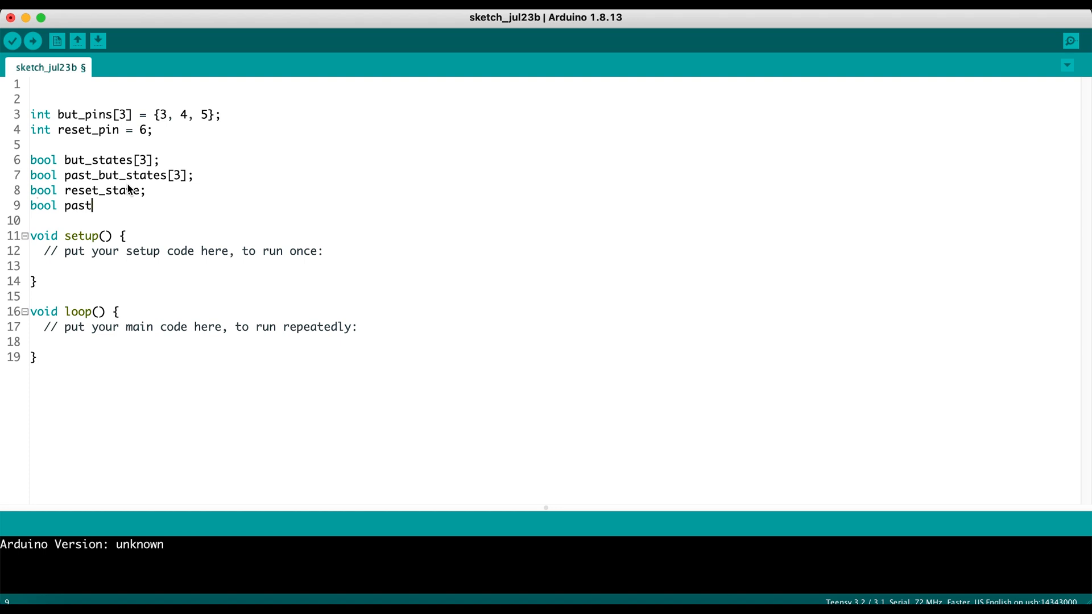
type("_reset")
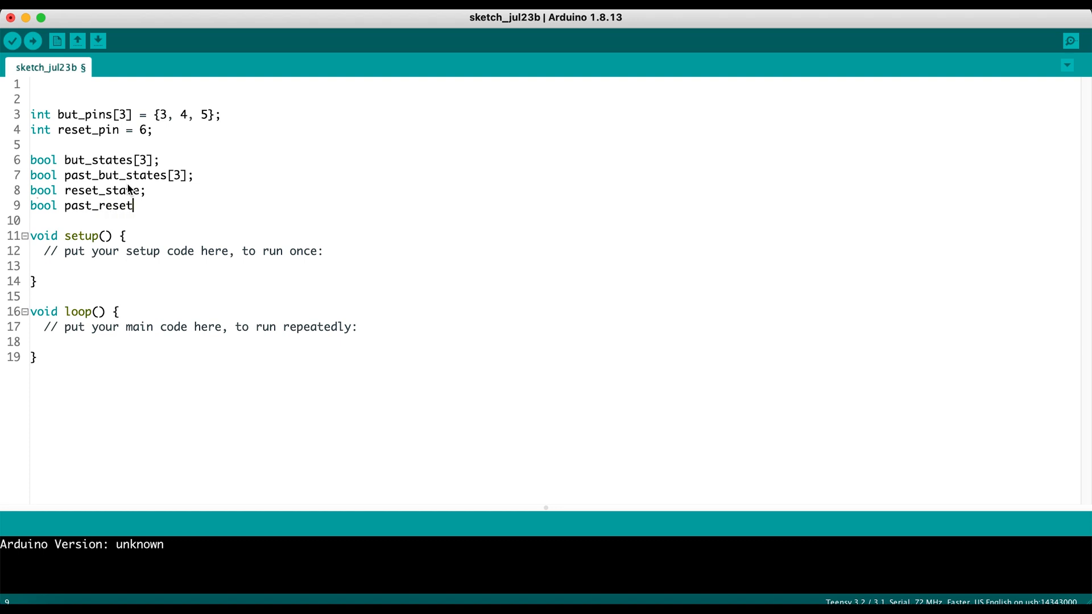
type("_state;")
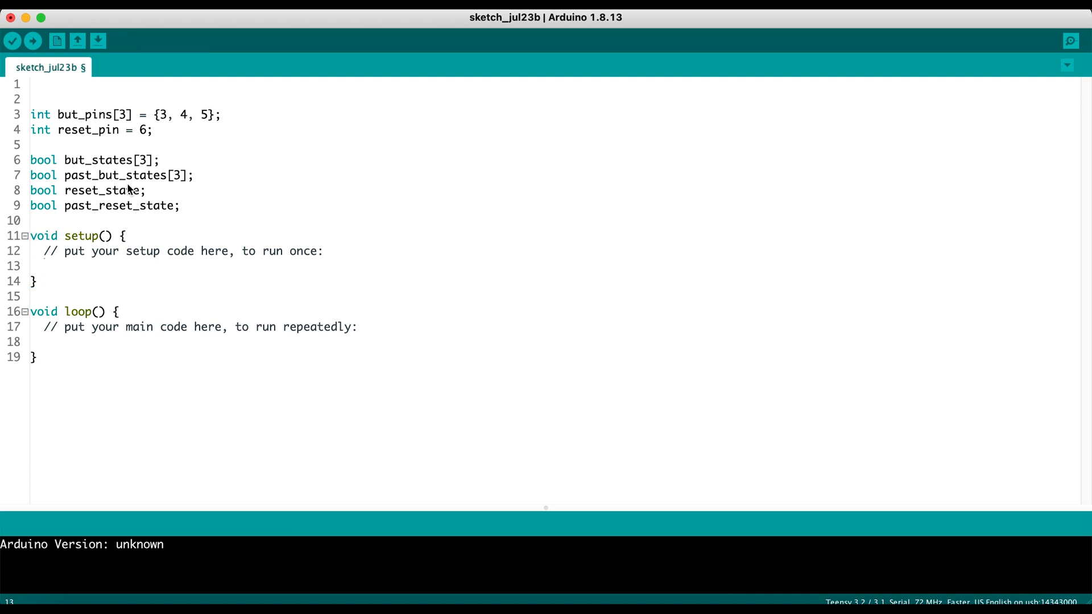
left_click(43, 252)
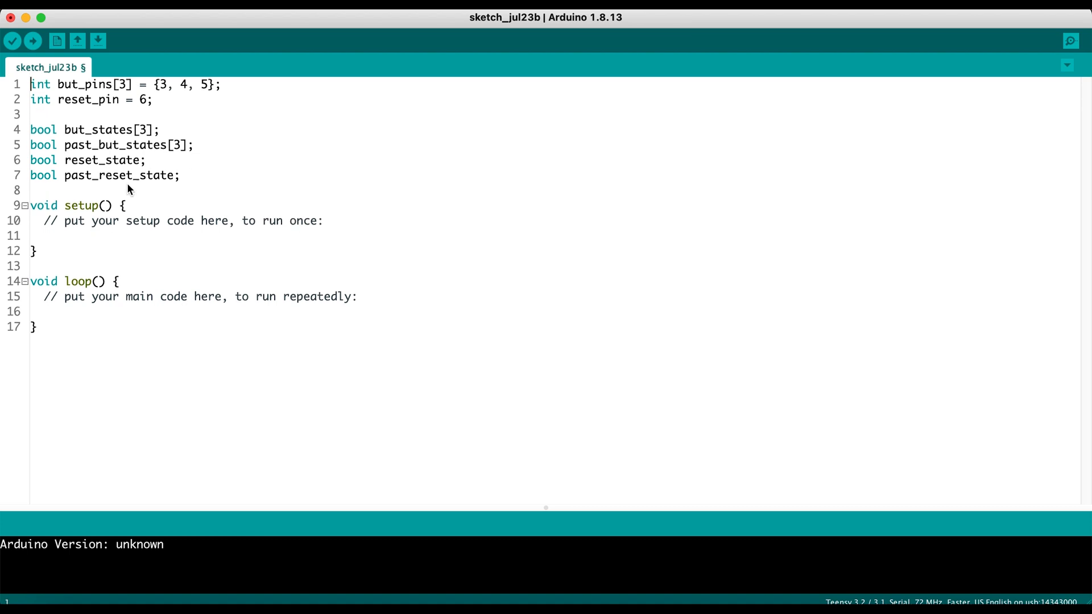
Replace the setup() placeholder comment with pinMode(but_states[0], INPUT_PULLUP);
left_click(31, 189)
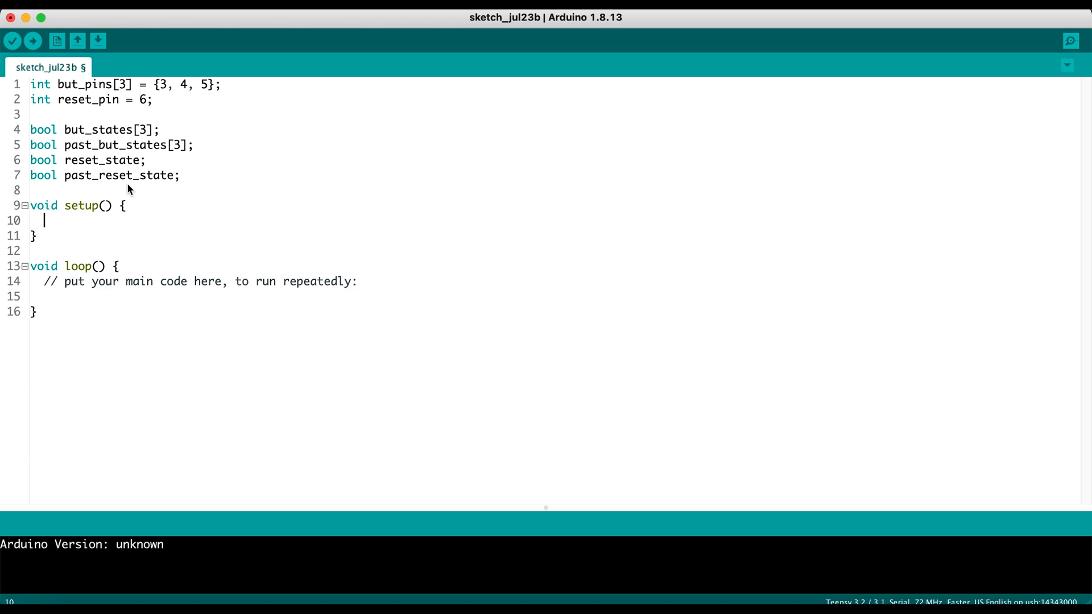
type("pinMOde")
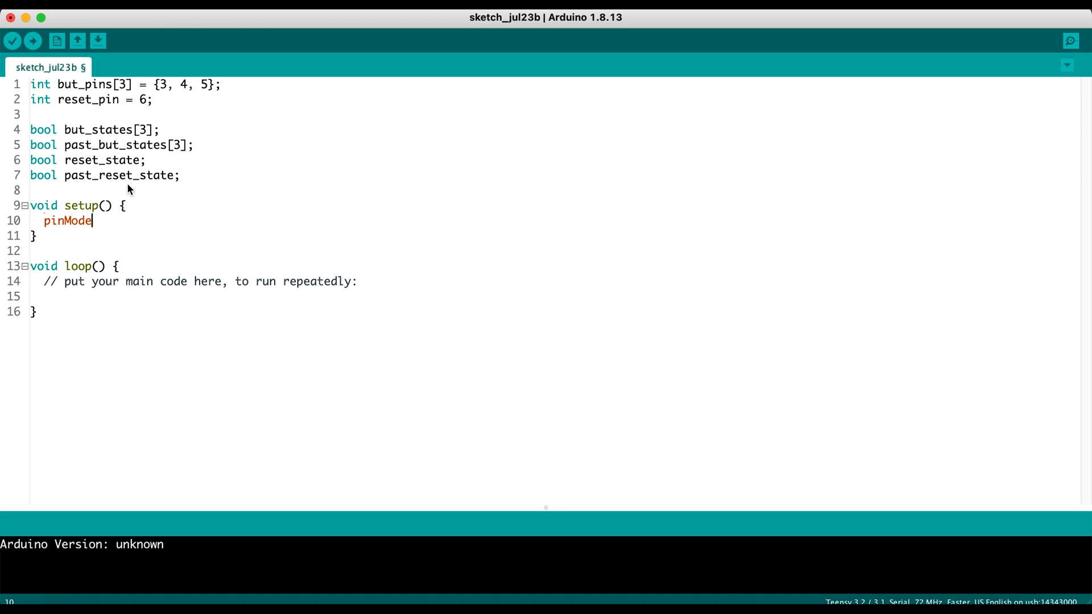
type("(")
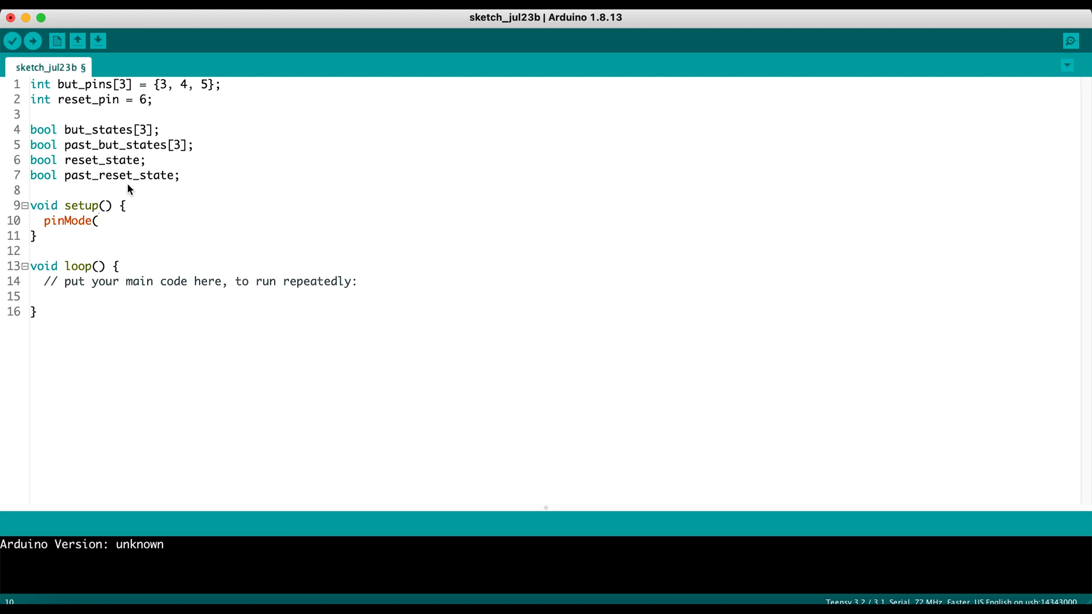
type("but_stat")
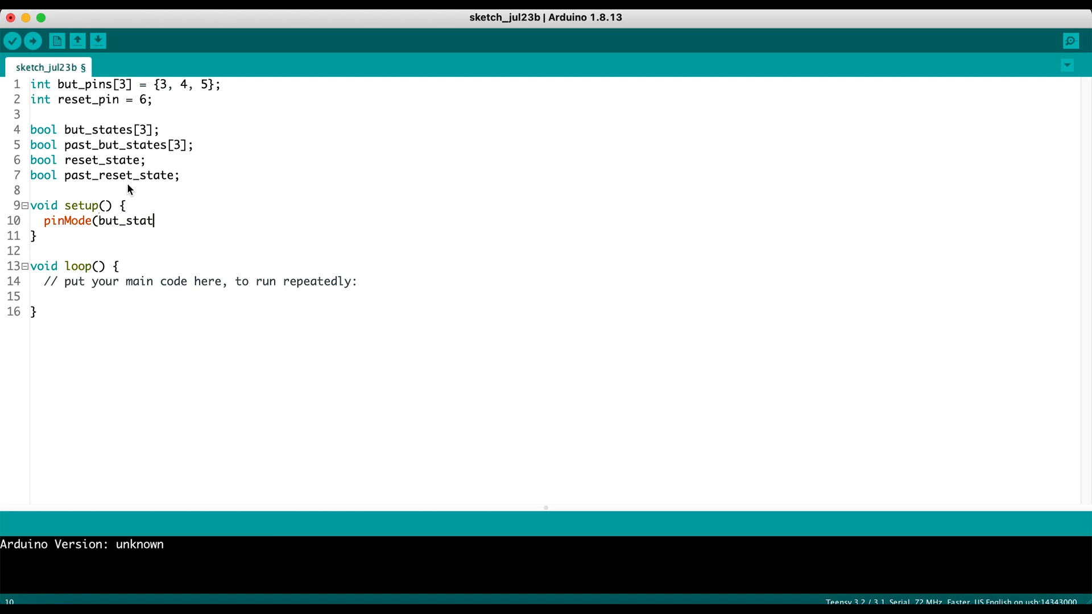
type("es[0]")
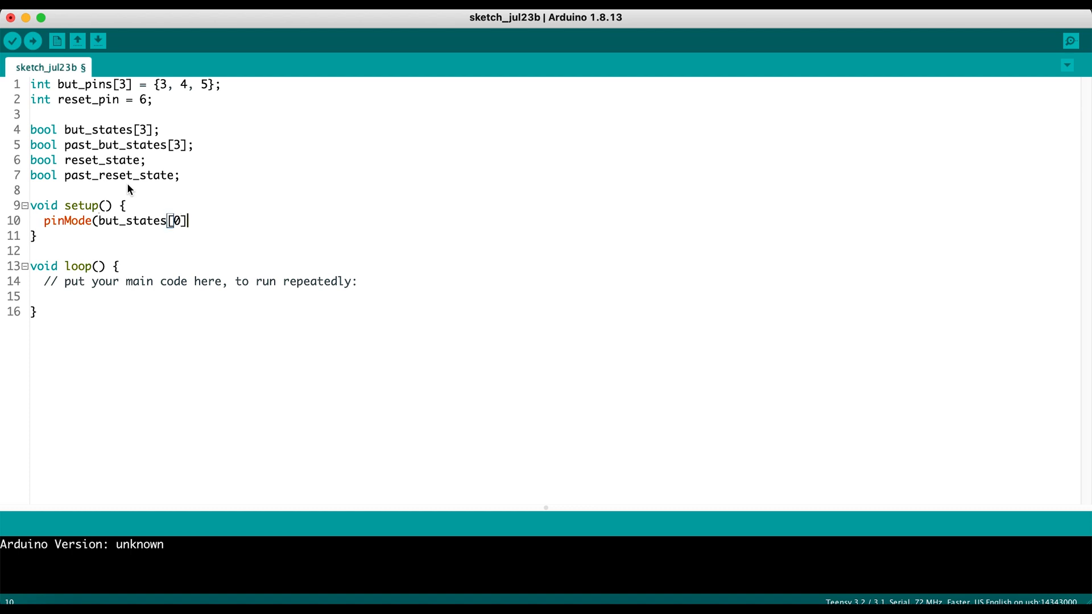
type(", INPUT")
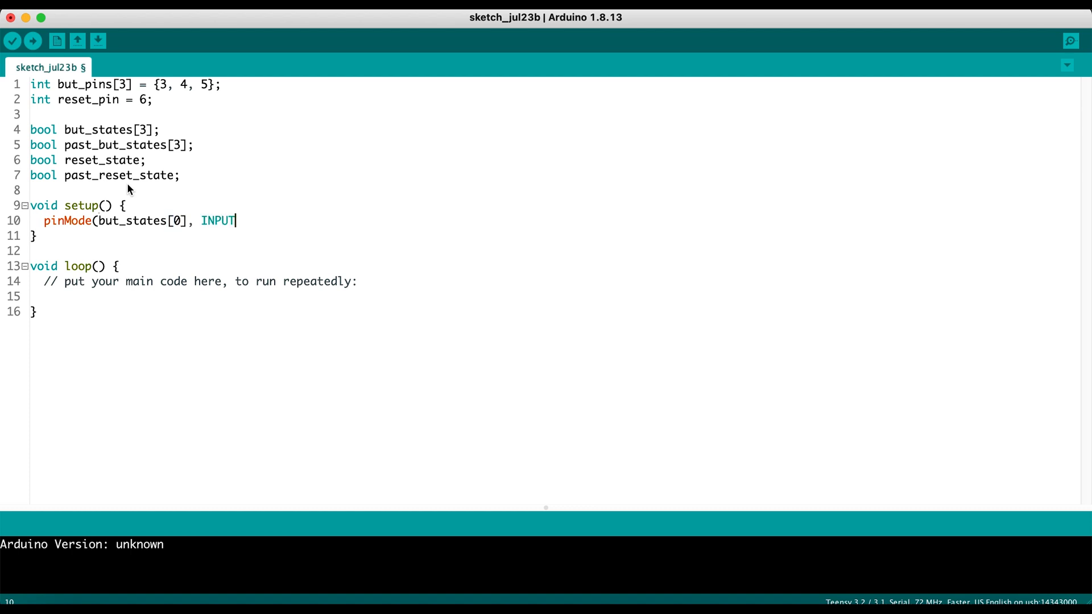
type("_PUL")
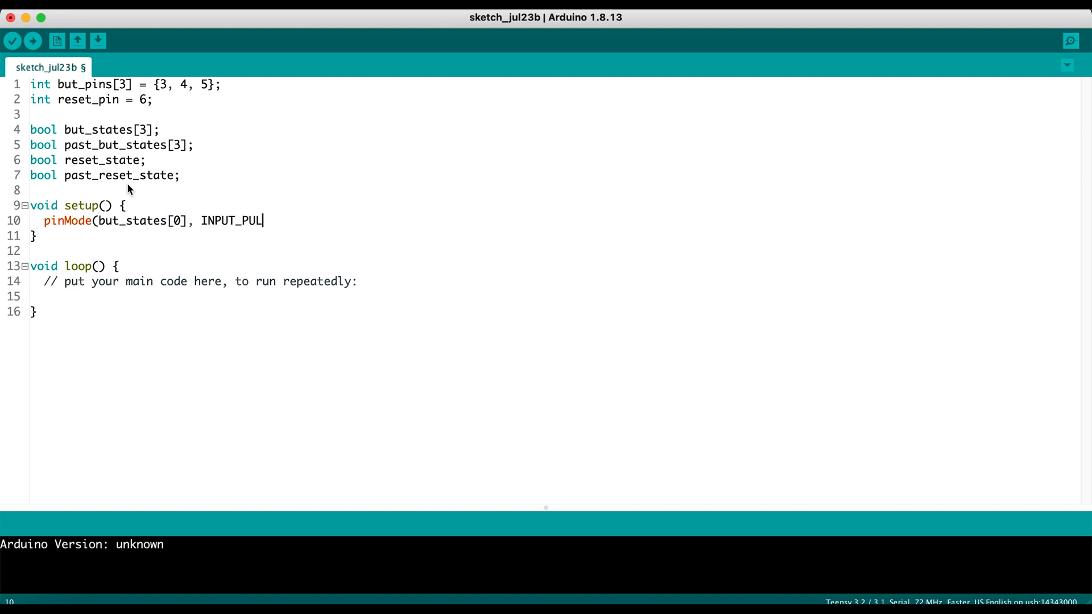
type("LUP);")
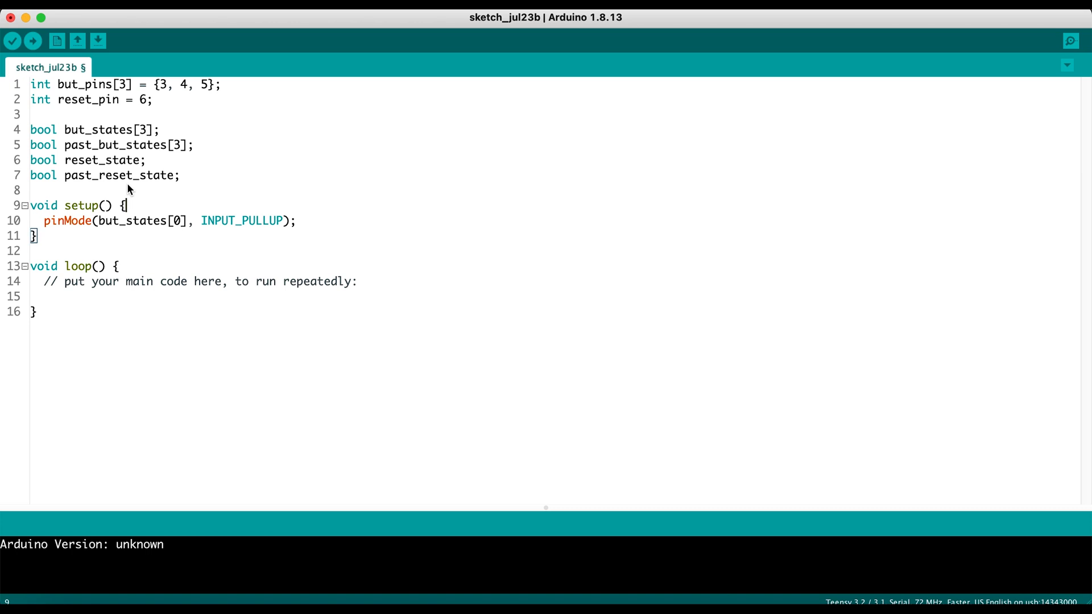
key("Return")
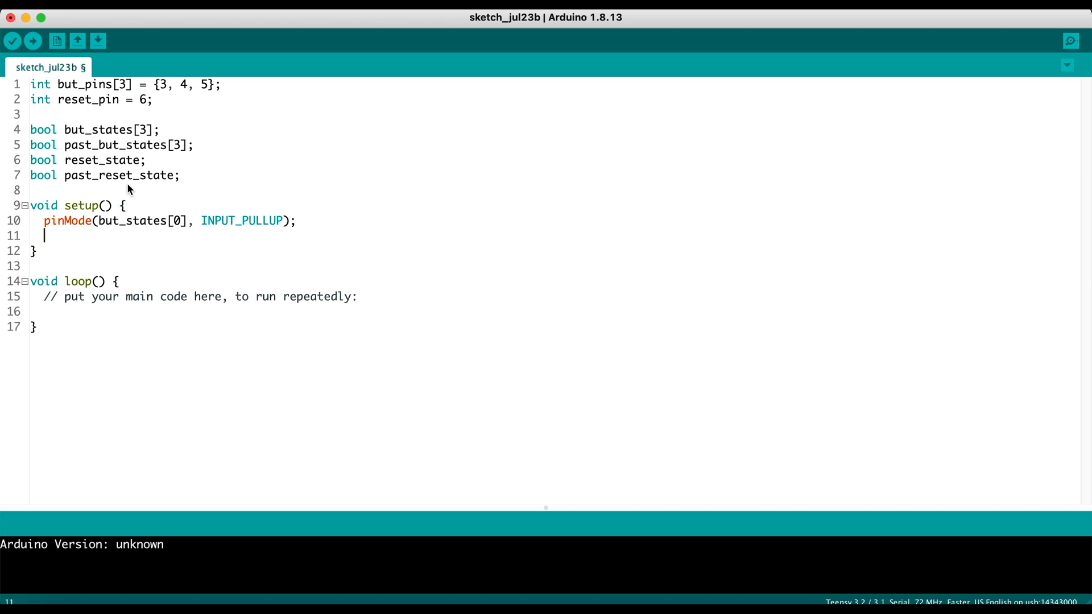
Duplicate the pinMode line for but_states[1] and [2] and add pinMode(reset_pin, INPUT_PULLUP);
triple_click(167, 220)
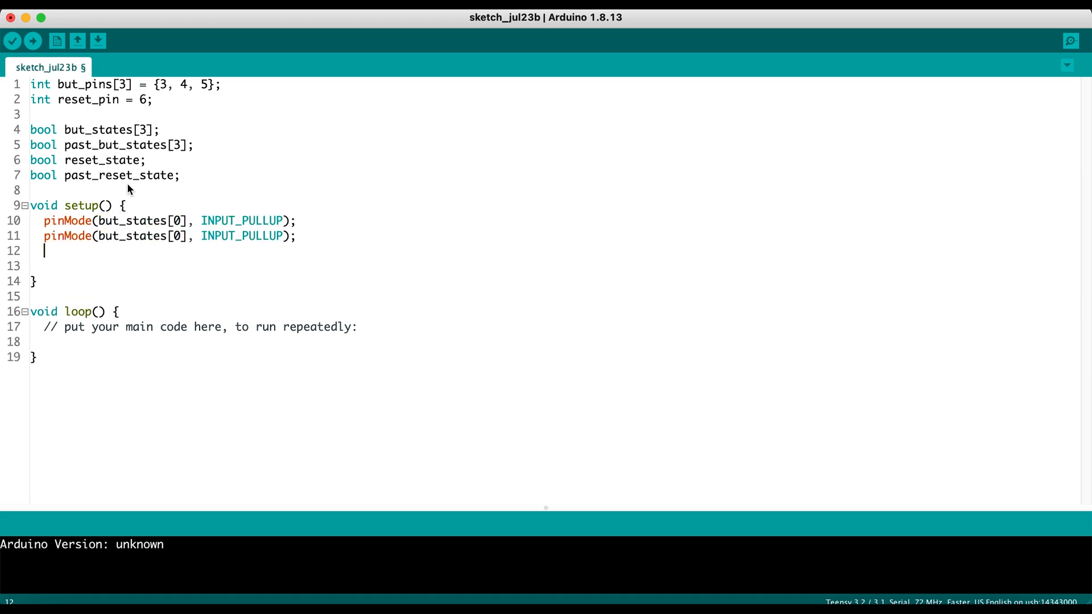
type("pinMode(but_states[0], INPUT_PULLUP);")
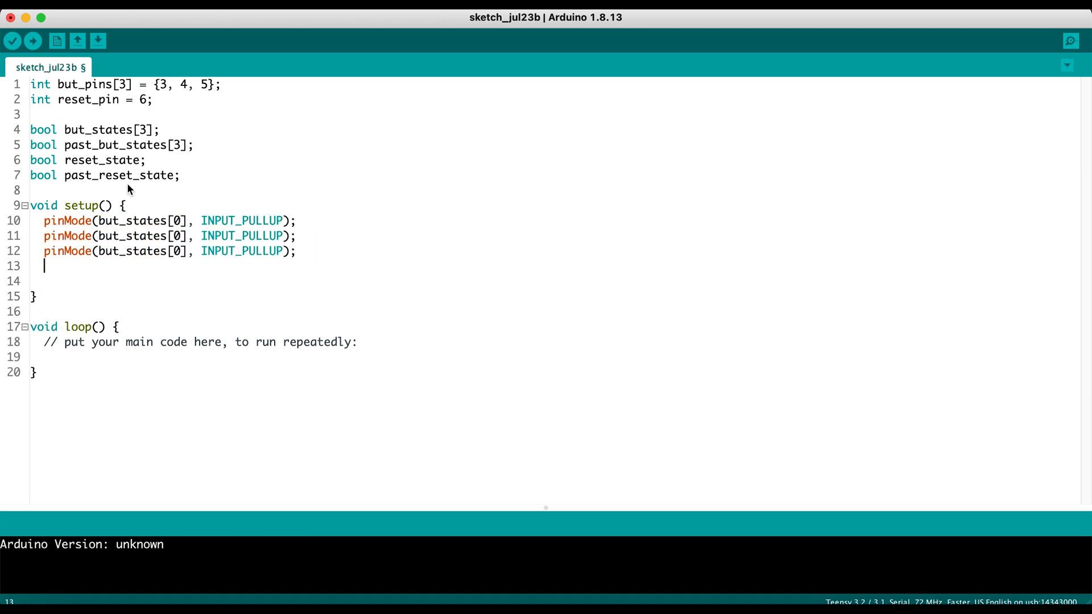
type("pinMode(but_states[0], INPUT_PULLUP);")
left_click(170, 235)
type("1")
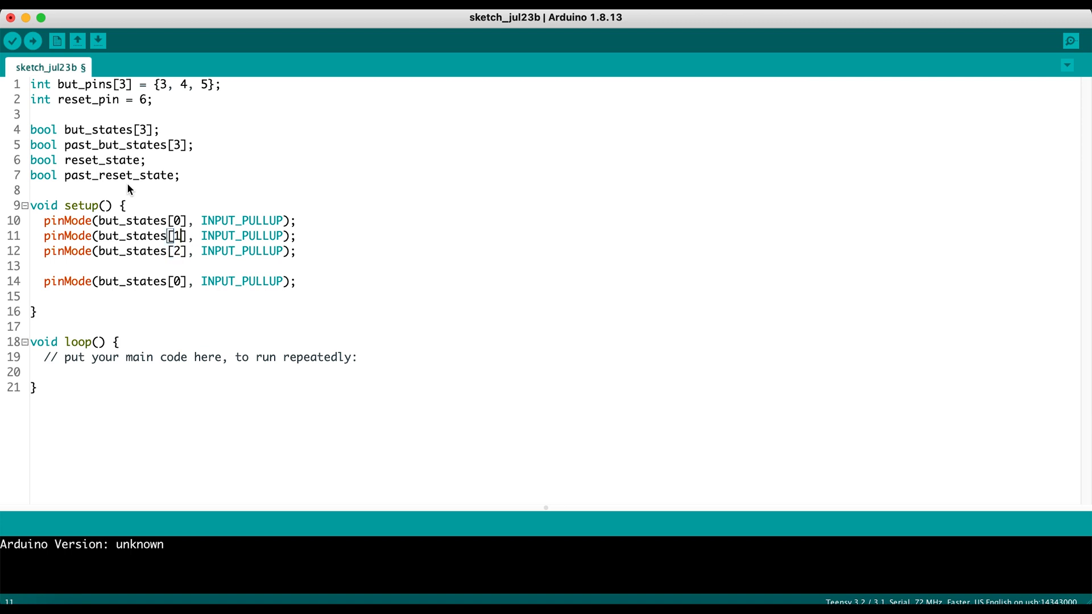
left_click(181, 281)
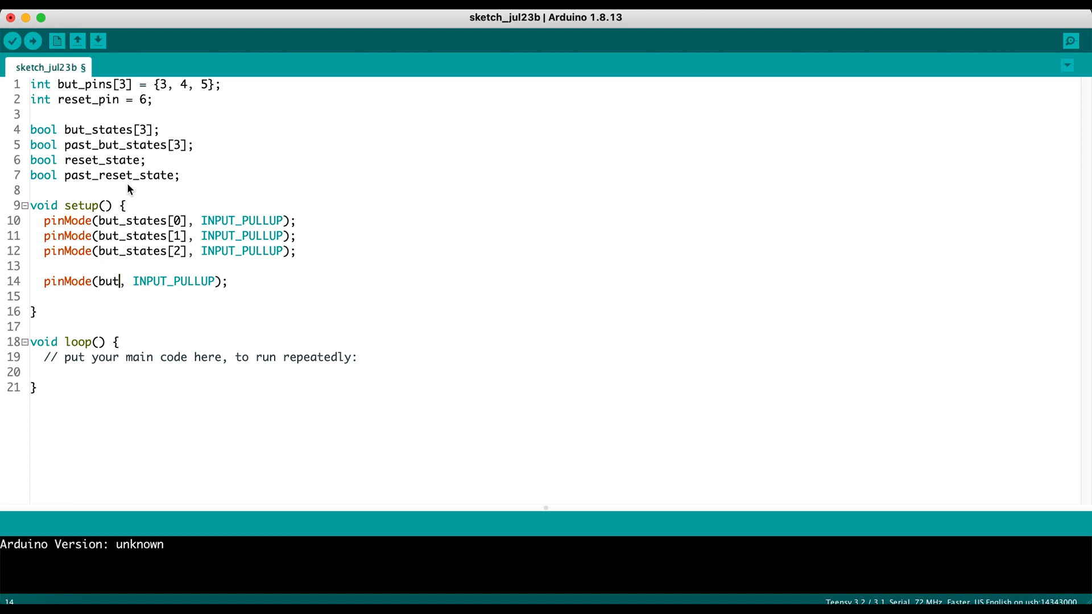
type("reset_pin")
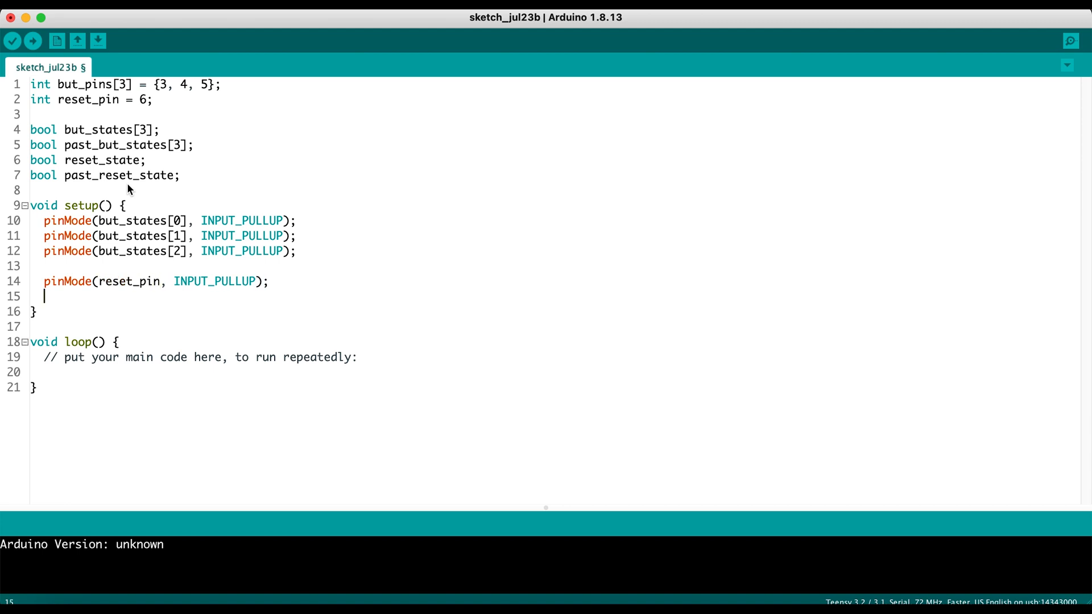
Add Serial.begin(57600); at the end of setup()
type("Serial.p")
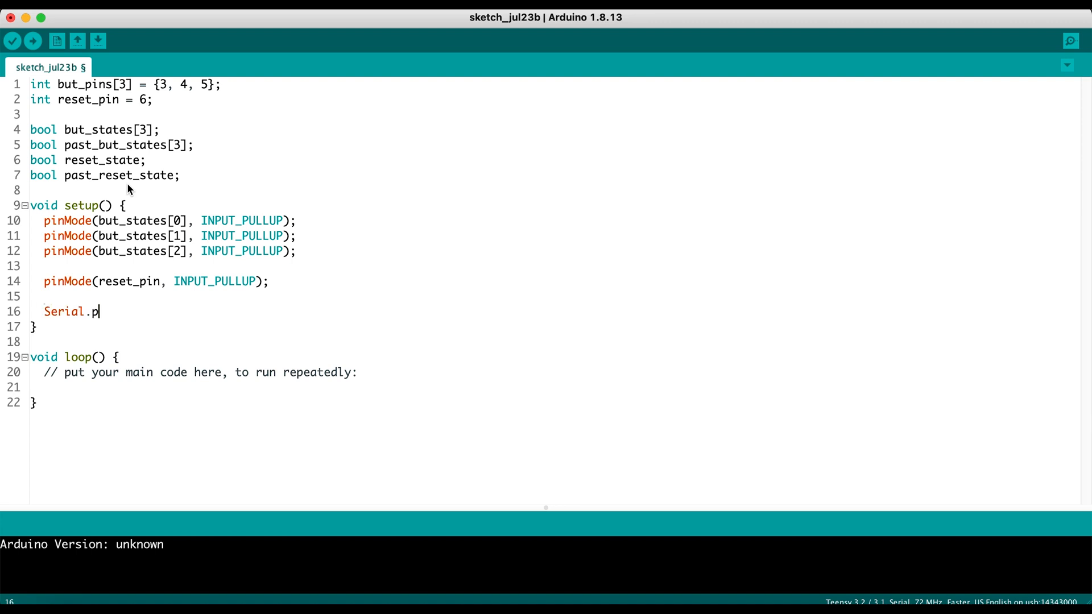
key("Backspace")
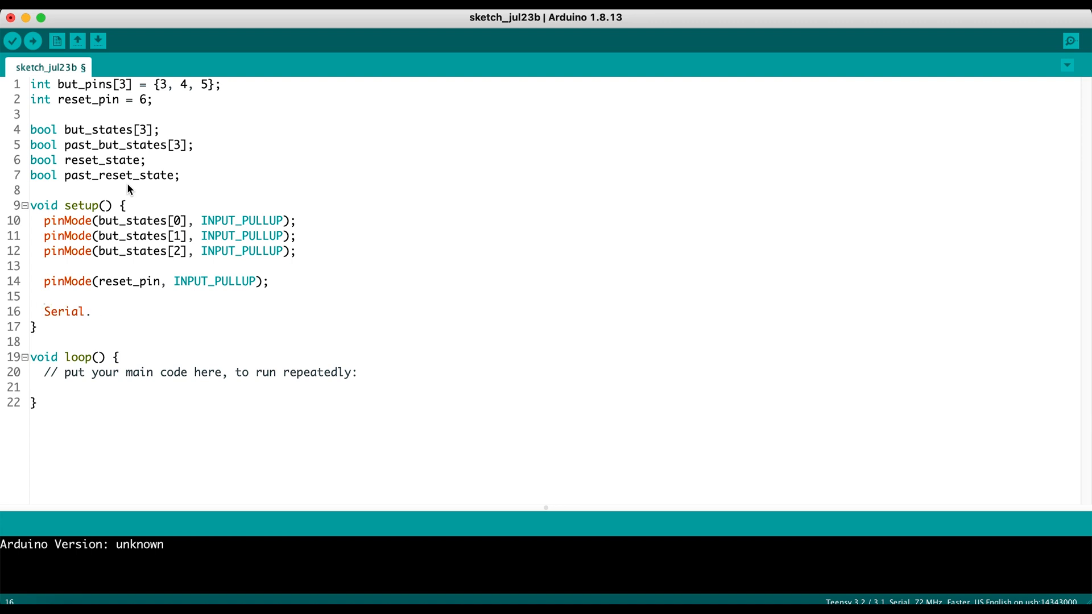
type("begin(5")
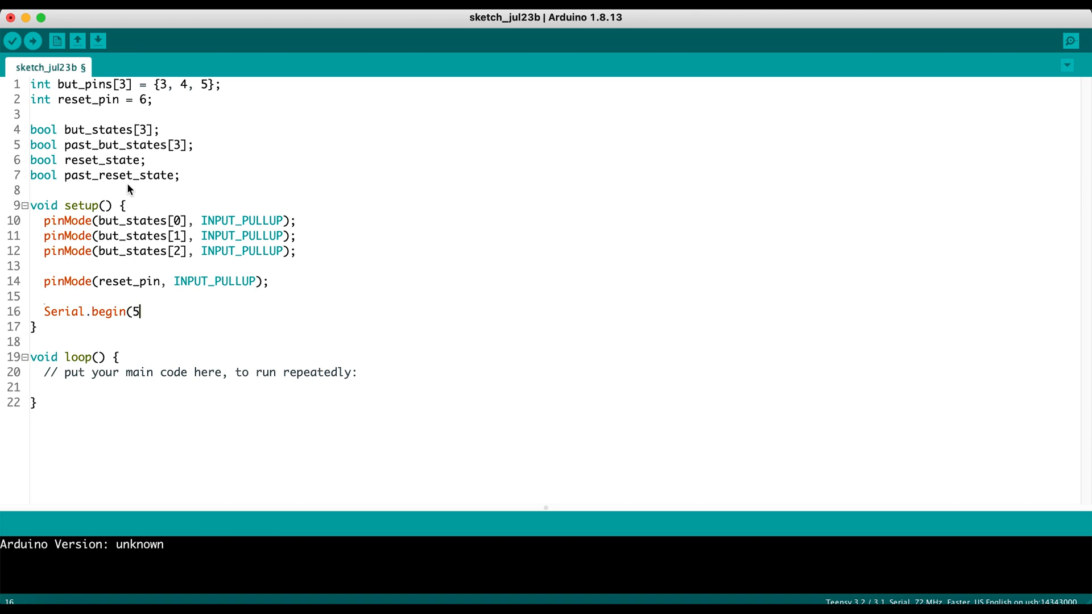
type("760")
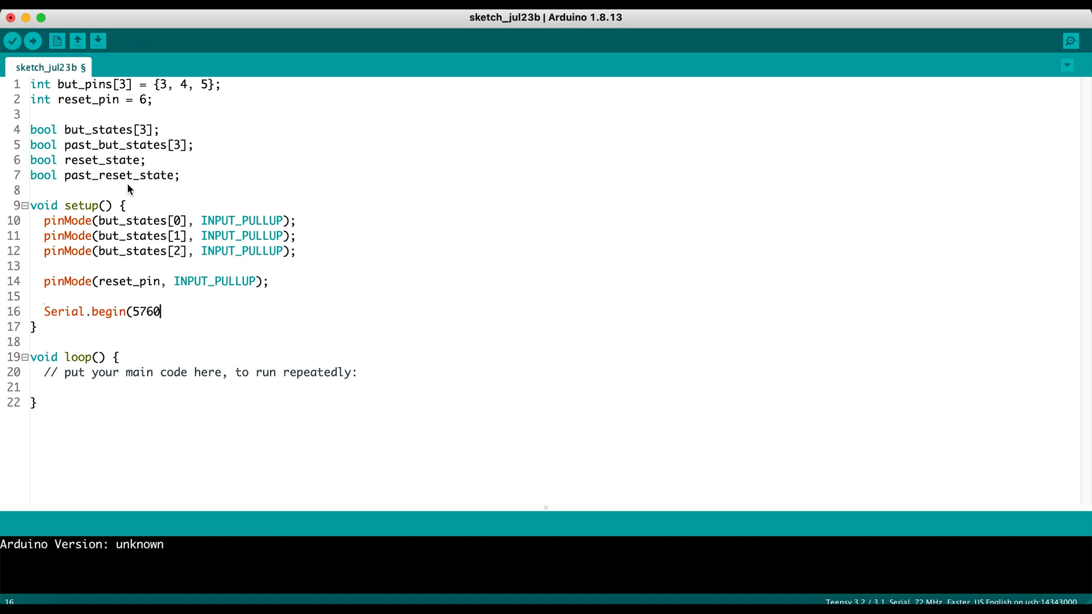
type("0);")
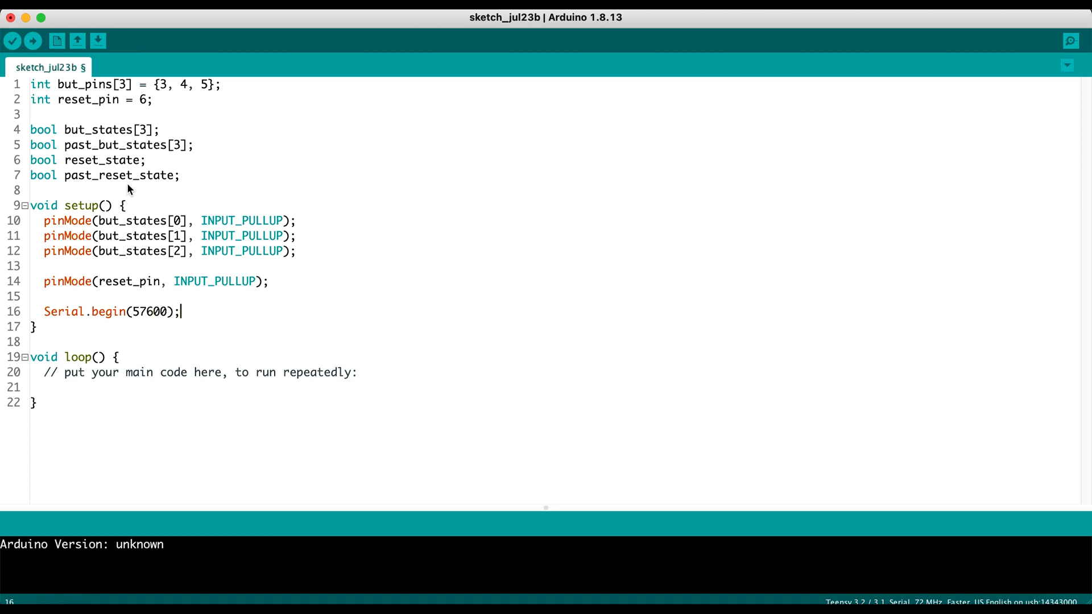
left_click(30, 341)
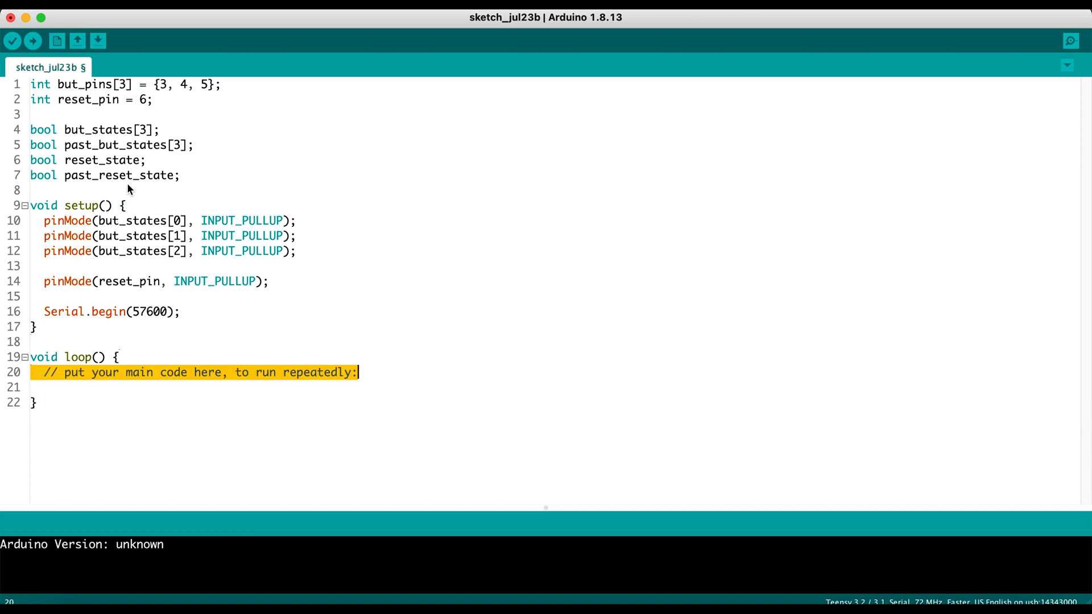
Delete the loop() placeholder comment and declare int counter = 0; at the top of the sketch
key("Delete")
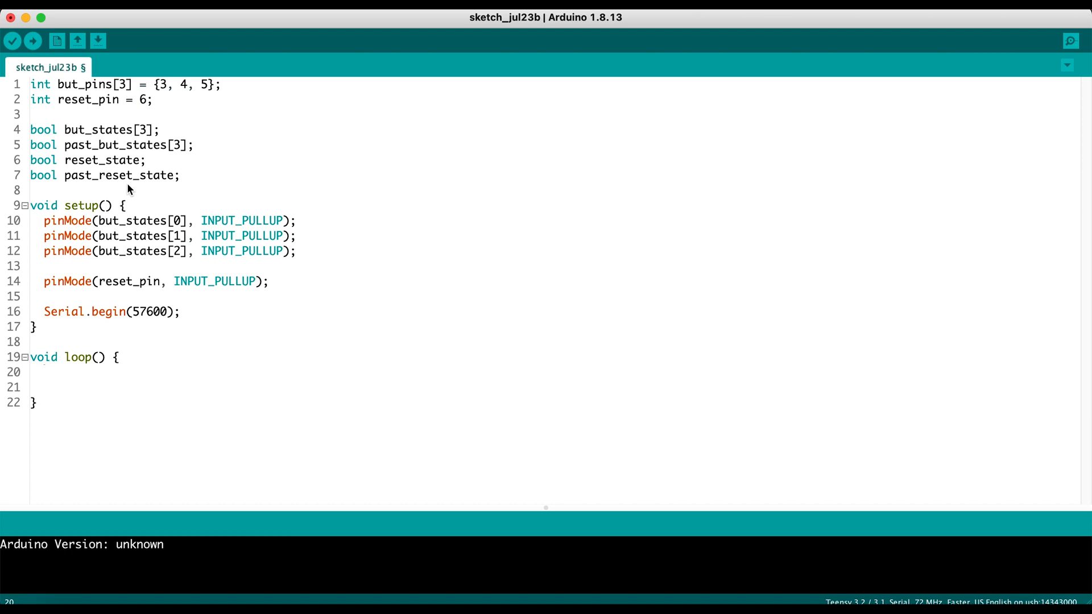
left_click(30, 84)
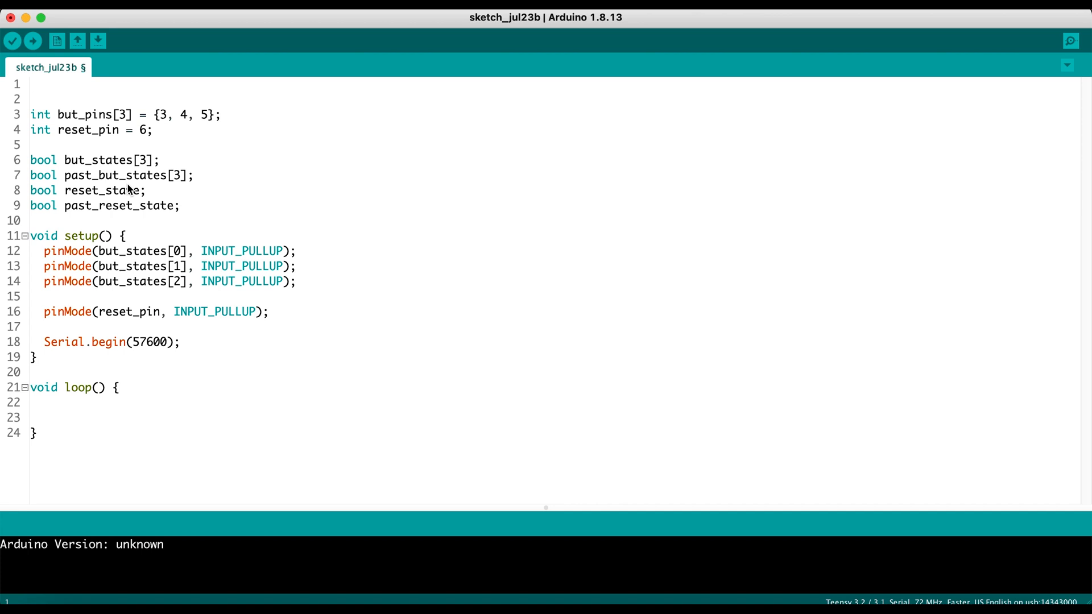
type("int counter =")
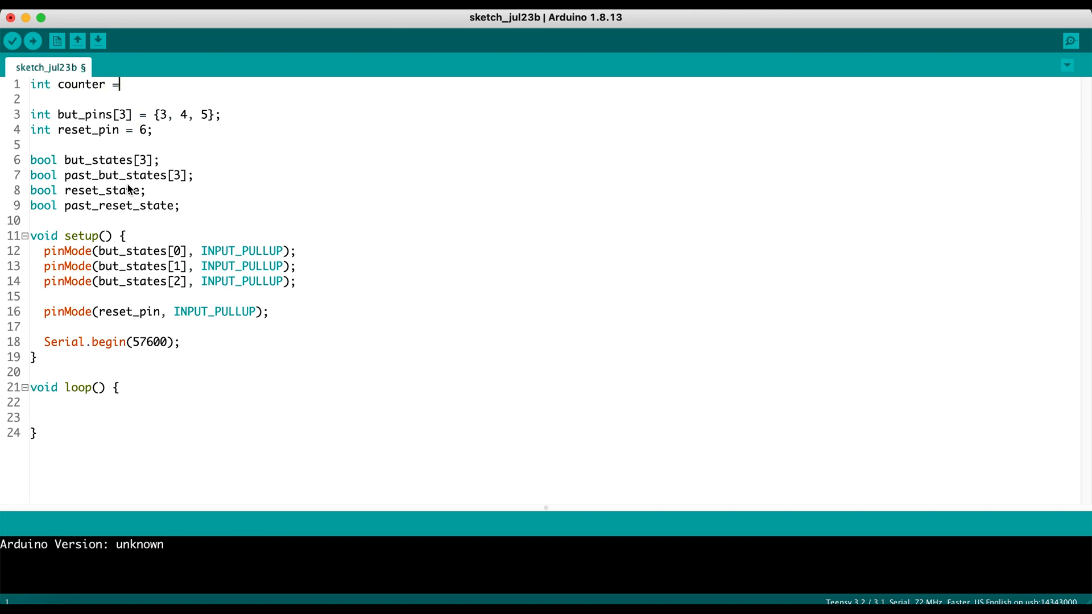
type("0;")
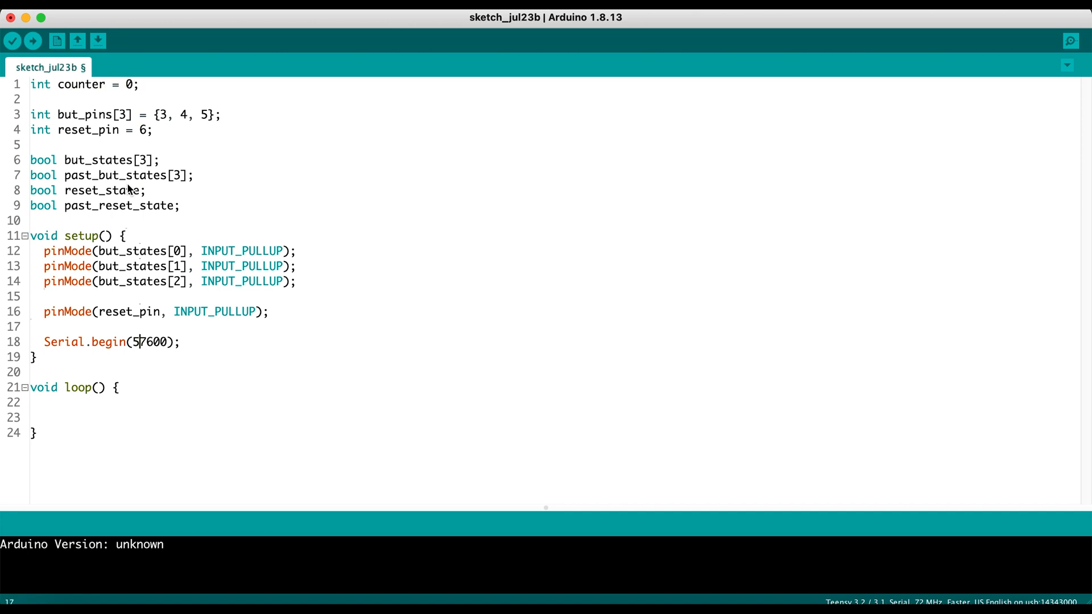
Write a for (int i = 0; i < 3; i++) loop header inside loop()
type("for")
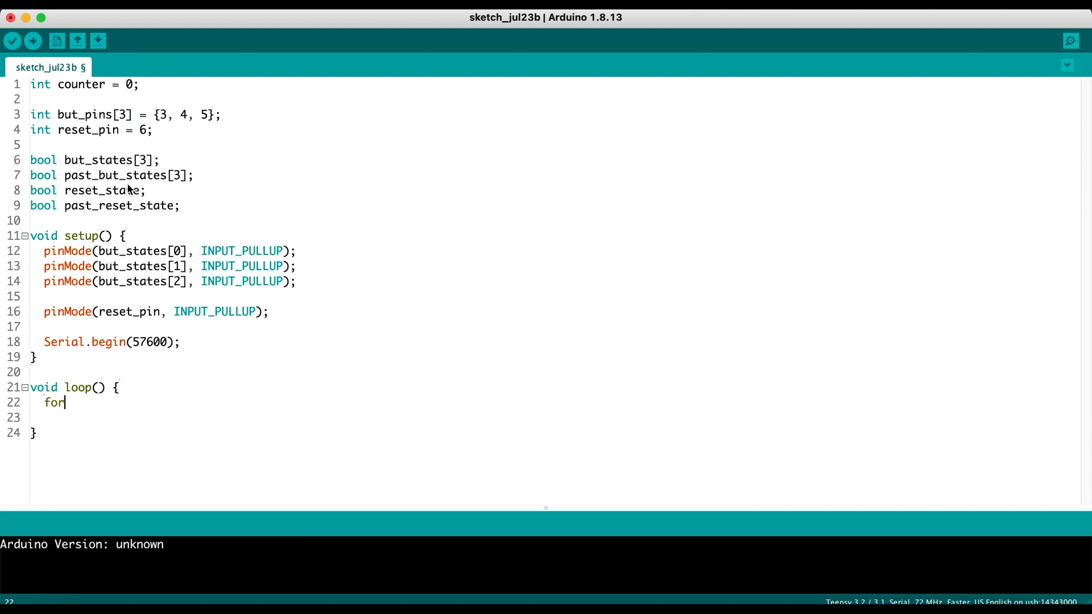
type("(int")
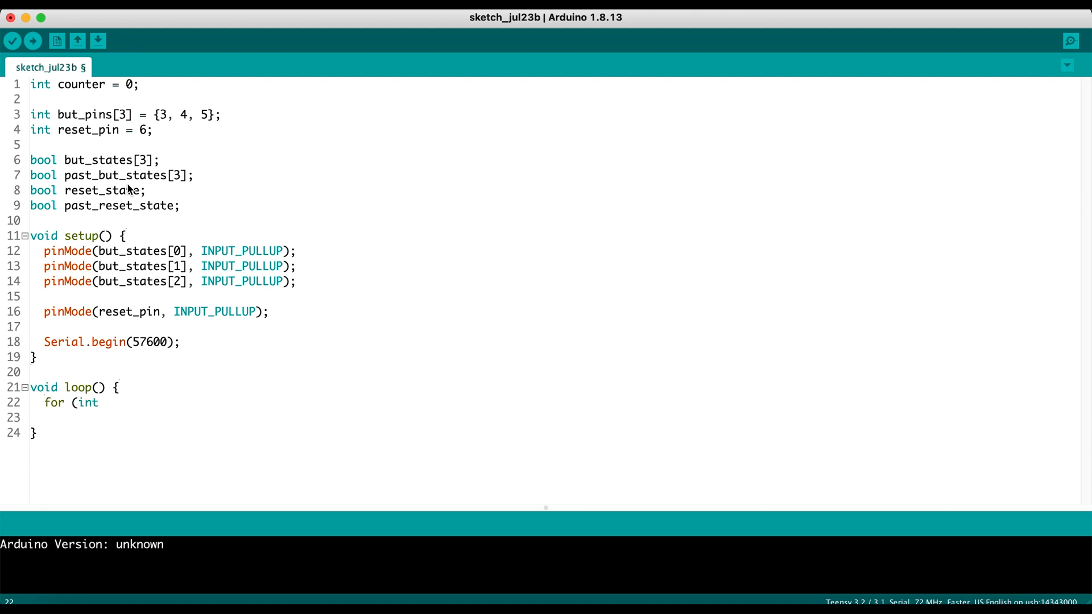
type("i = 0")
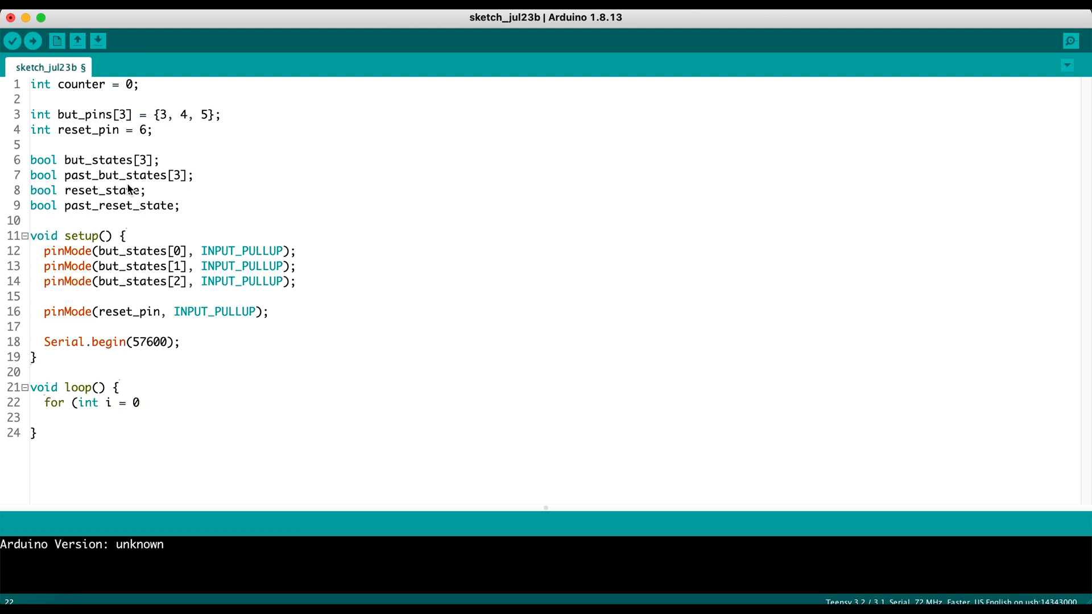
type(";")
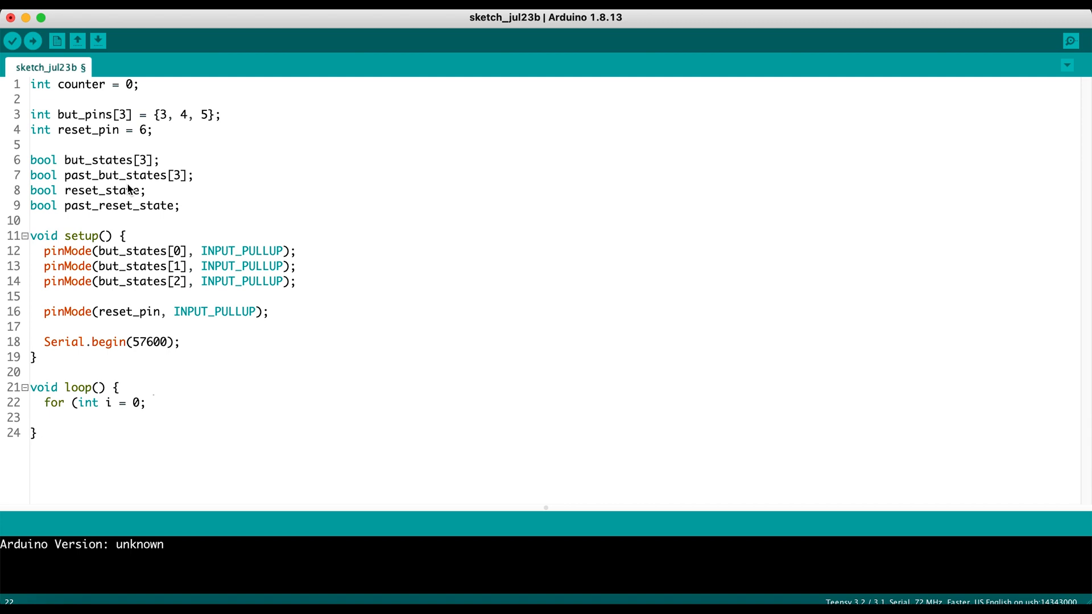
type("i < 3;")
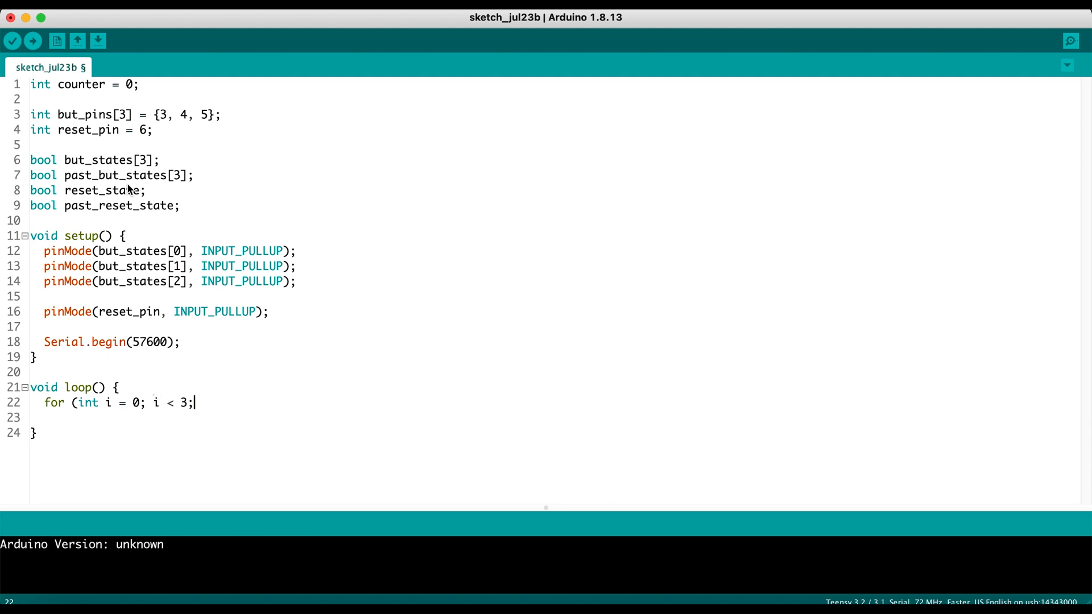
type("i++) {")
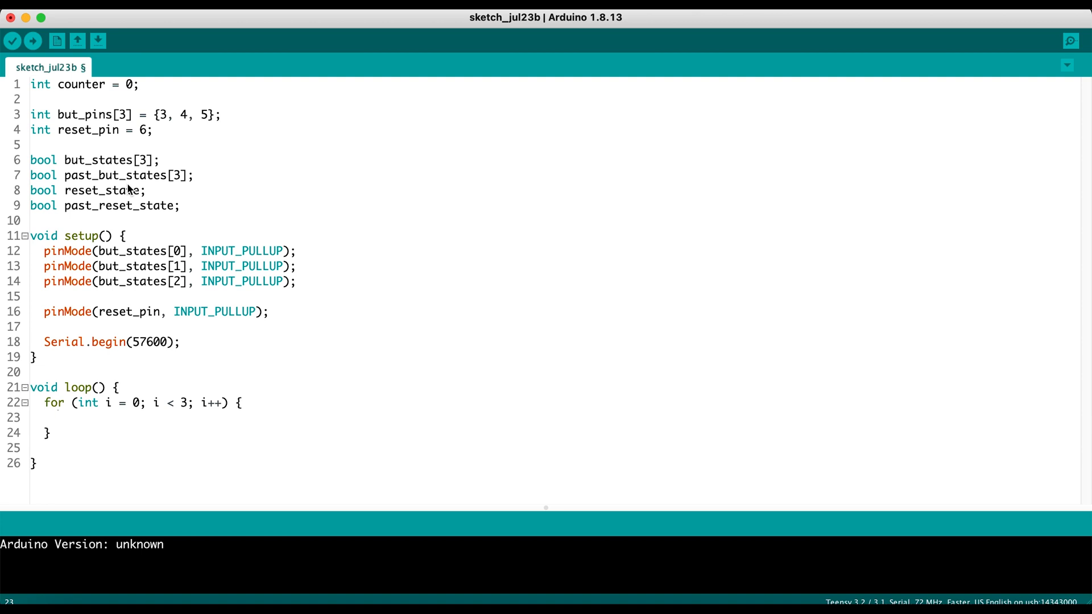
In the for body, copy but_states[i] into past_but_states[i]
type("past")
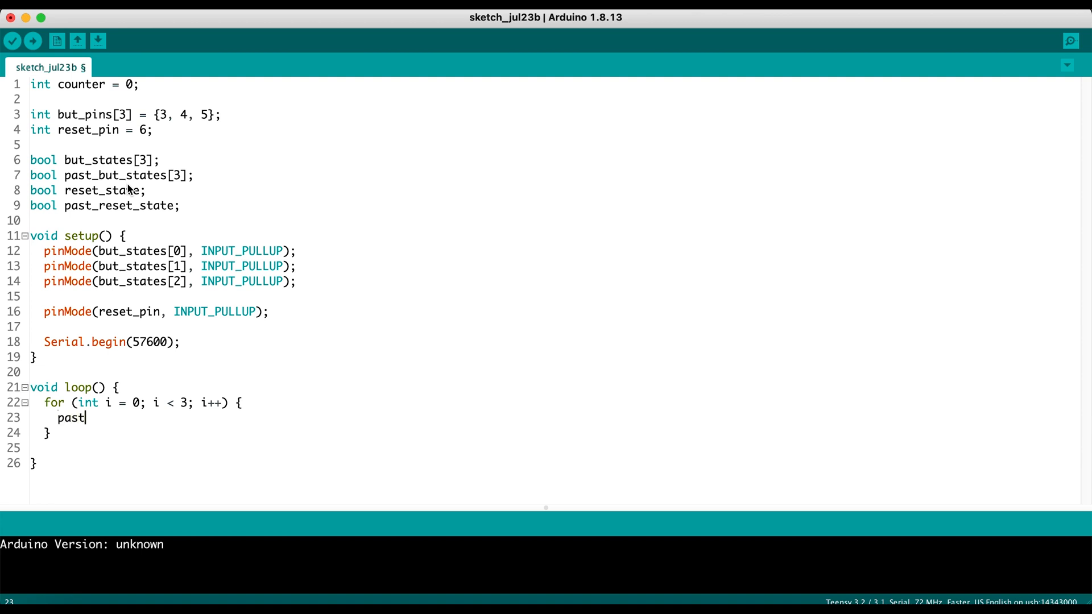
type("_but_states")
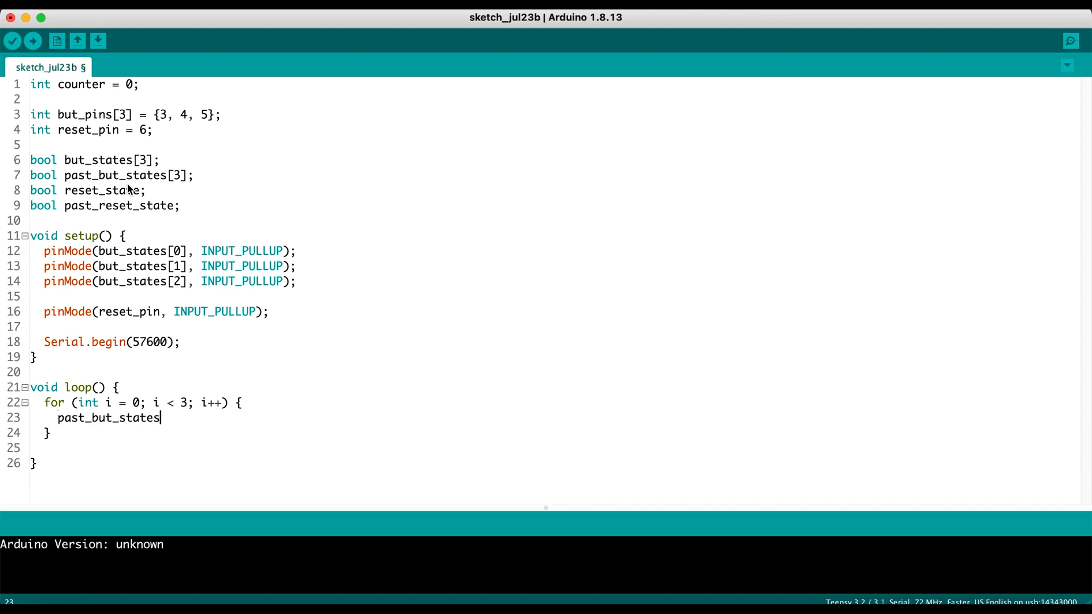
type("[i] =")
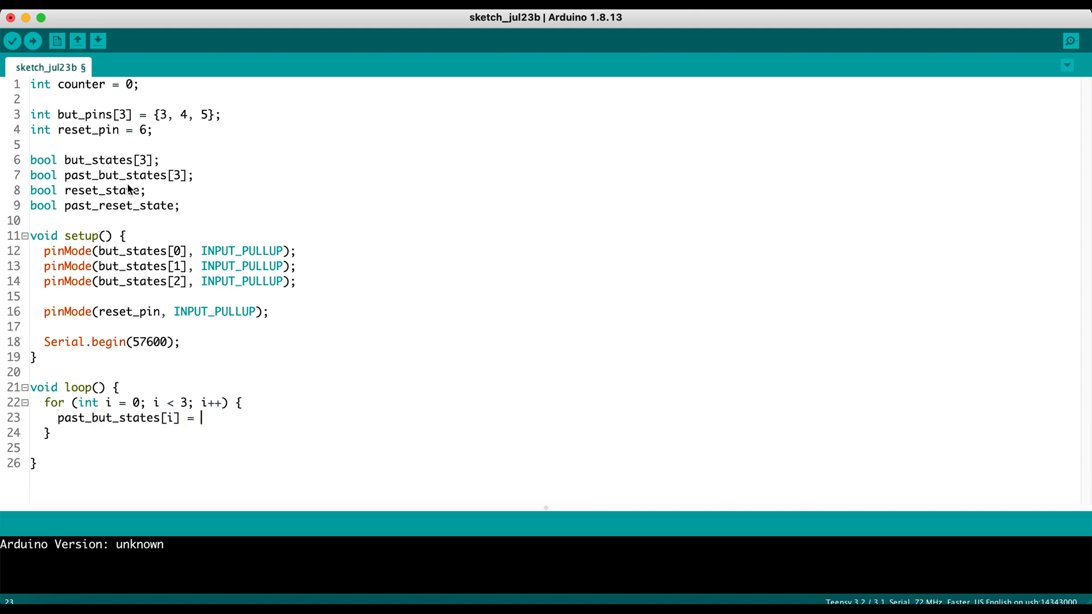
type("but_stat")
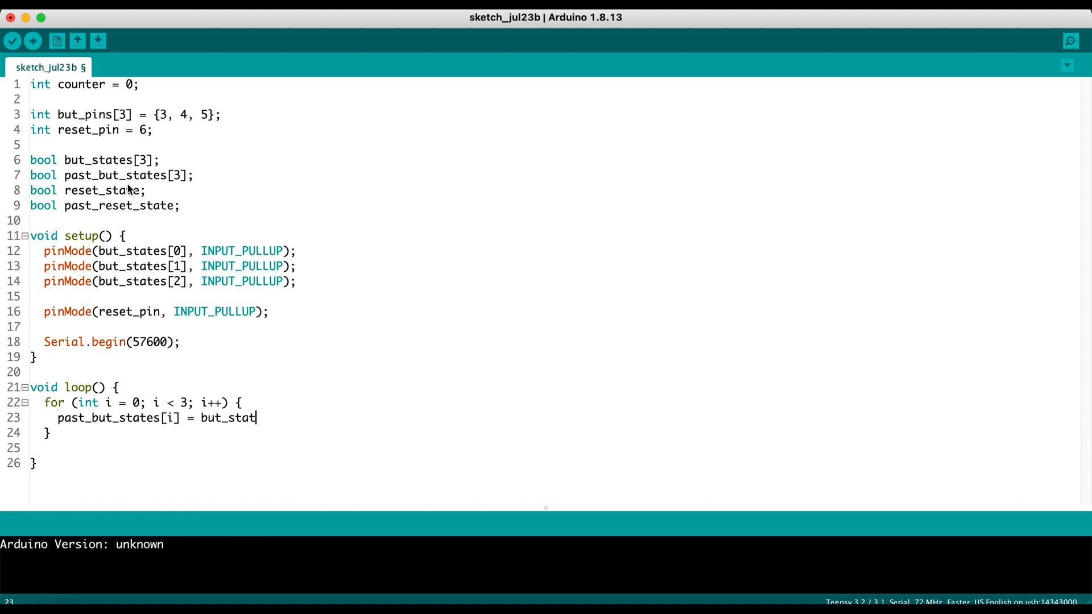
type("es[i];")
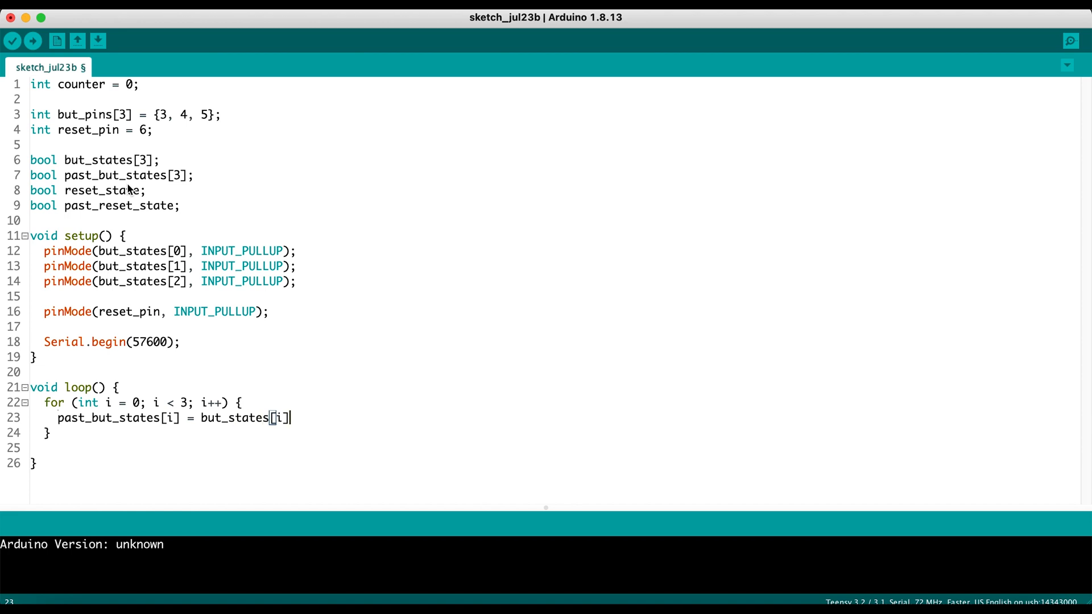
type(";")
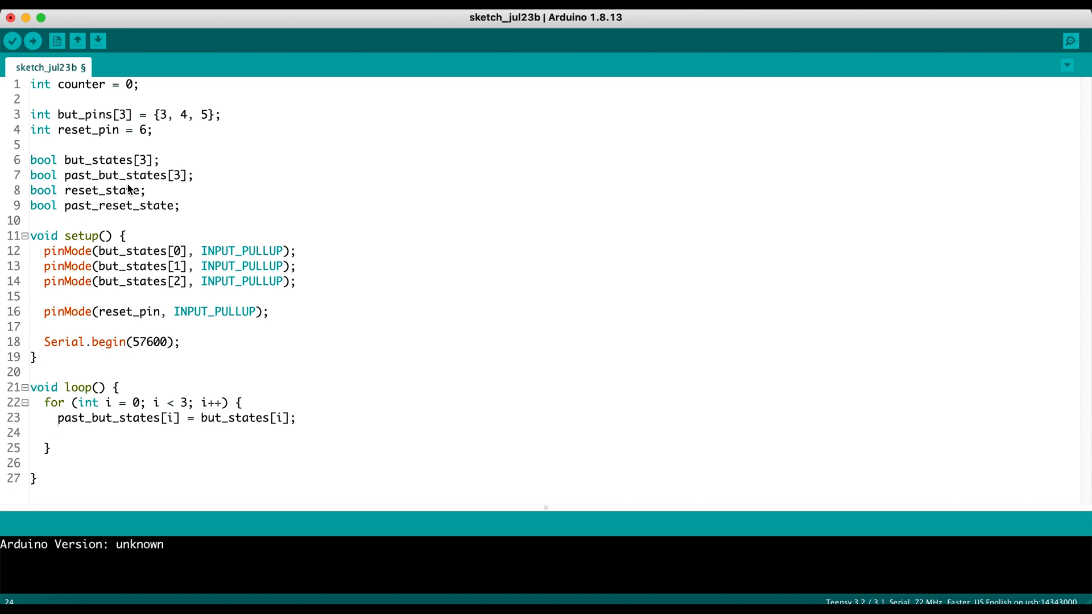
Add but_states[i] = digitalRead(but_pin[i]); above the started if statement
type("if")
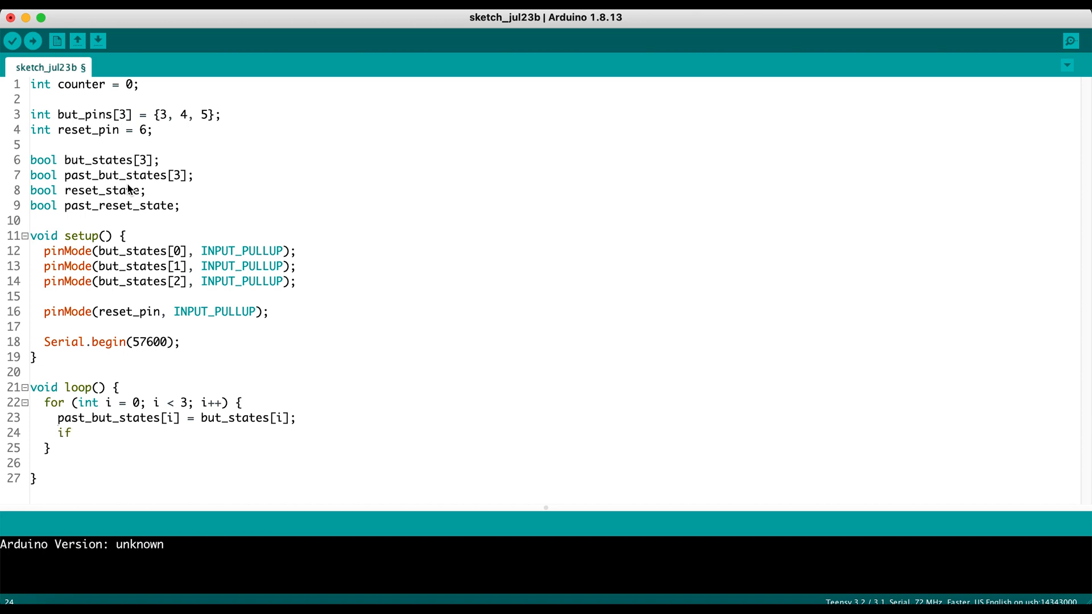
type("(b")
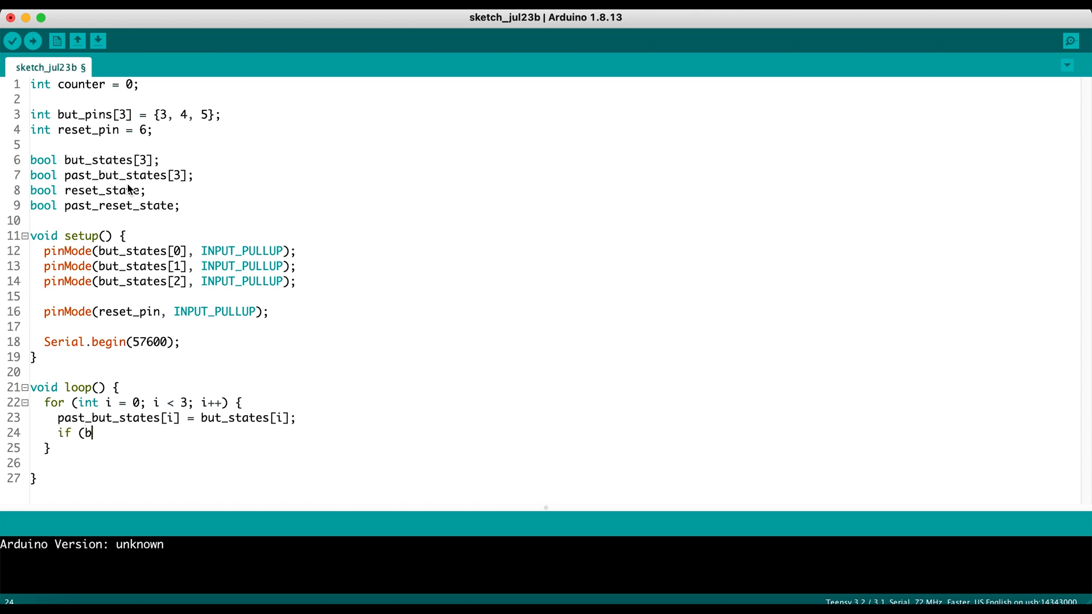
type("ut_state")
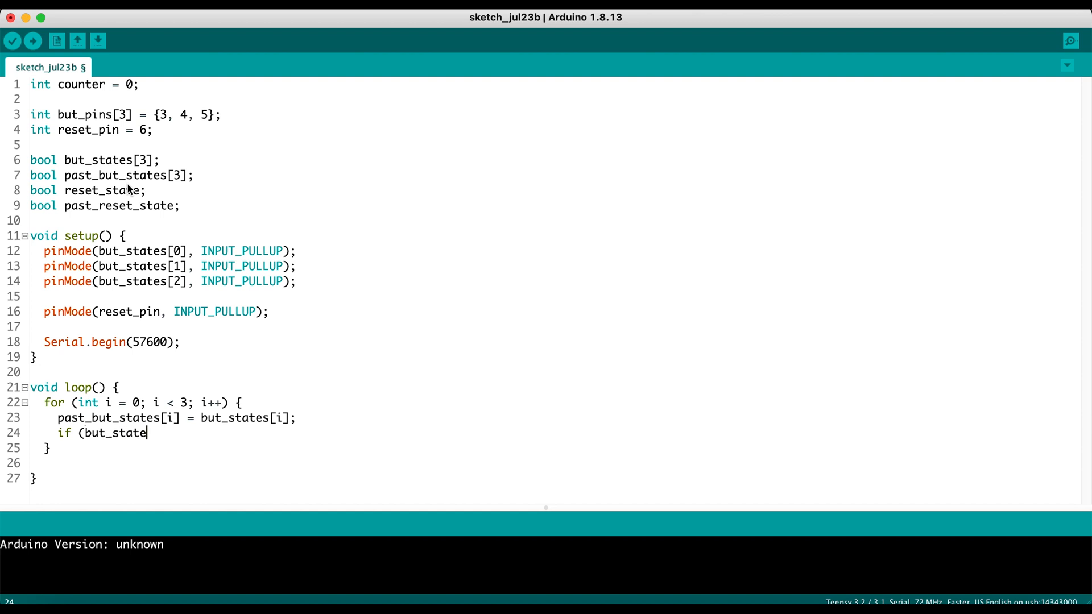
key("Backspace")
type("b")
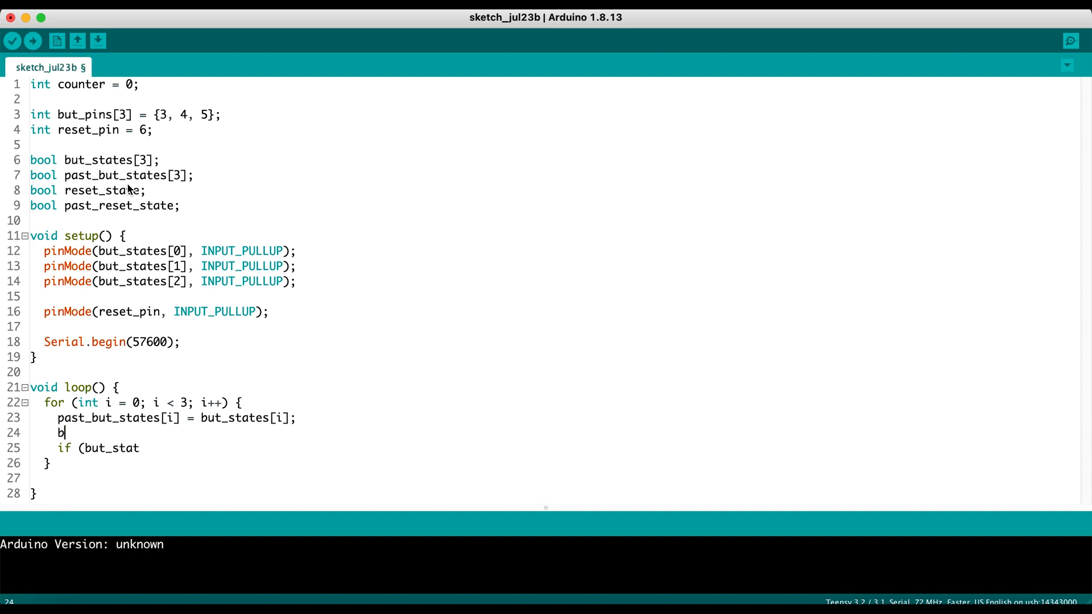
type("ut_states[")
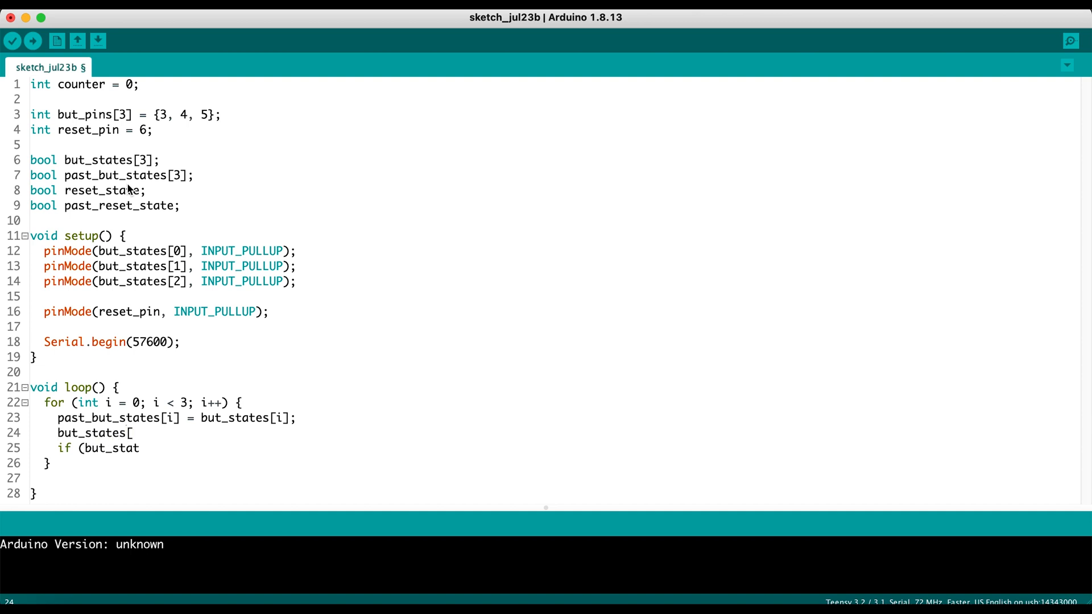
type("i] =")
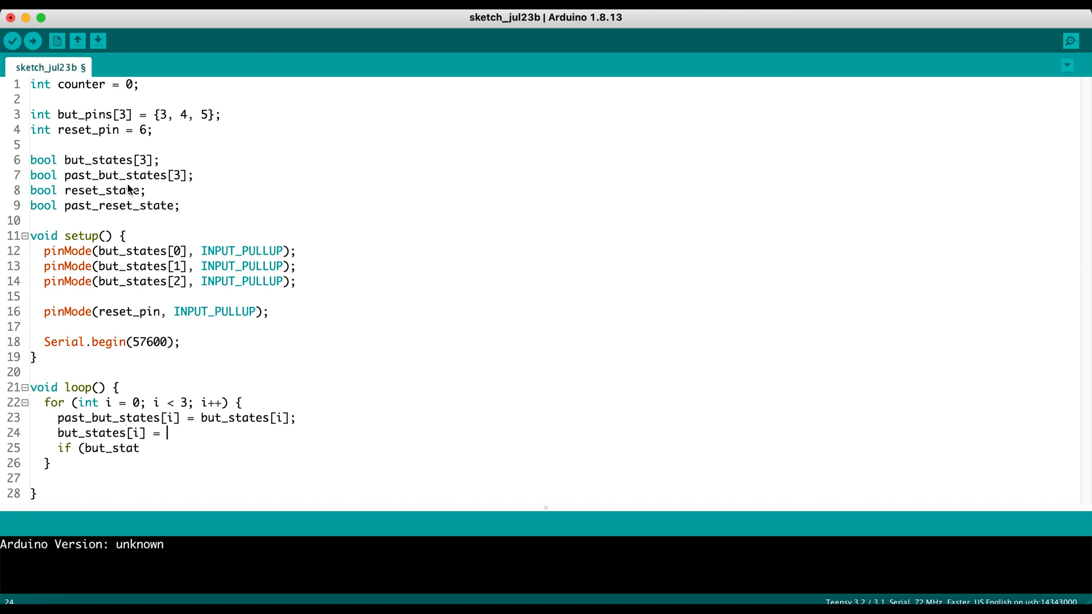
type("digitalRead")
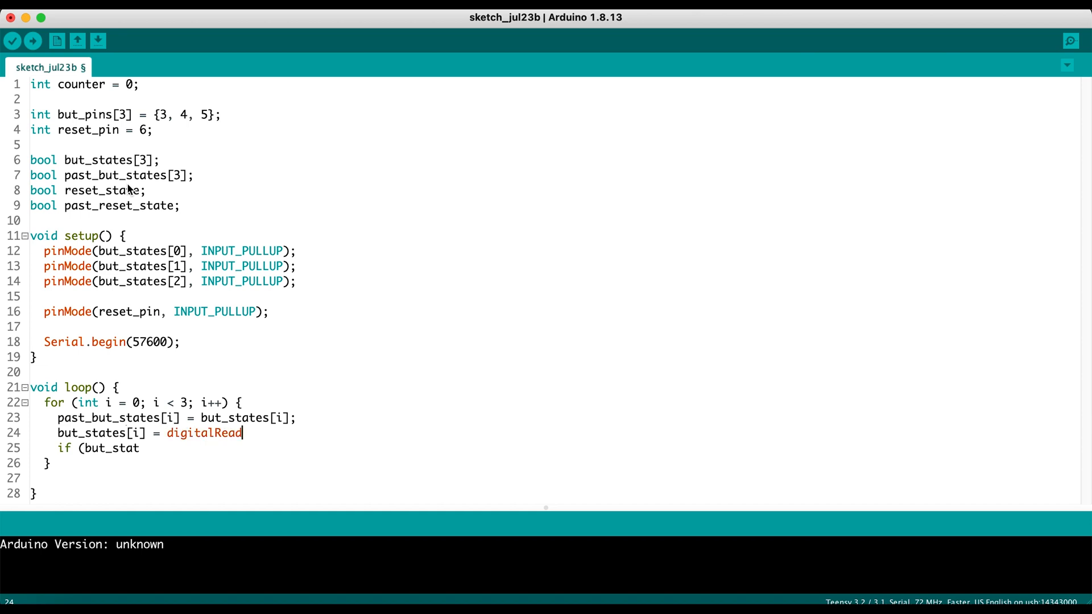
type("(but_pin")
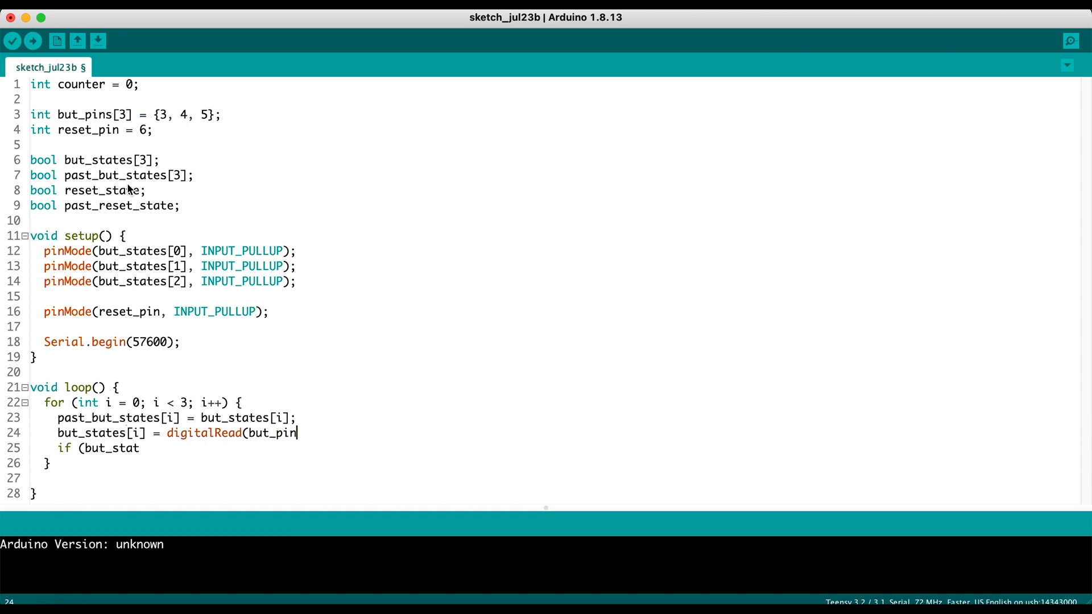
type("[i]);")
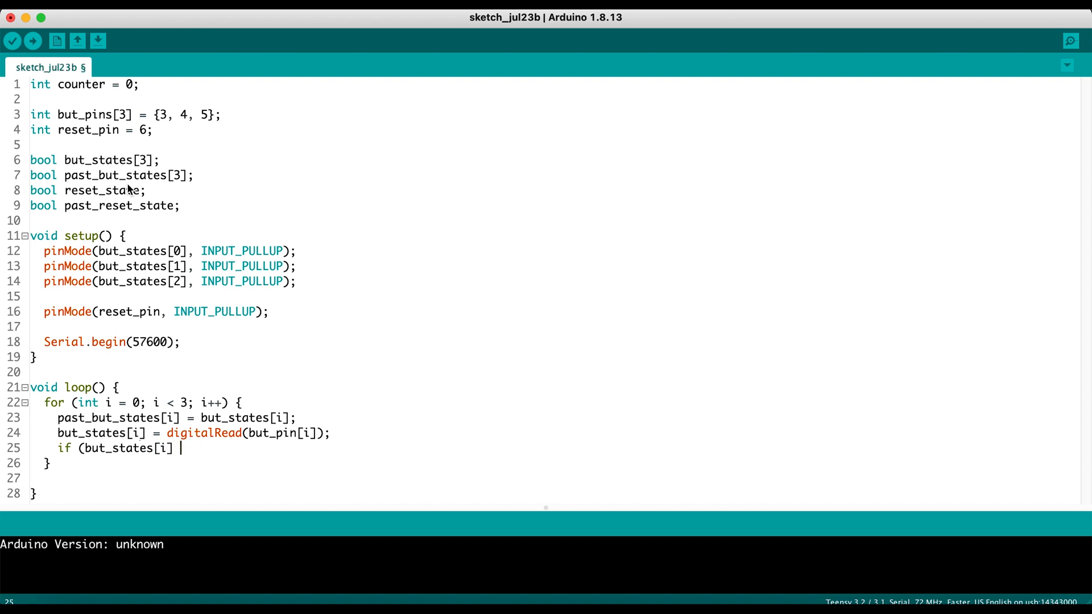
Complete the if checking a changed state equal to LOW, which does counter += (i + 1)
type("!=")
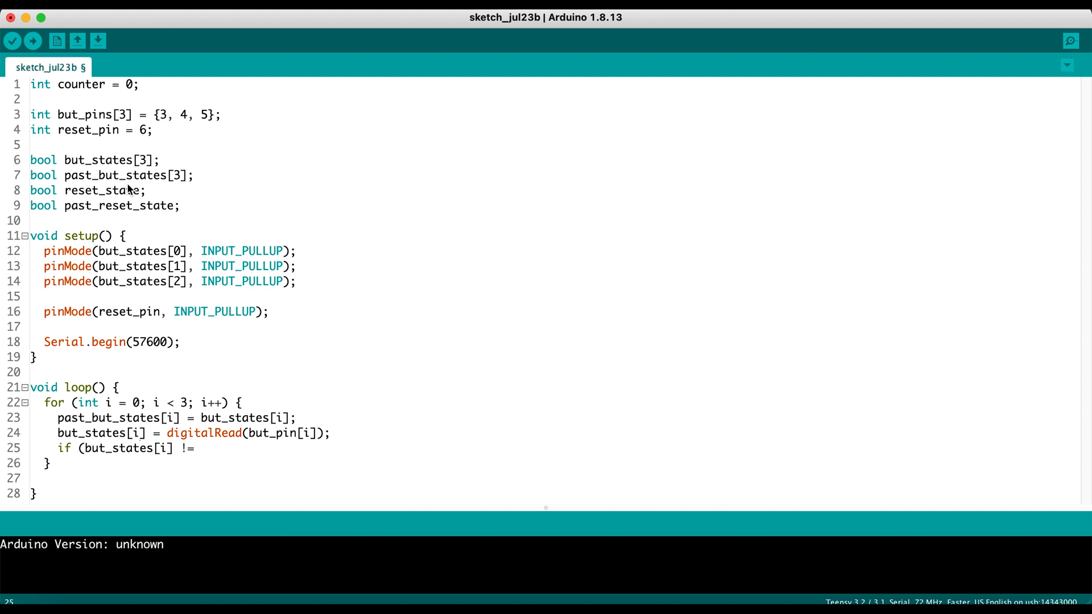
type("past_but_")
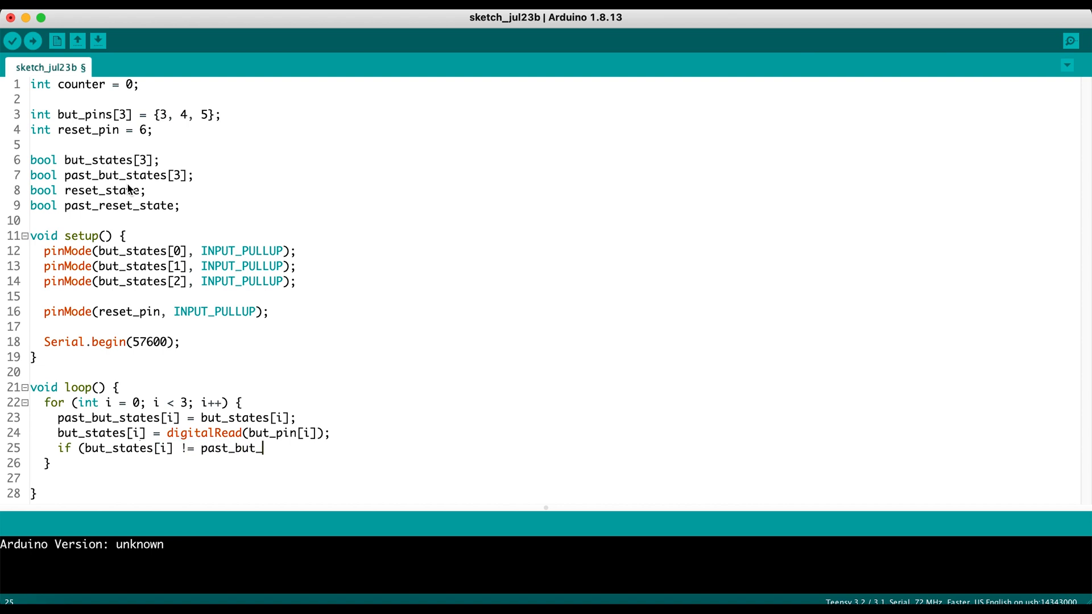
type("states &")
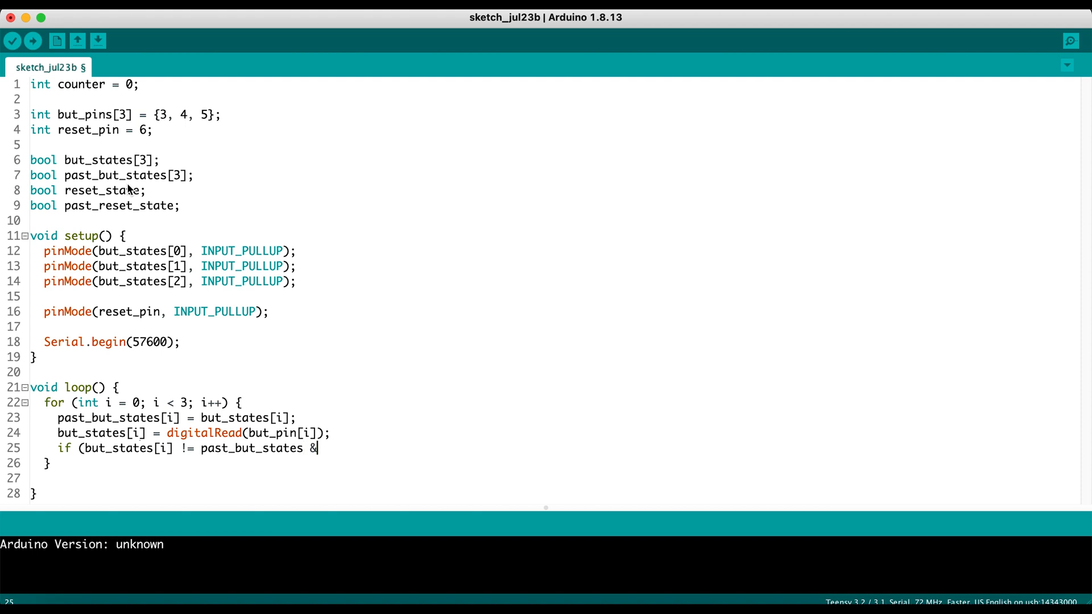
type("&")
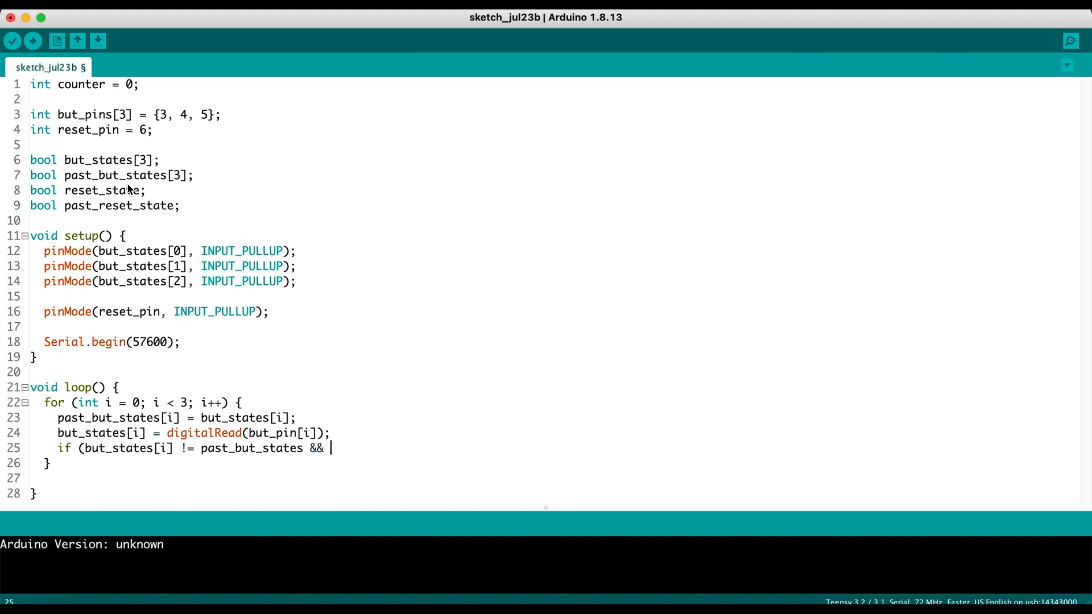
type("but_states")
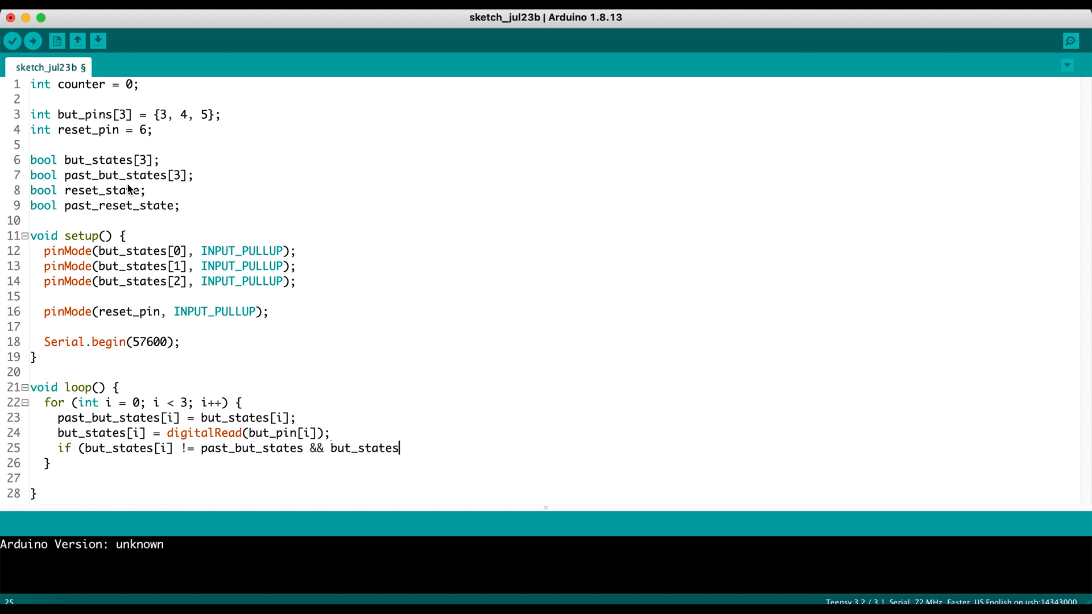
type("[i] == LOW) {")
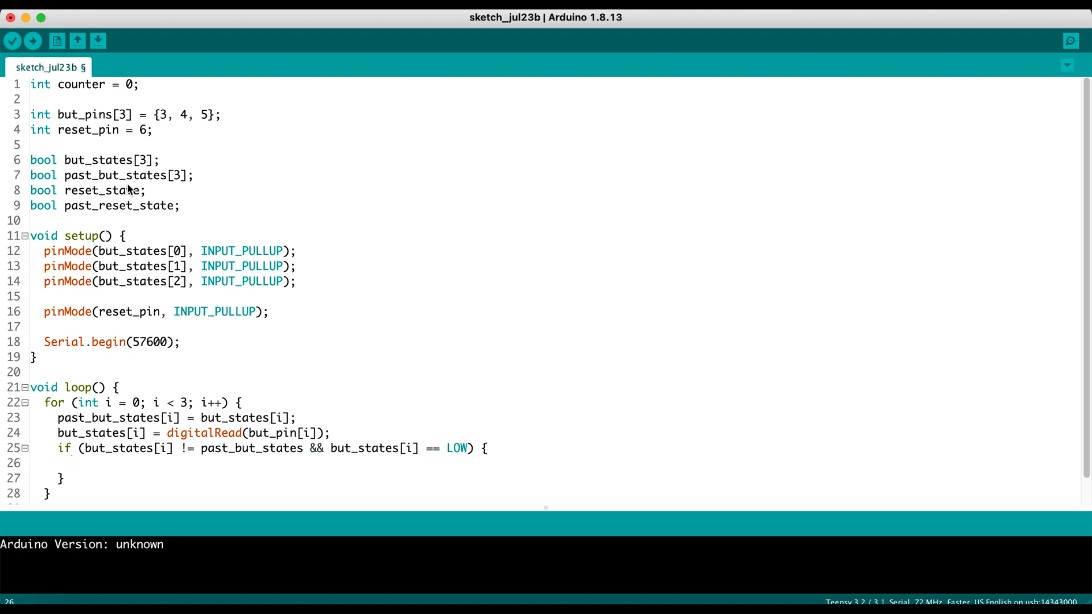
type("counter +")
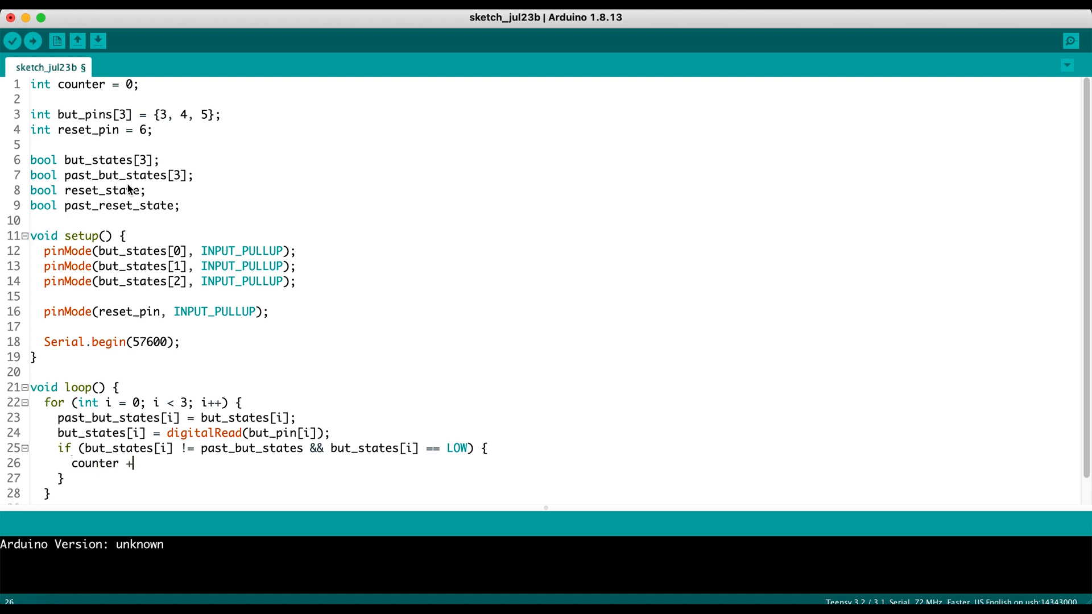
type("= i")
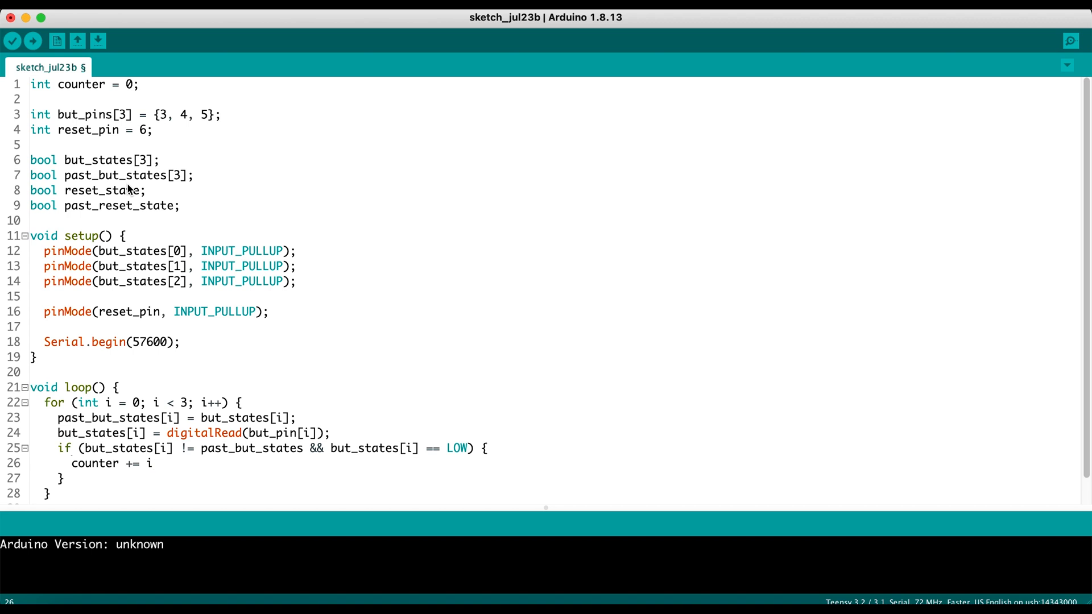
type("+ 1)")
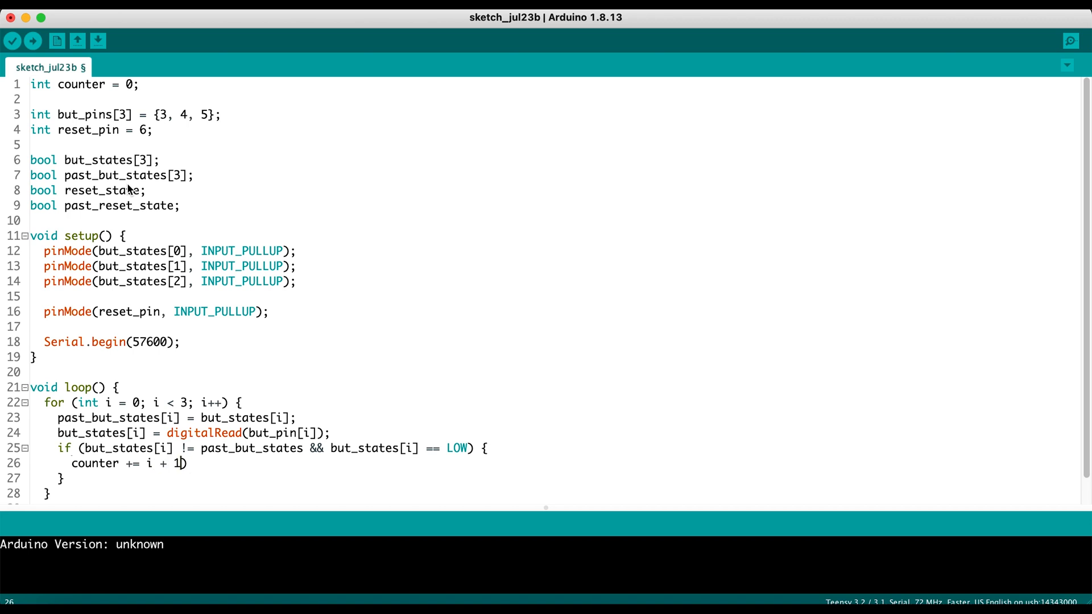
type("(")
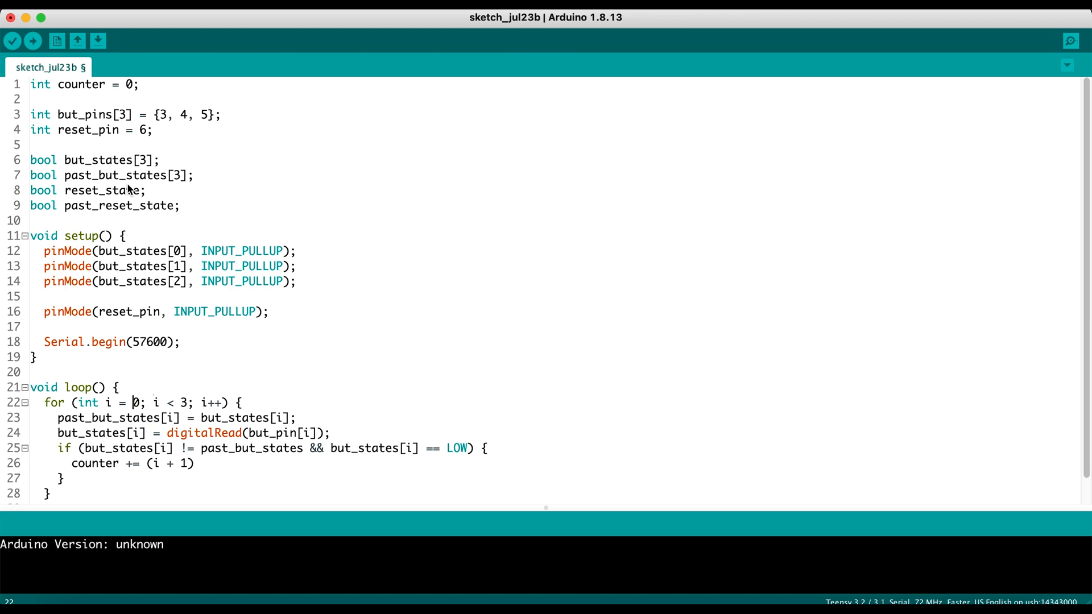
double_click(134, 403)
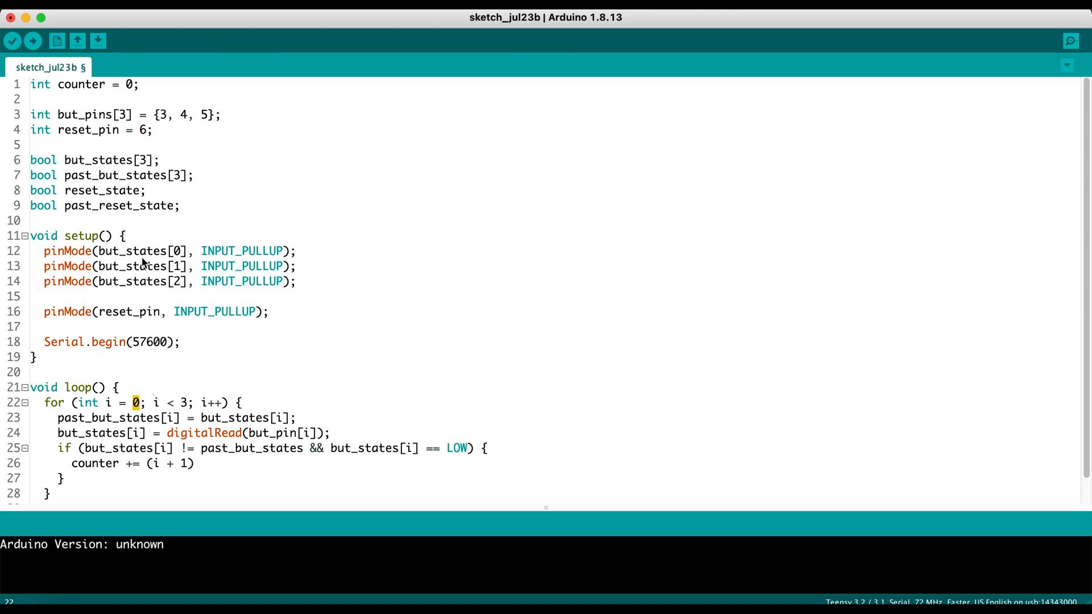
mouse_move(172, 418)
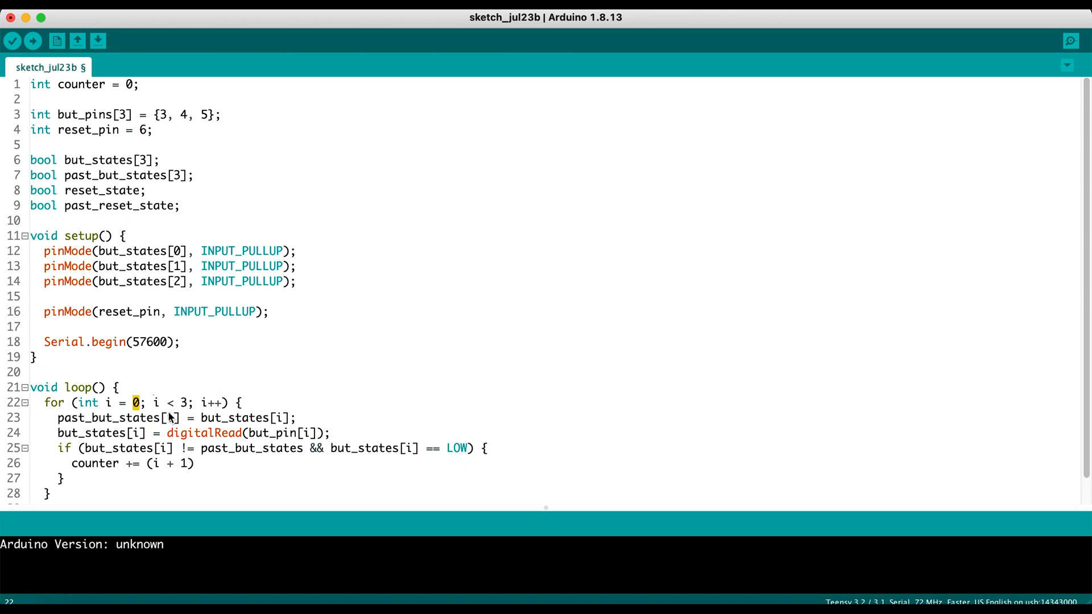
left_click(204, 464)
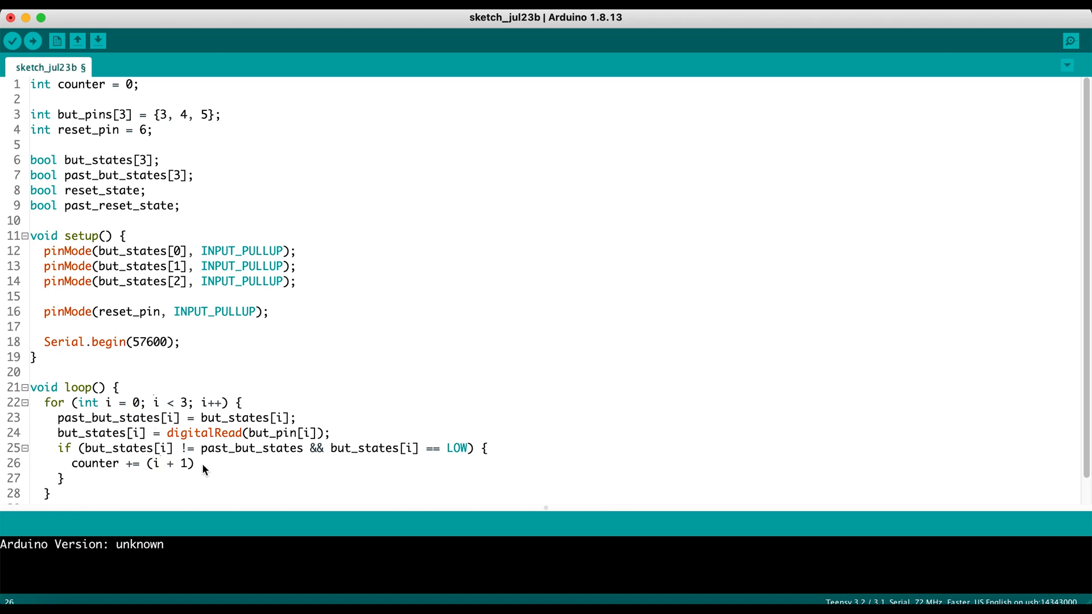
mouse_move(59, 469)
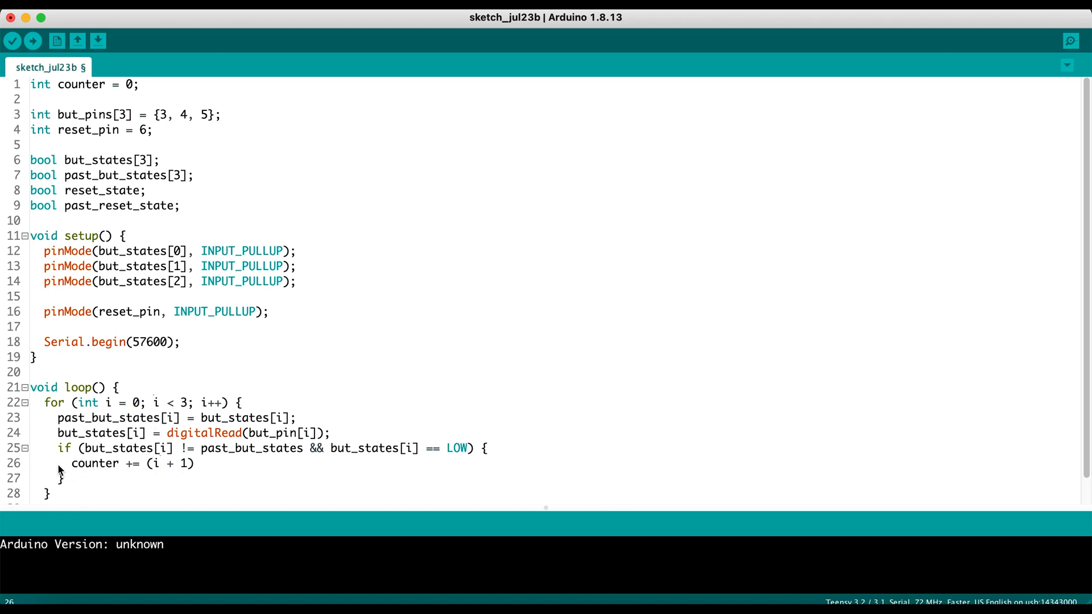
double_click(94, 464)
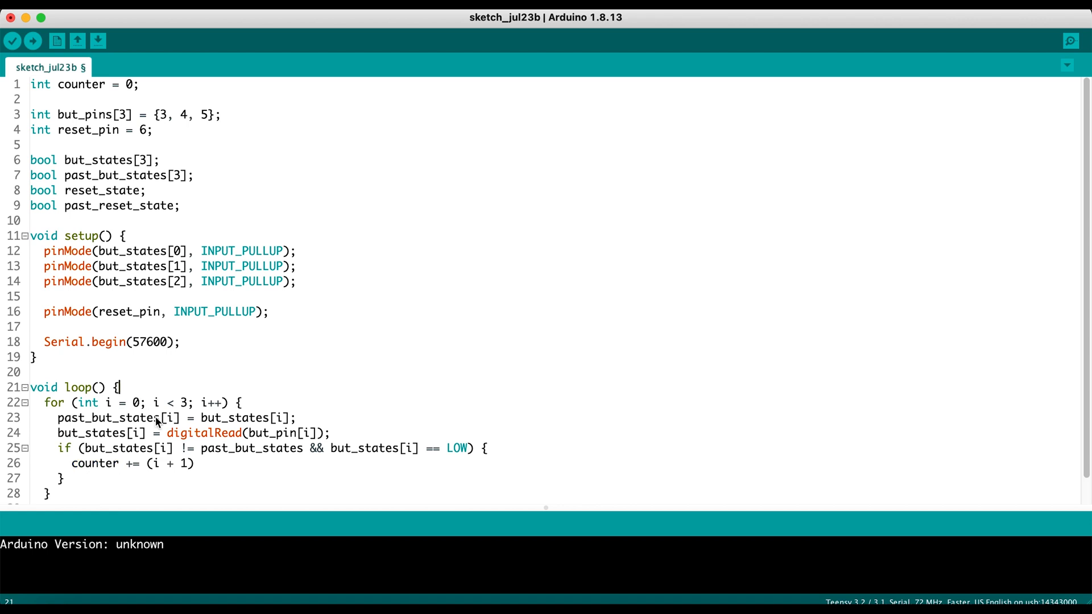
double_click(134, 402)
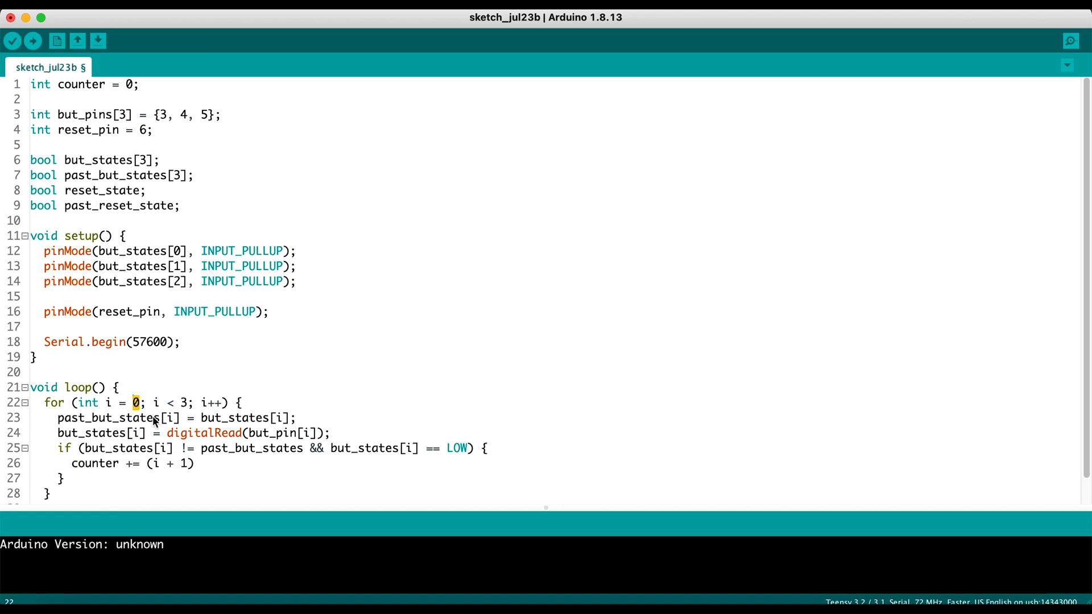
mouse_move(159, 471)
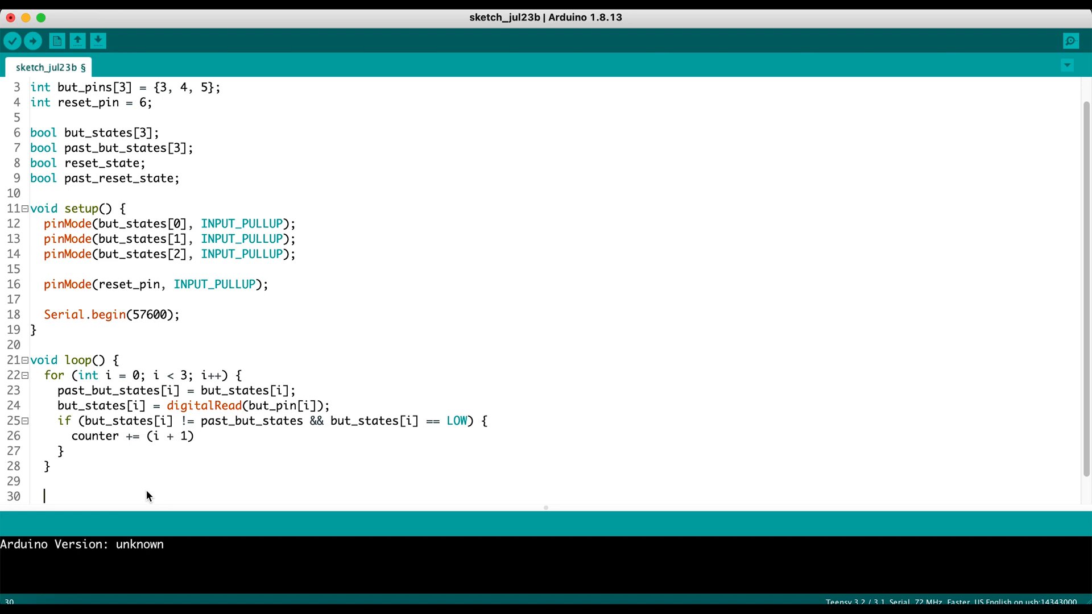
Write past_reset_state = reset_state; and reset_state = digitalRead(reset_pin);
type("past_reset_stat")
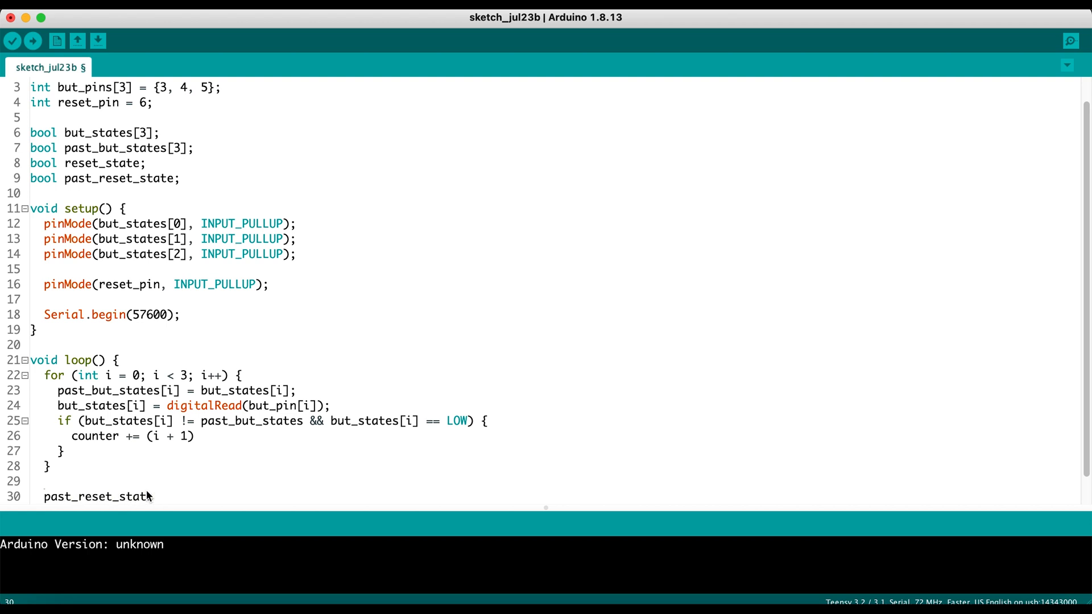
type("= reset_")
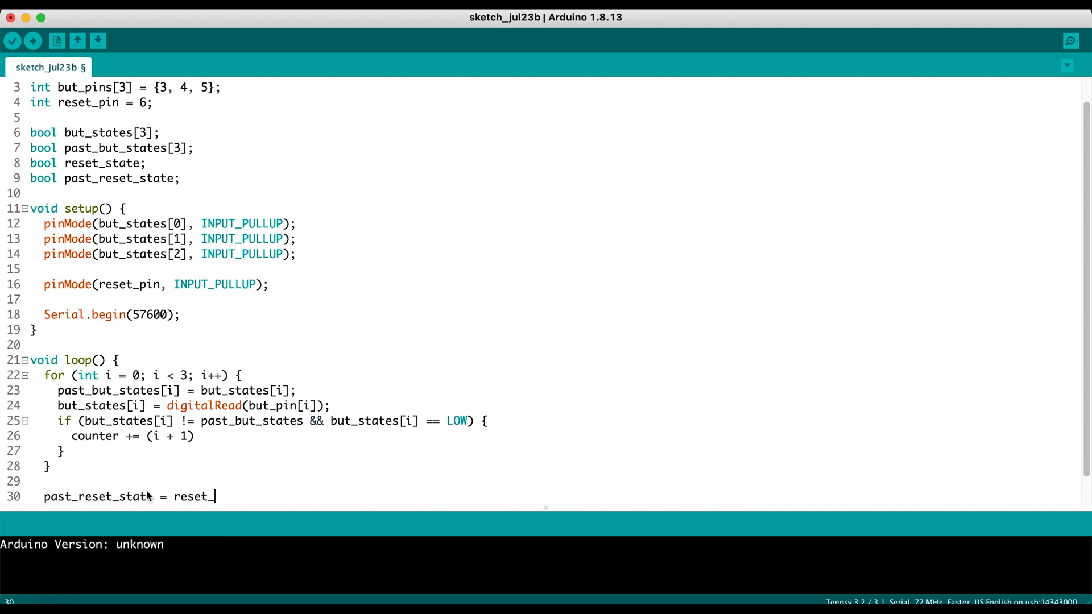
type("stae")
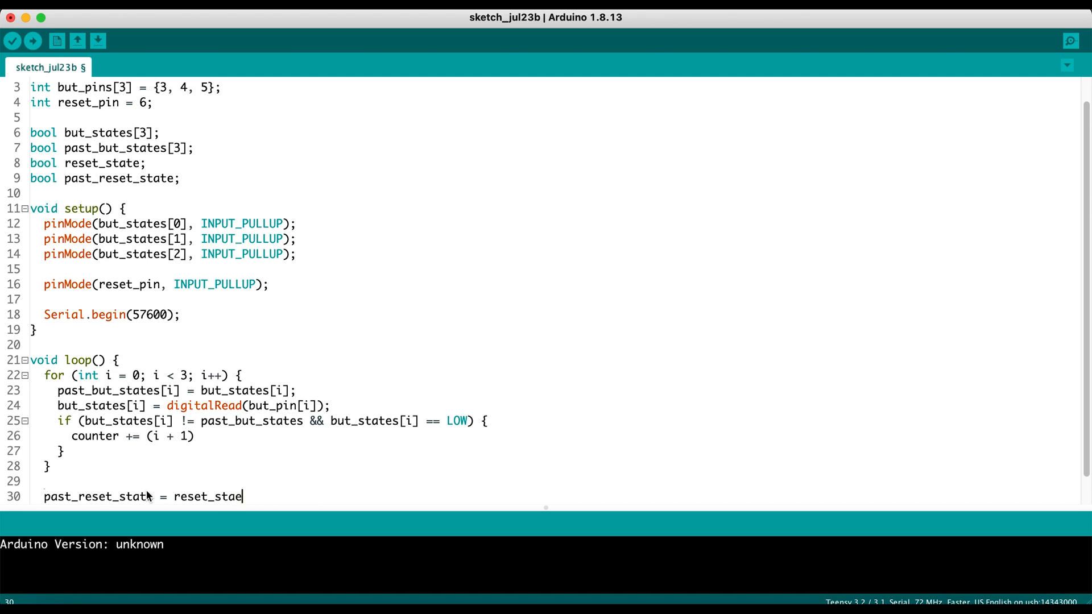
type("te;")
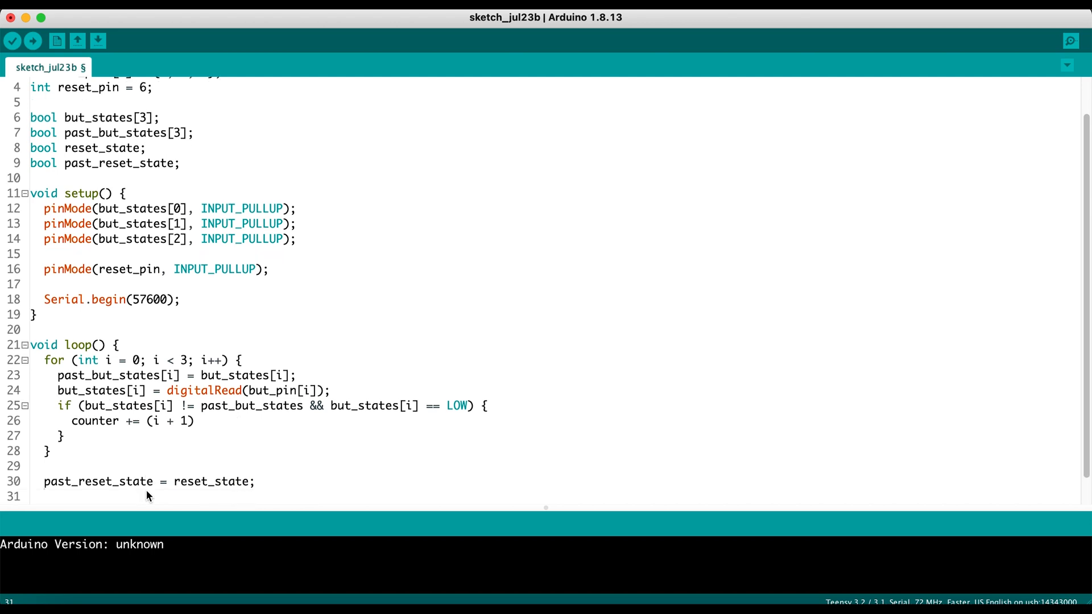
type("reset")
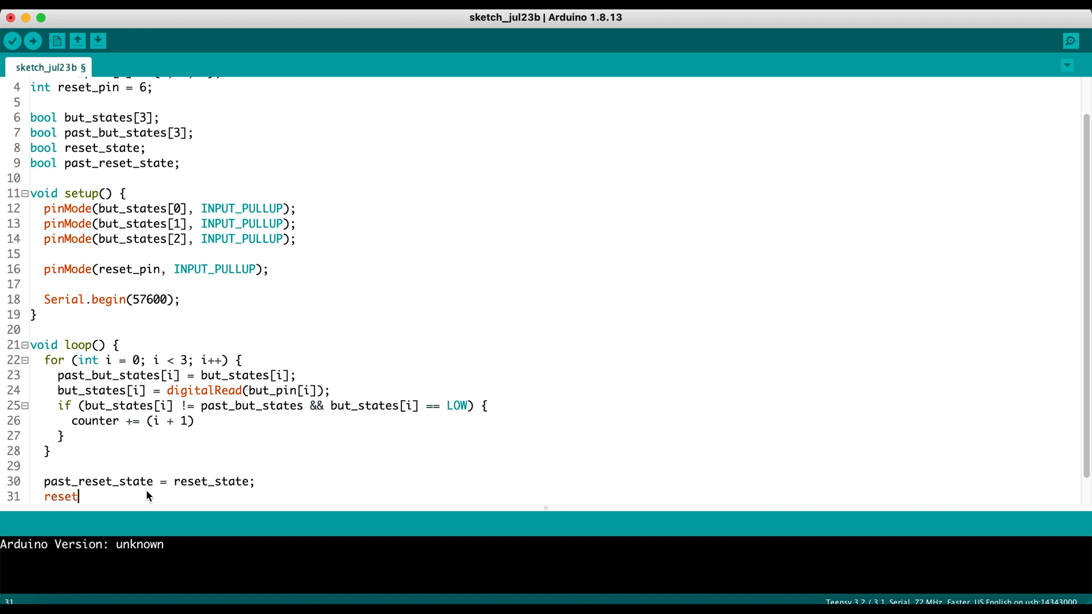
type("_state = d")
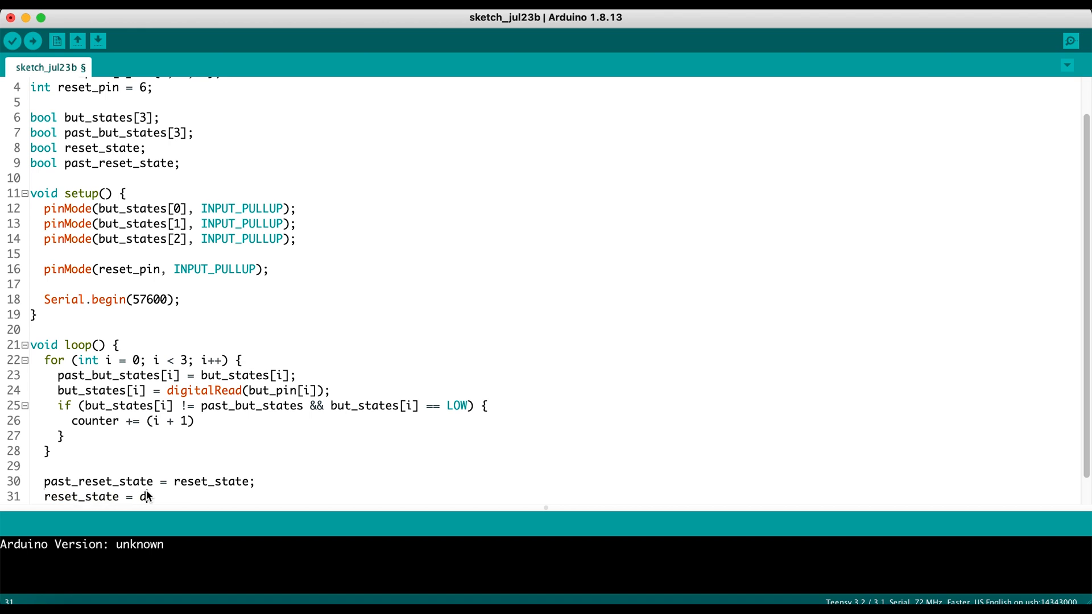
type("igitalRead(r")
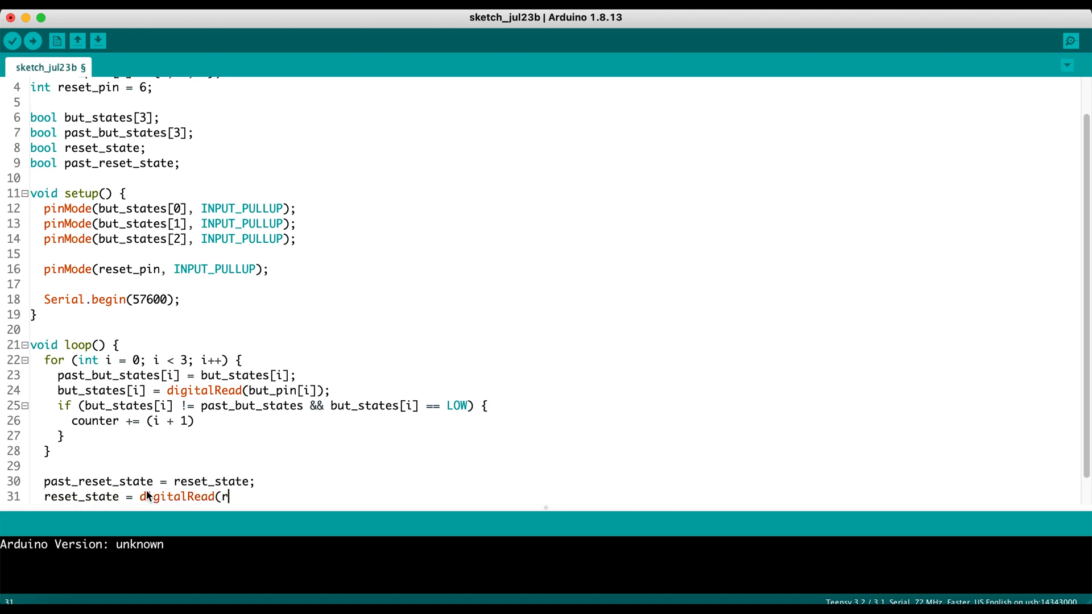
type("eset_pin);")
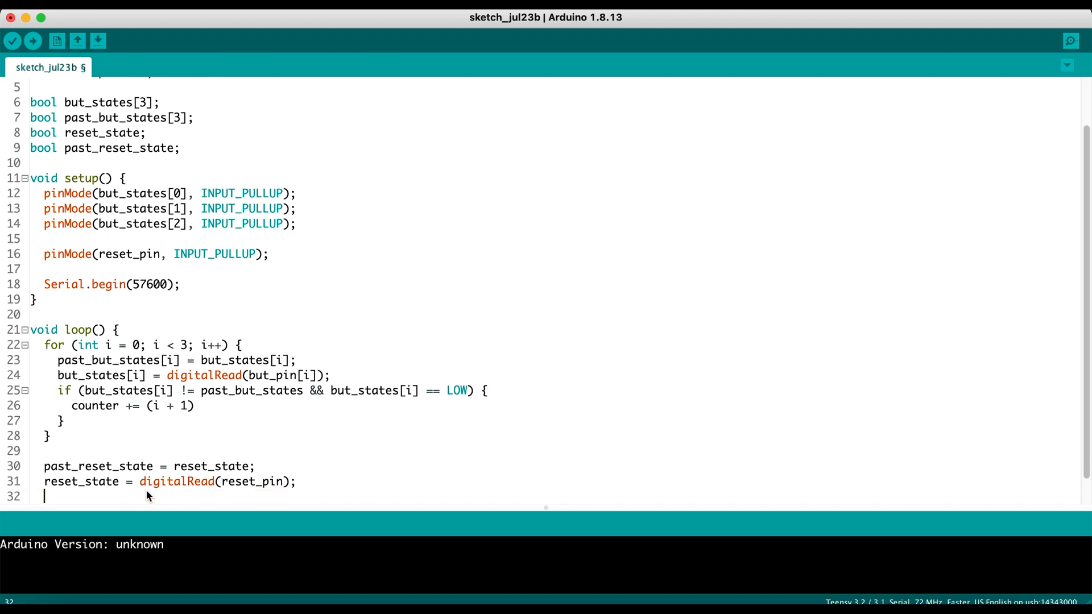
Add an if block that sets counter = 0 when reset_state newly goes LOW
type("if (past")
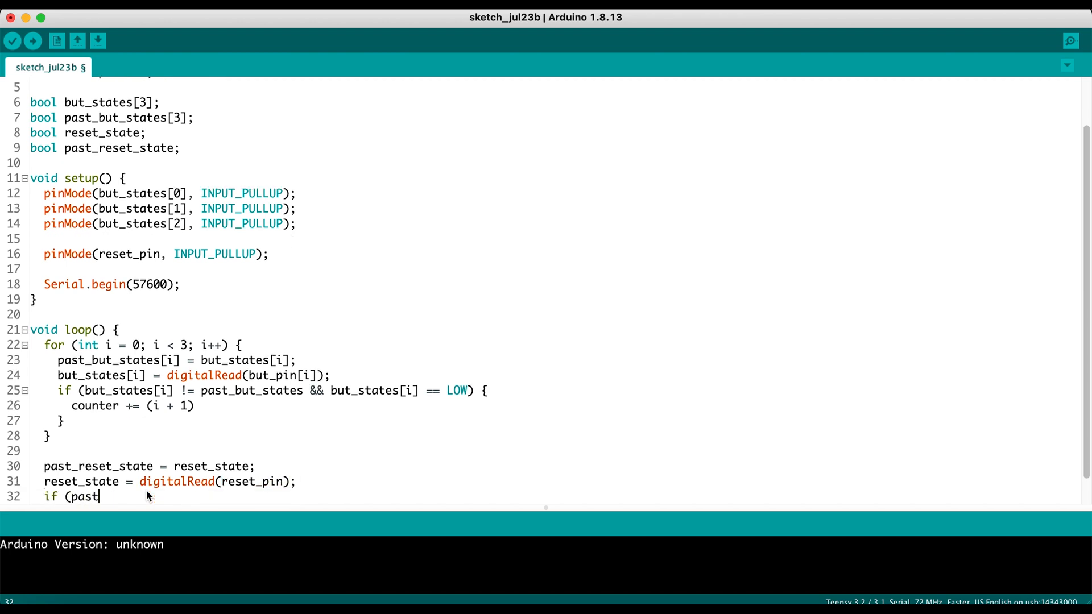
type("_reset_state !=")
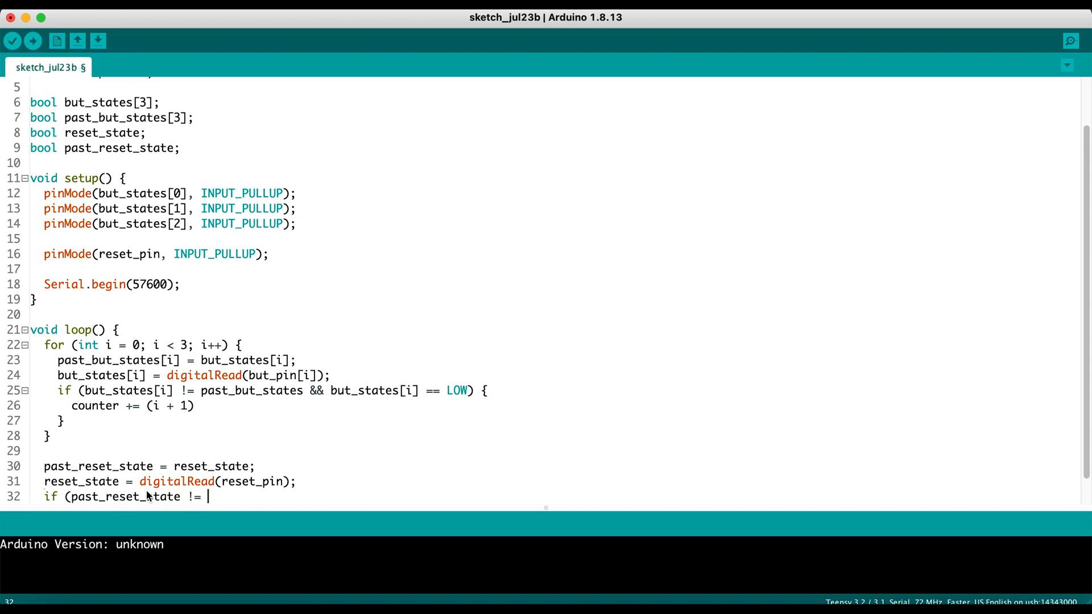
type("resetSt")
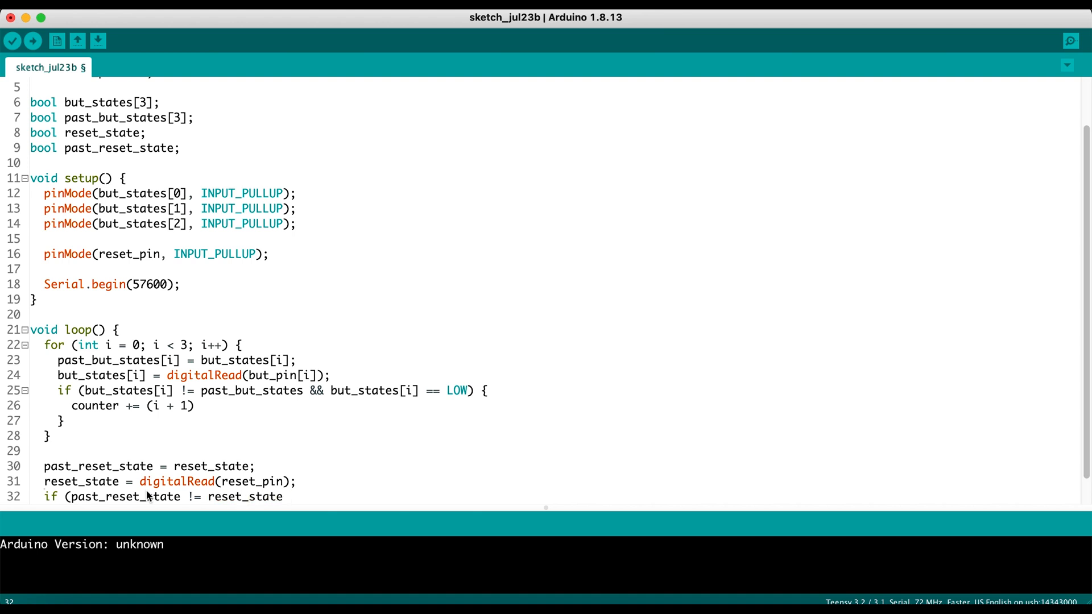
type("&& reset_state")
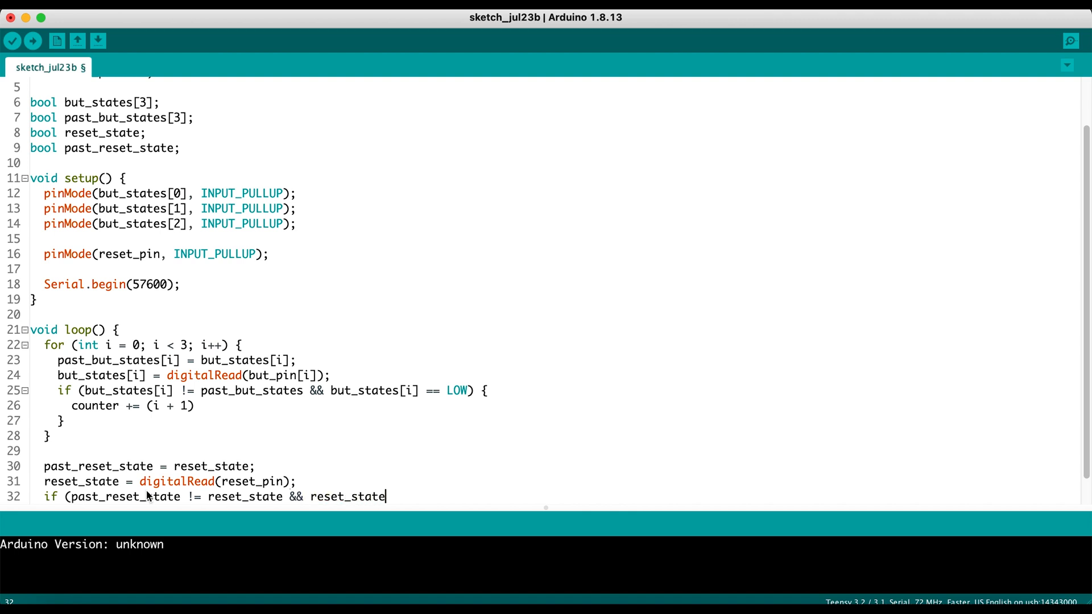
type("== LOW)")
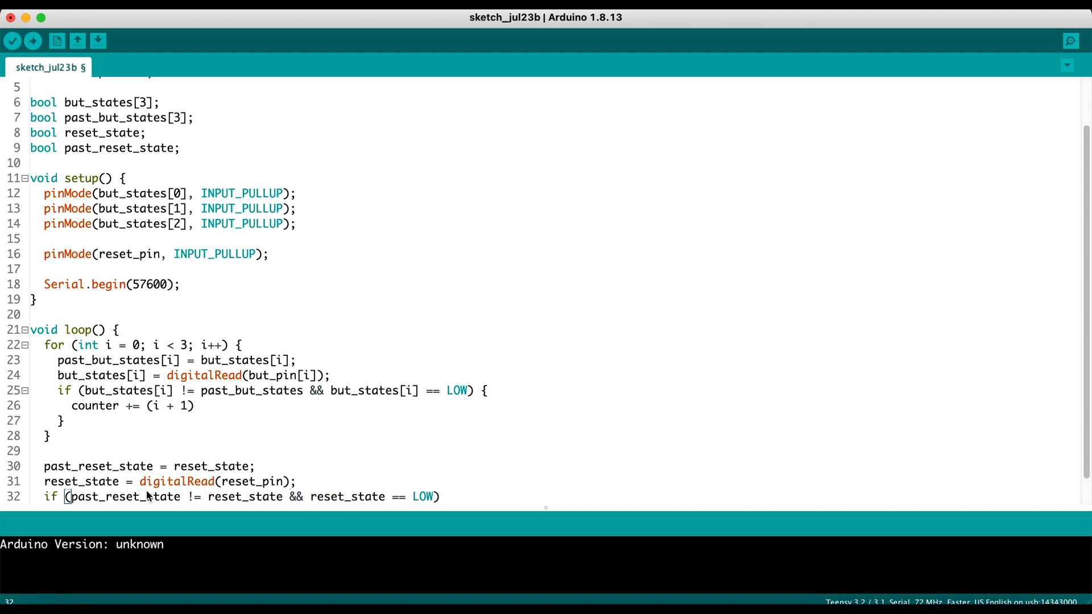
type("coun")
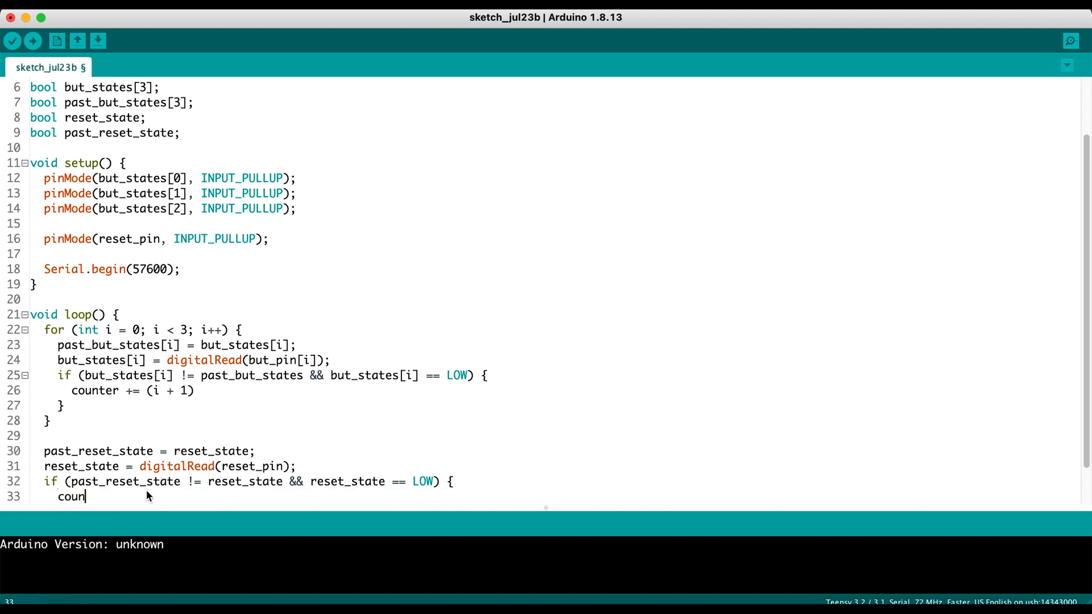
type("ter = 0;")
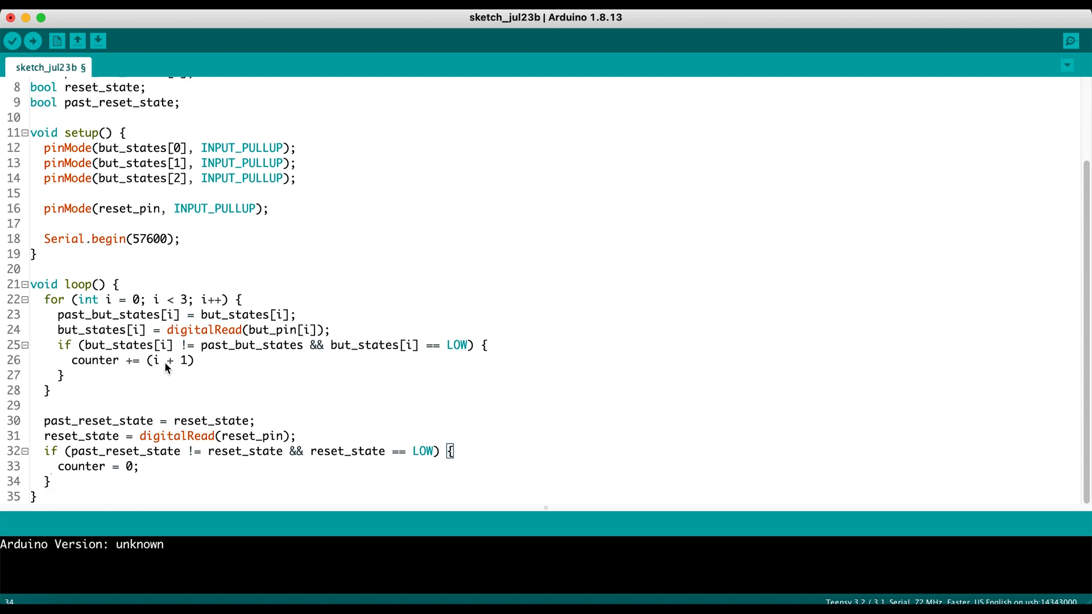
mouse_move(184, 342)
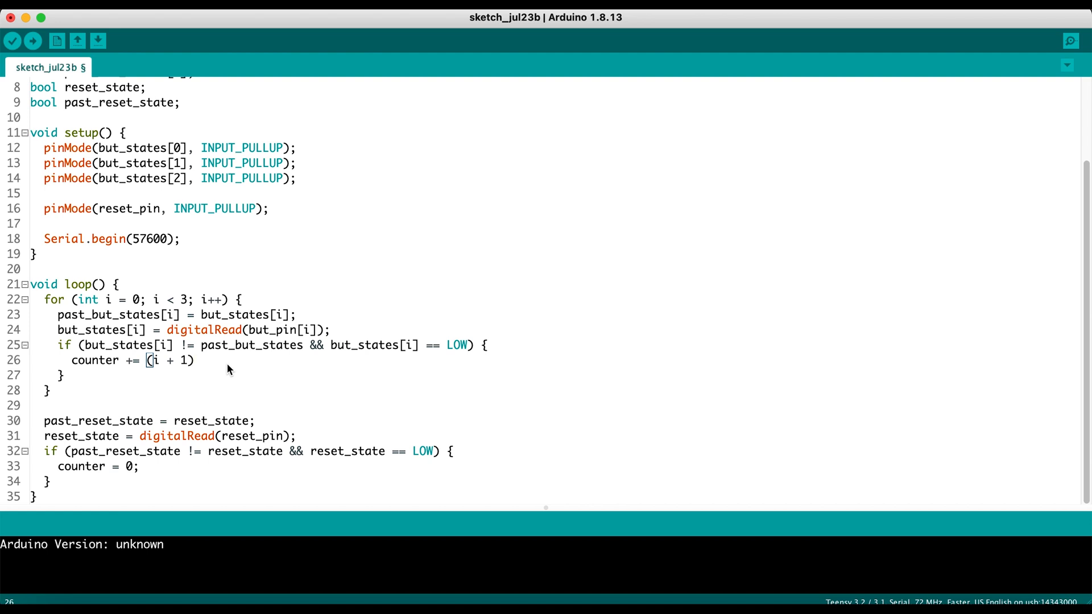
In the button branch, print "counter increased to " followed by Serial.println(counter)
type("Seri")
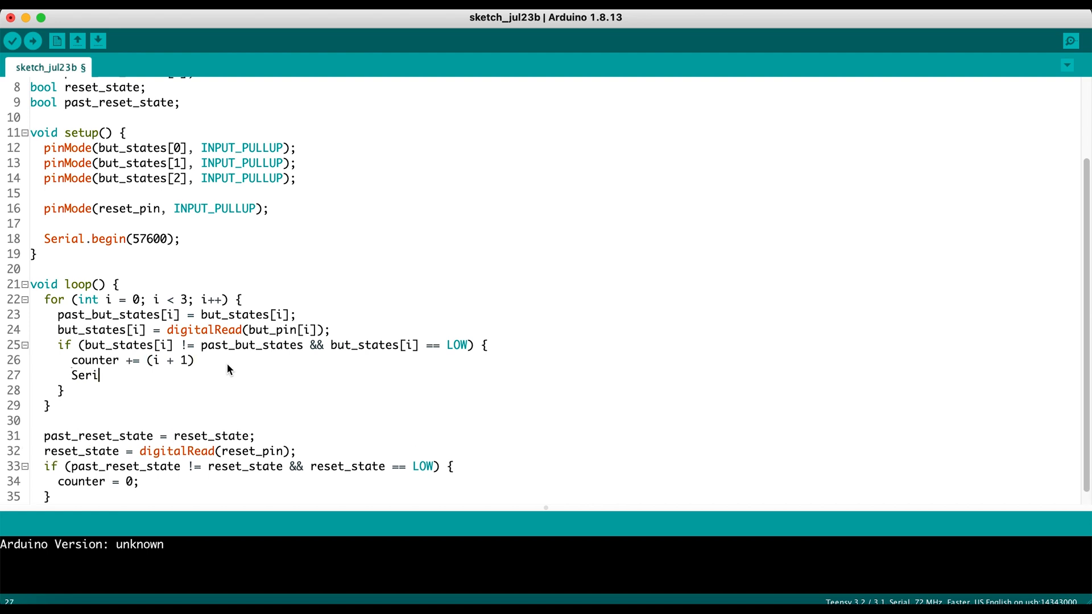
type("al.print(\"")
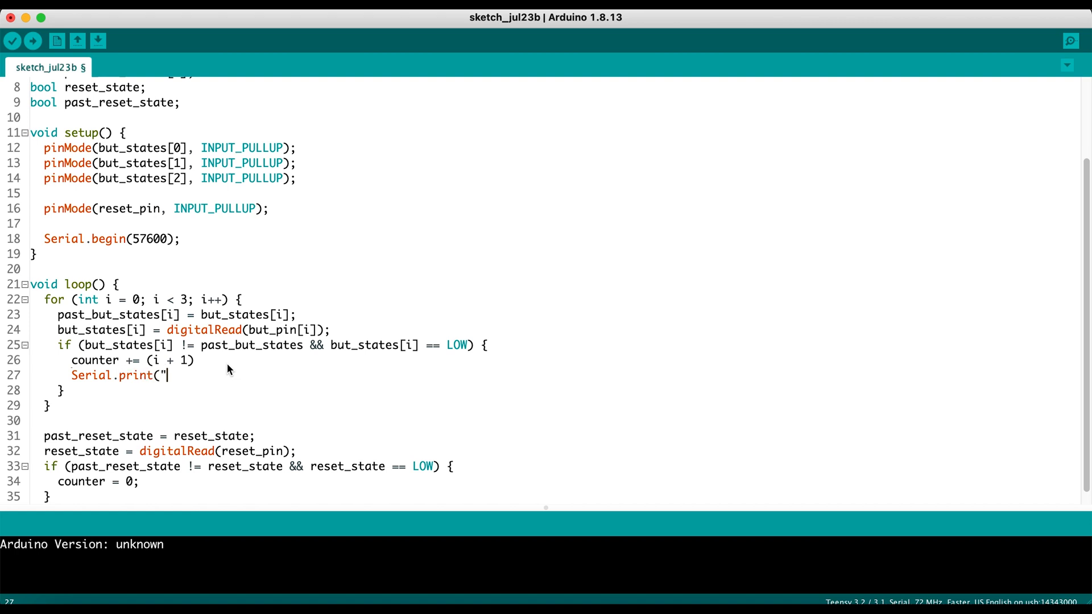
type("counter increas")
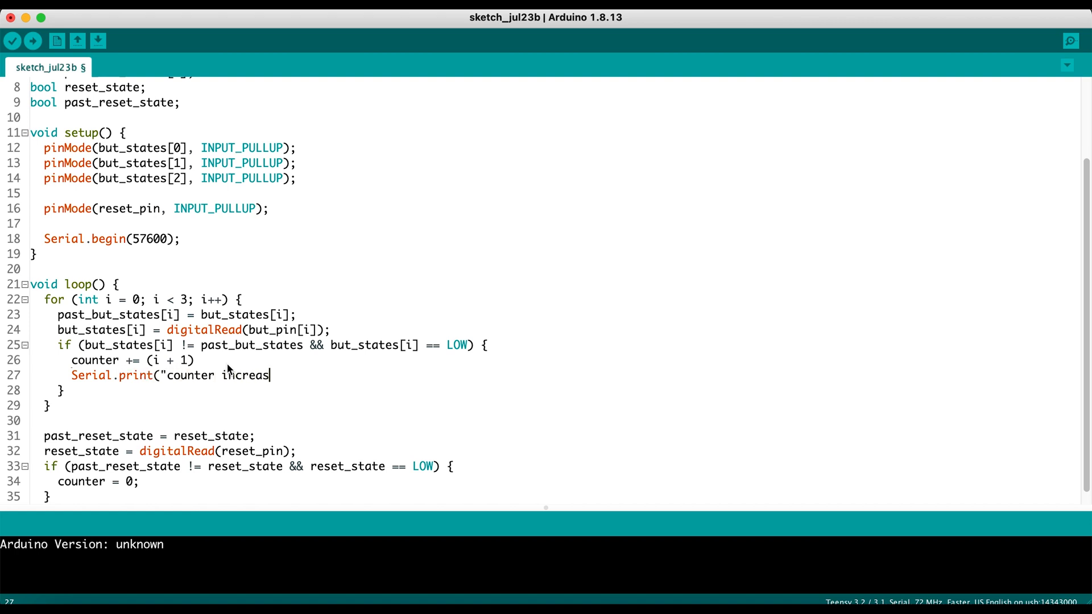
type("ed to")
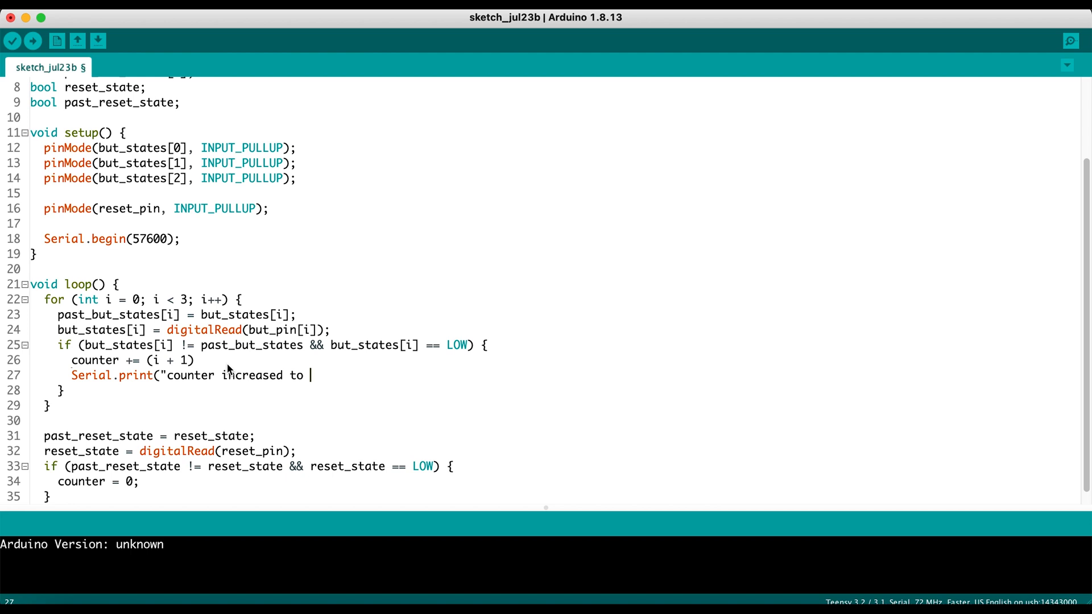
type("\");")
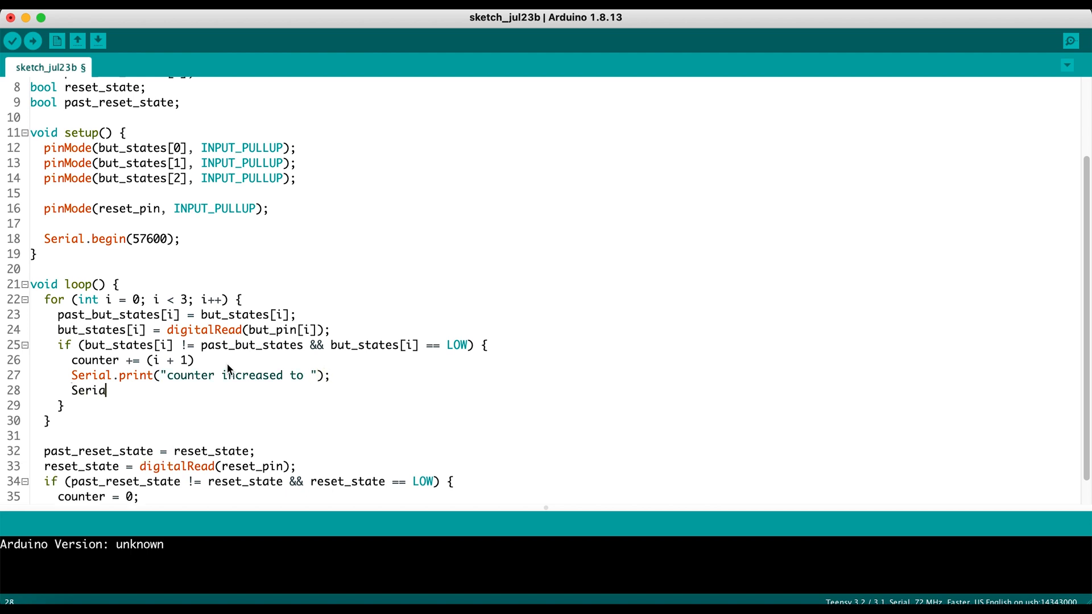
type("l.")
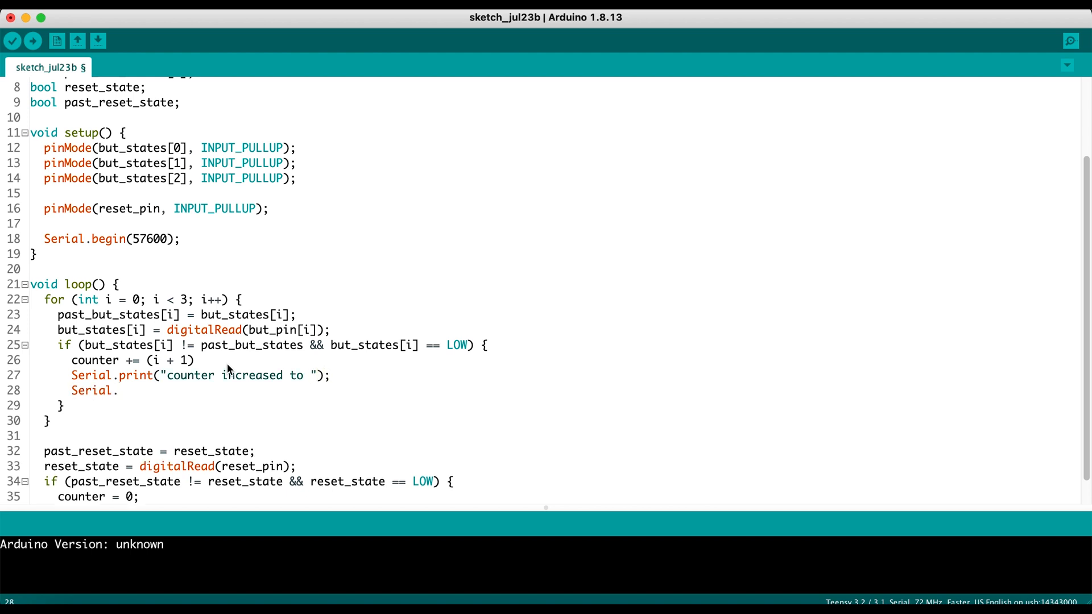
type("println(")
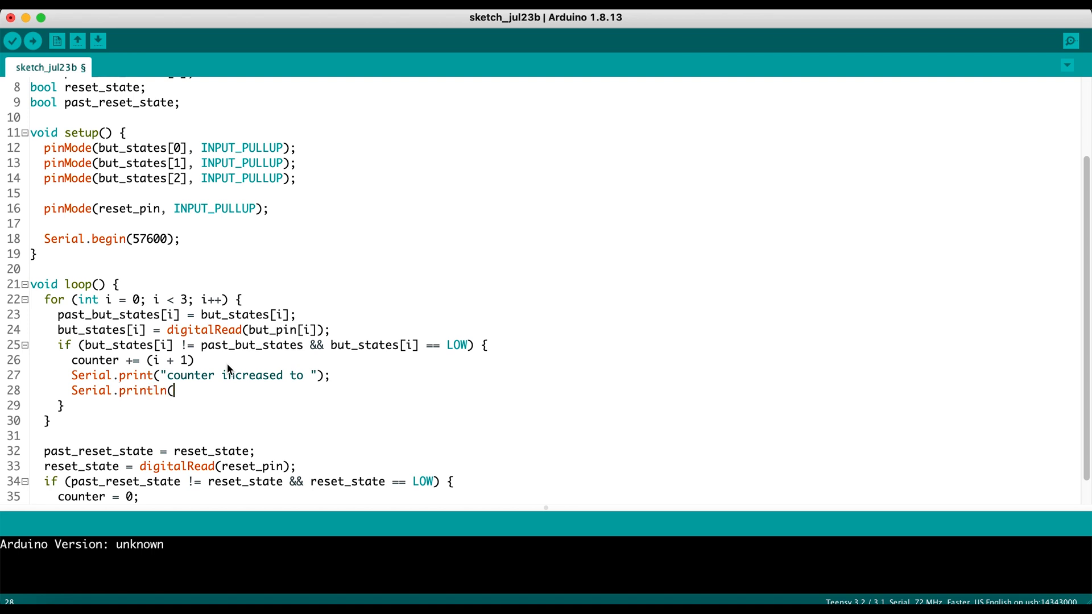
type("counteR")
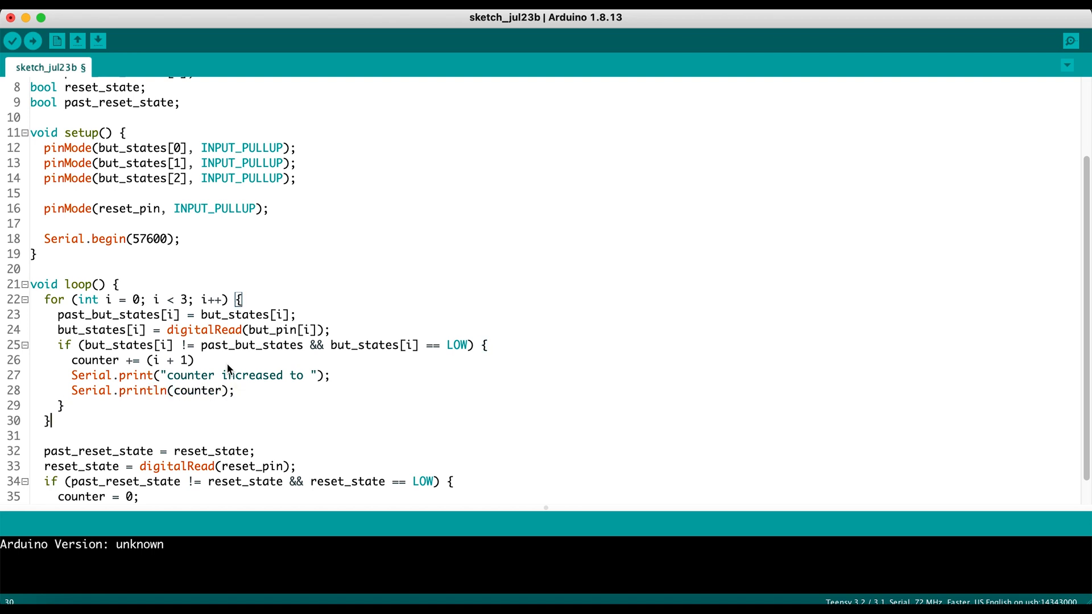
In the reset branch, print "counter has been reset to " followed by Serial.println(counter)
scroll("down", 3)
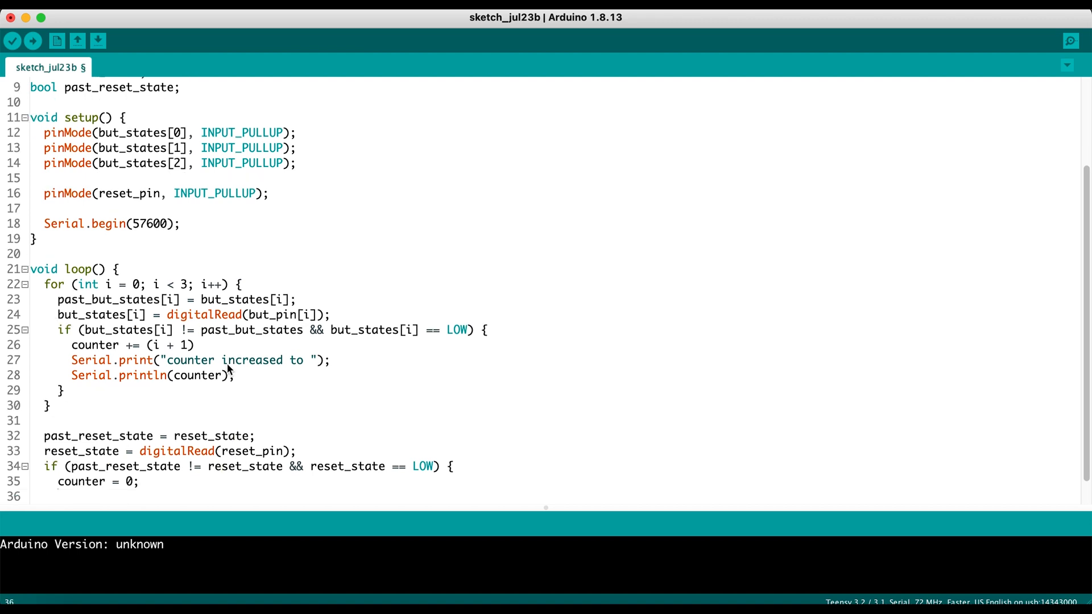
type("Serial.pr")
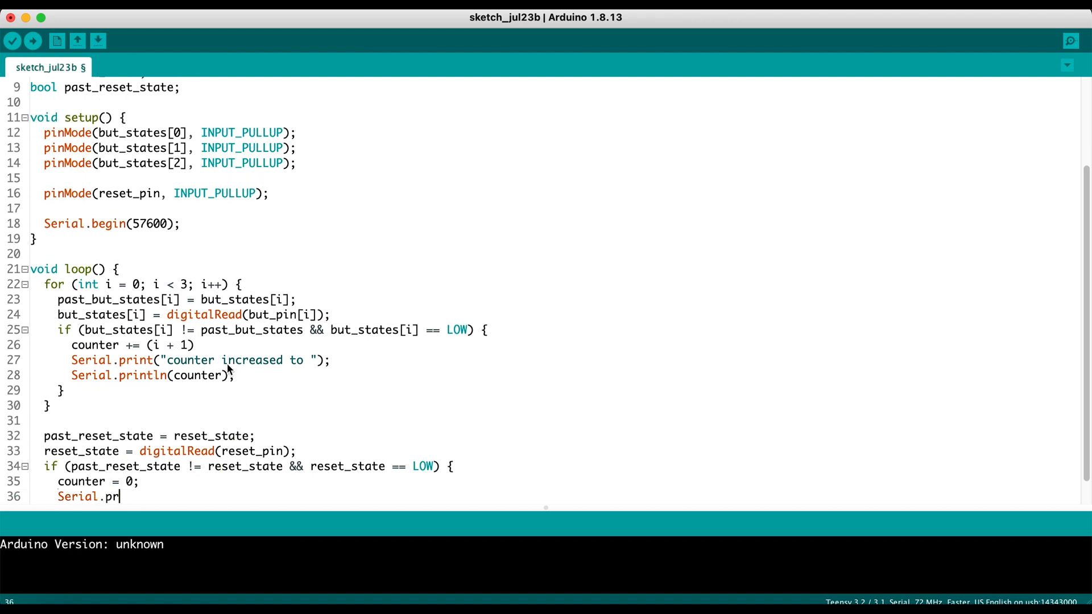
type("int(\"")
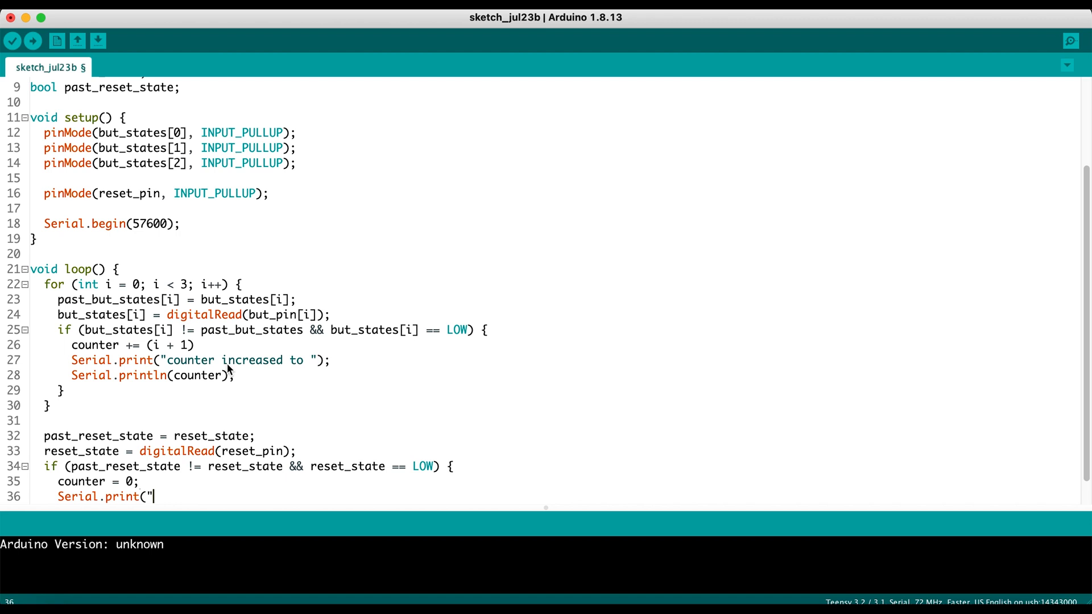
type("counter has bee")
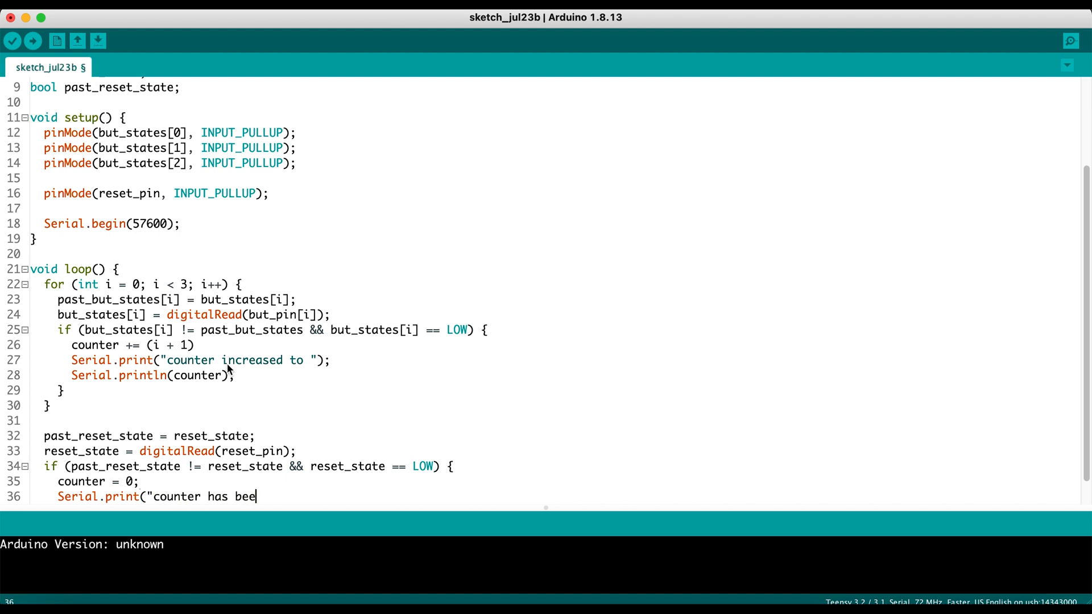
type("n reset")
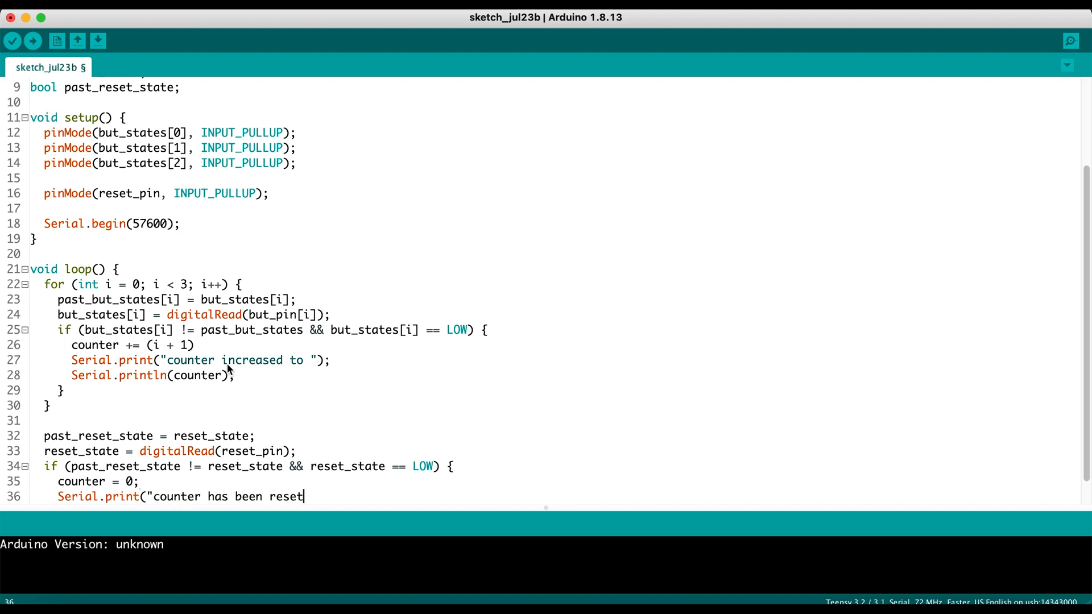
type("to \");")
type("Serial.prin")
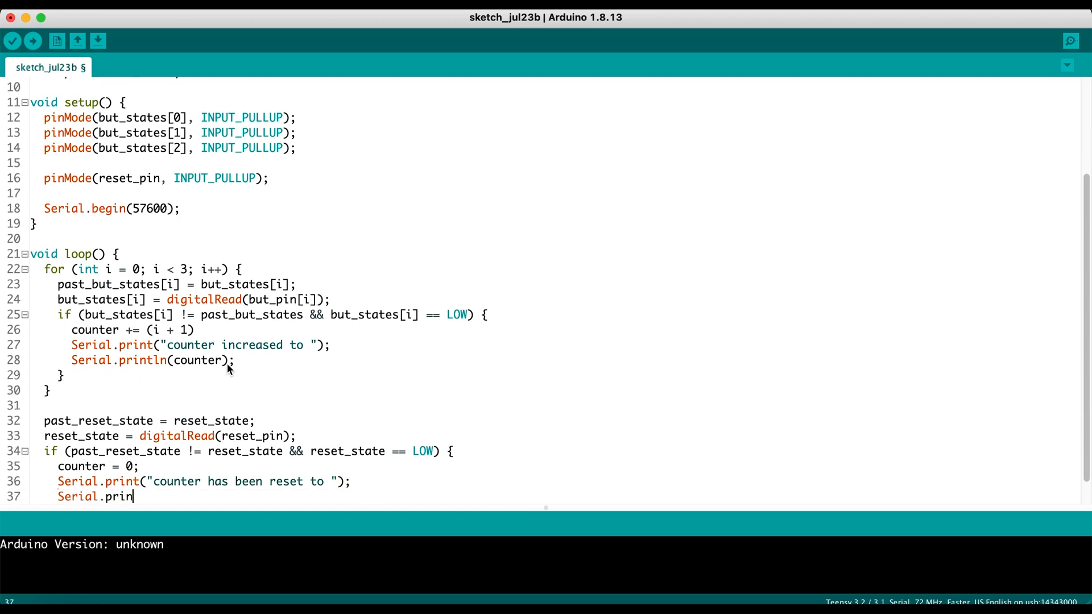
type("tln(counter)l")
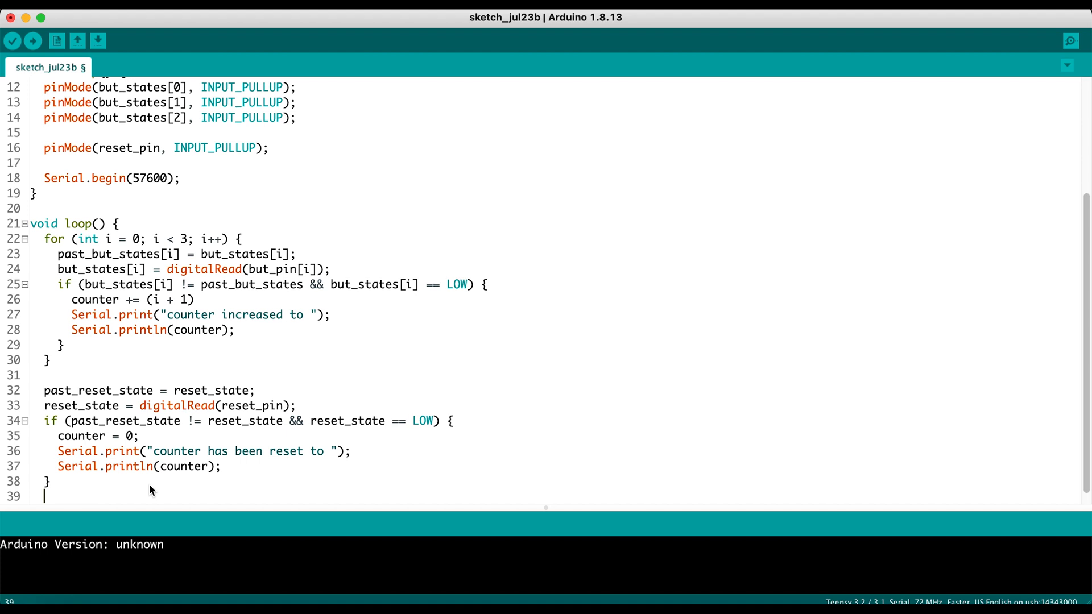
Add delay(40); as the last line of the loop, correcting the dealy misspelling
type("dealy(40")
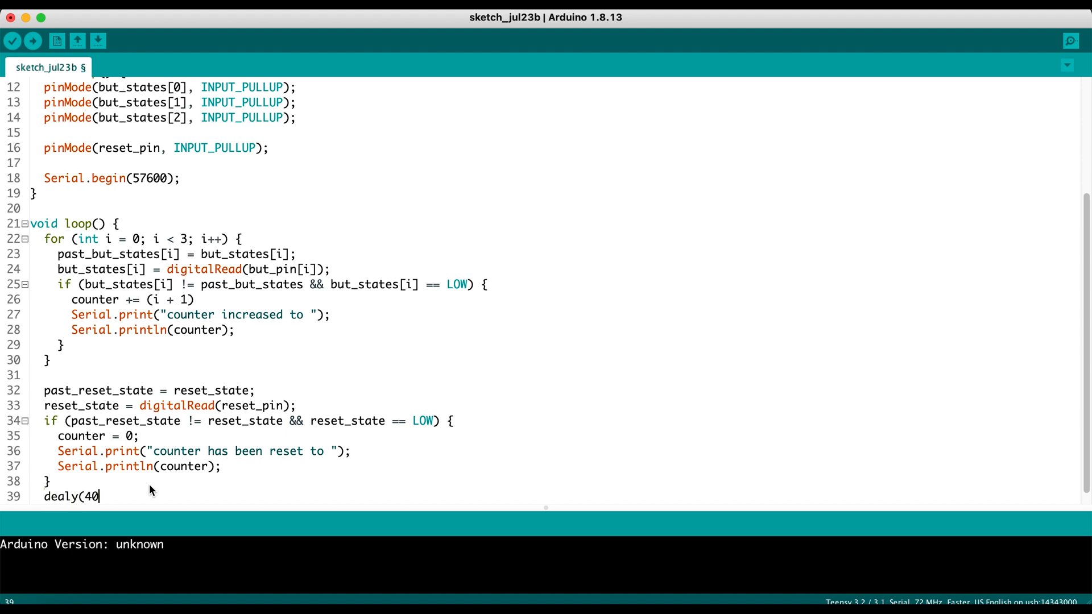
type("0);")
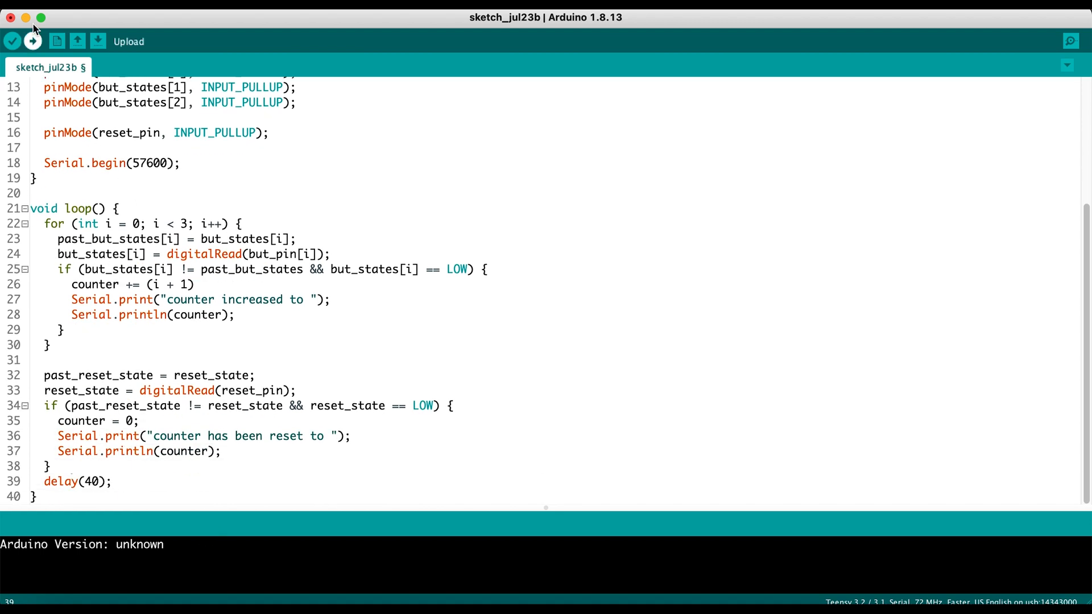
mouse_move(11, 41)
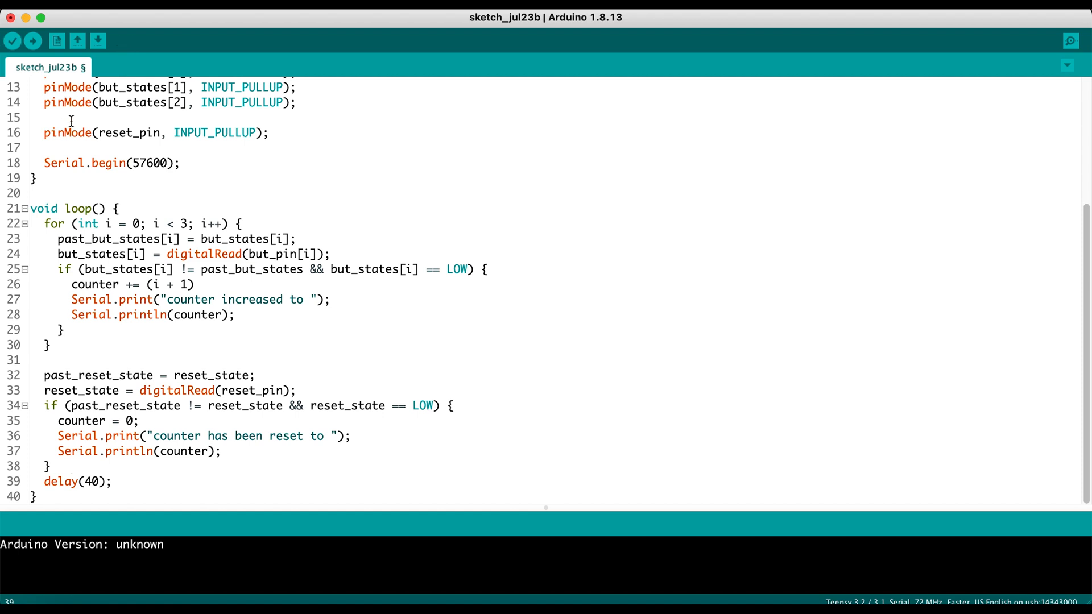
Save the sketch under the name counter_lesson
left_click(98, 41)
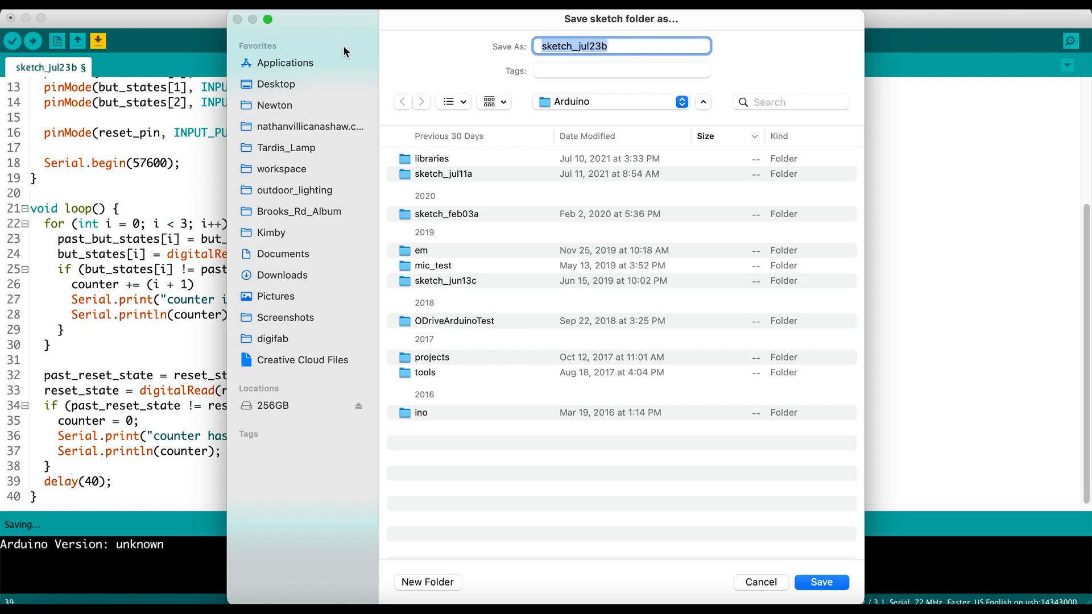
type("c")
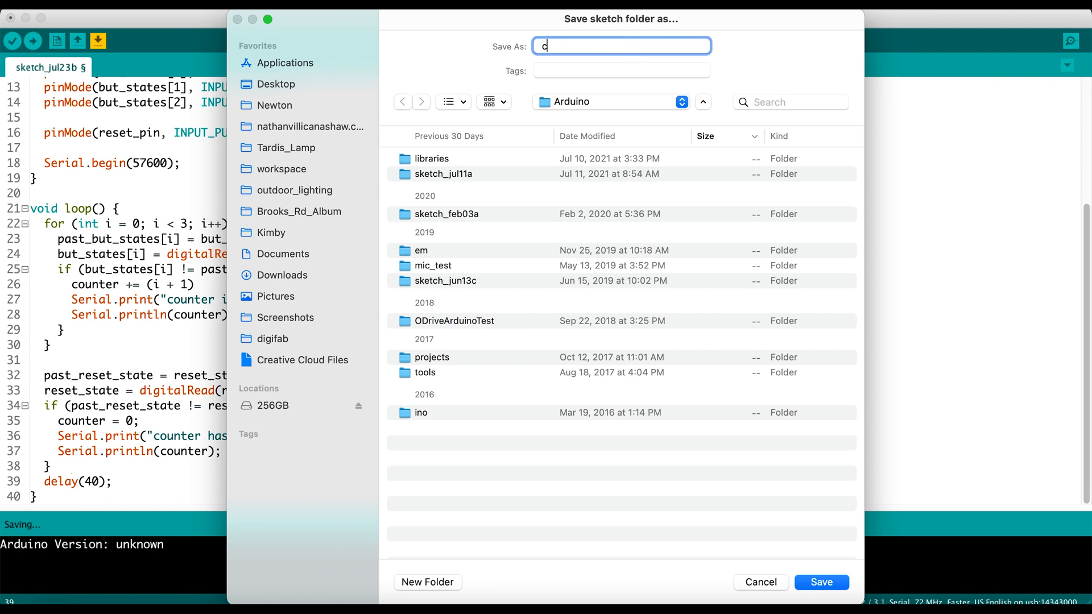
type("ounter_lesso")
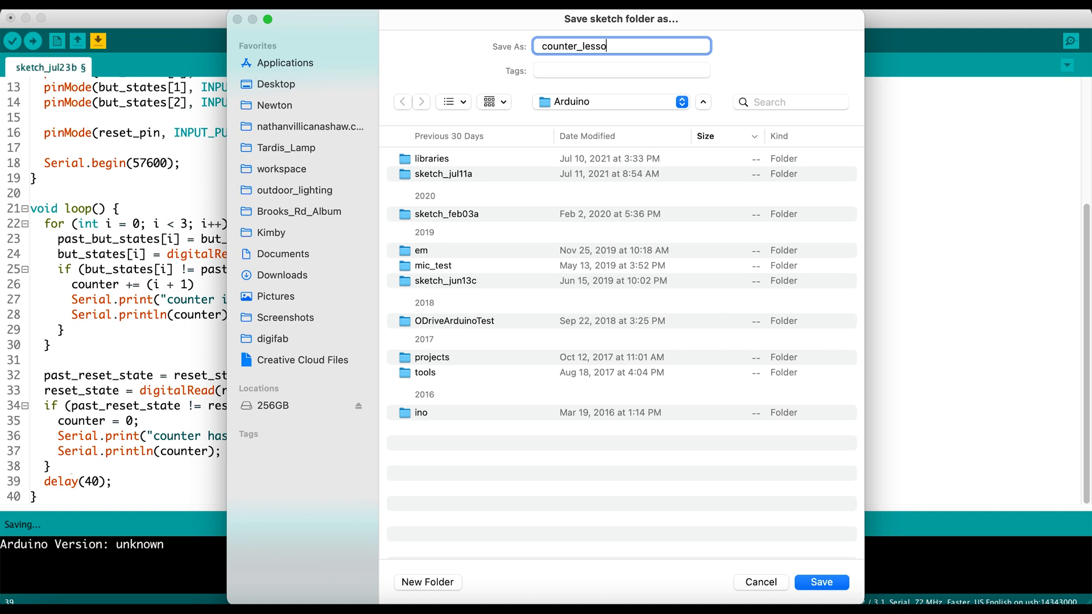
left_click(821, 582)
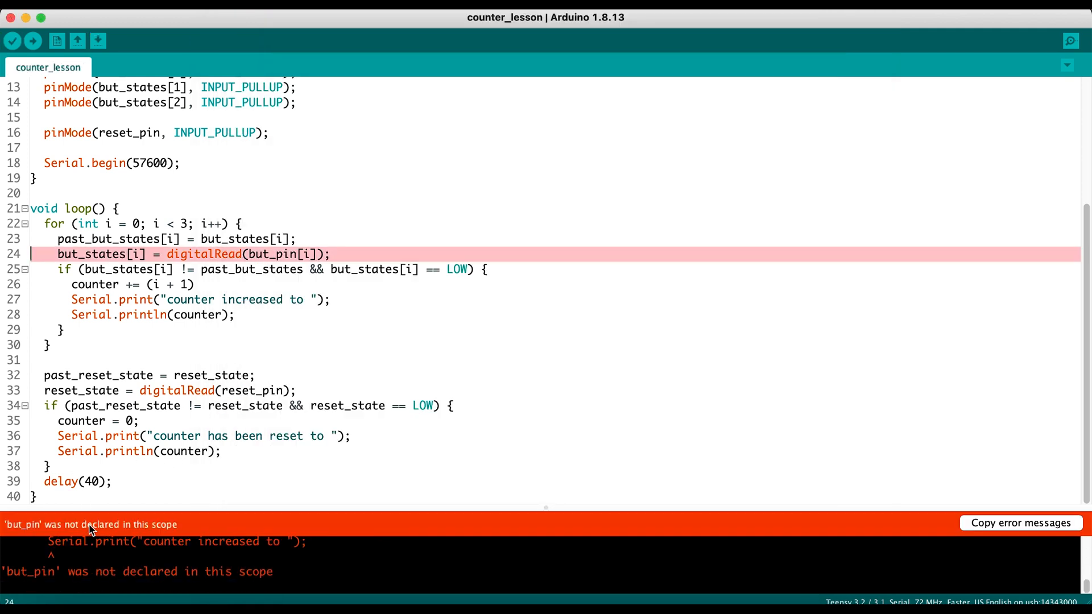
Fix line 24 to digitalRead(but_pins[i]) after checking declarations, then verify the sketch
scroll("up", 3)
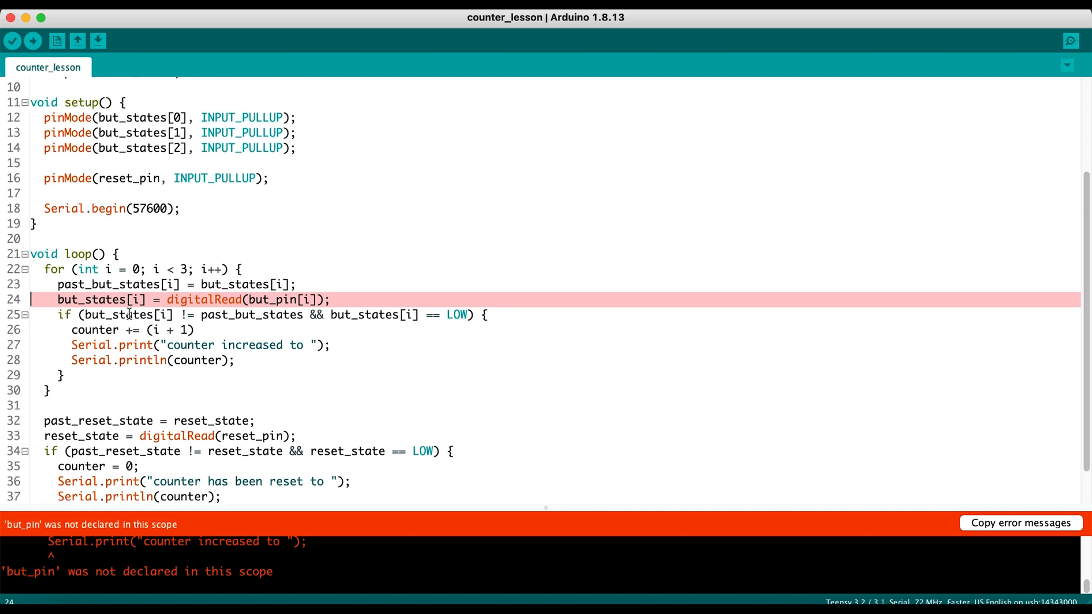
scroll("up", 3)
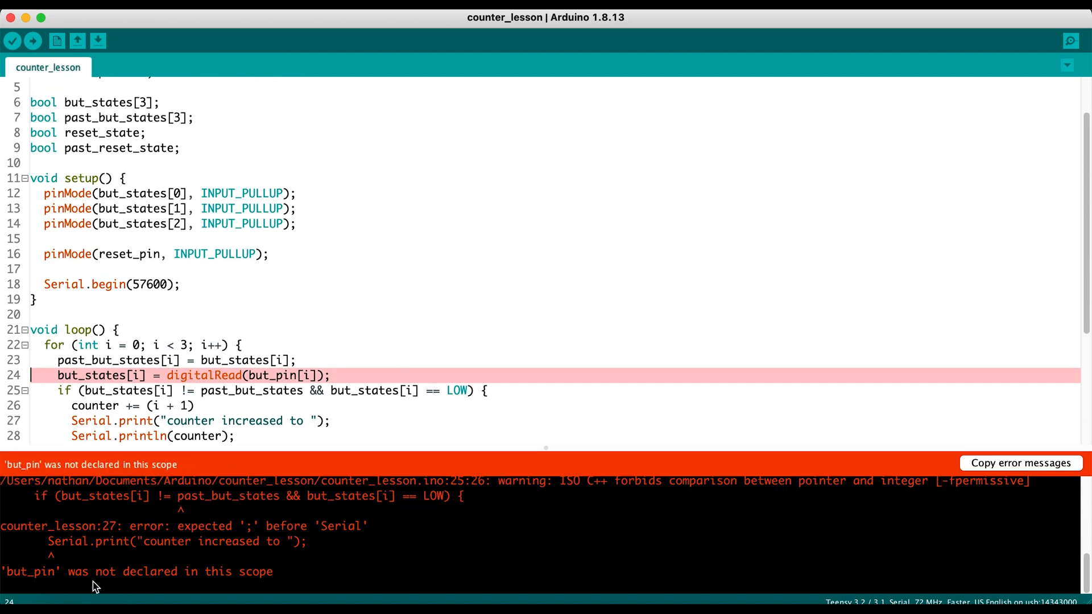
mouse_move(328, 451)
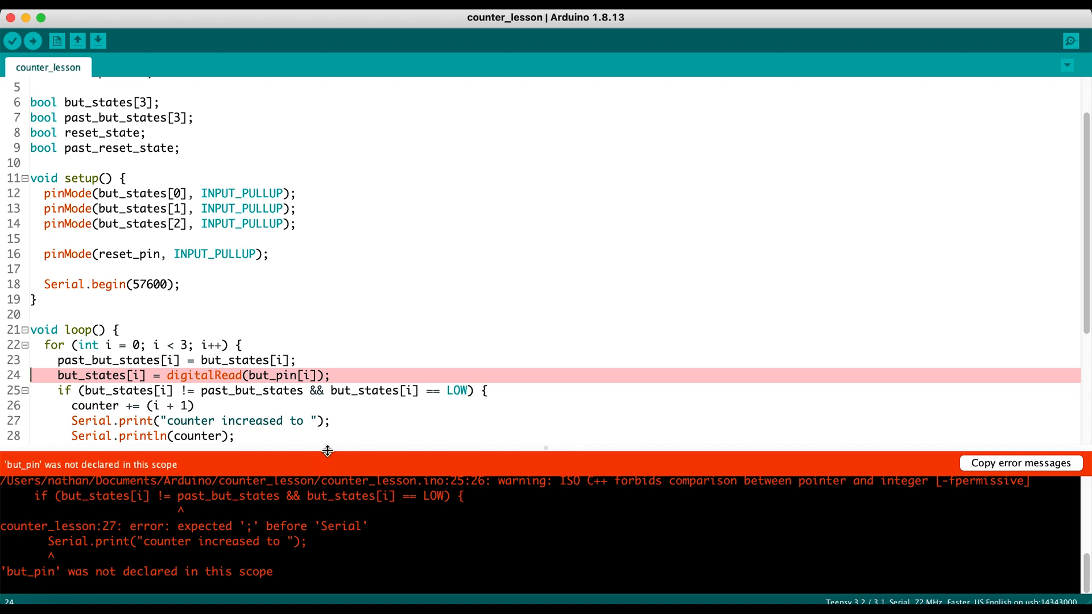
scroll("up", 3)
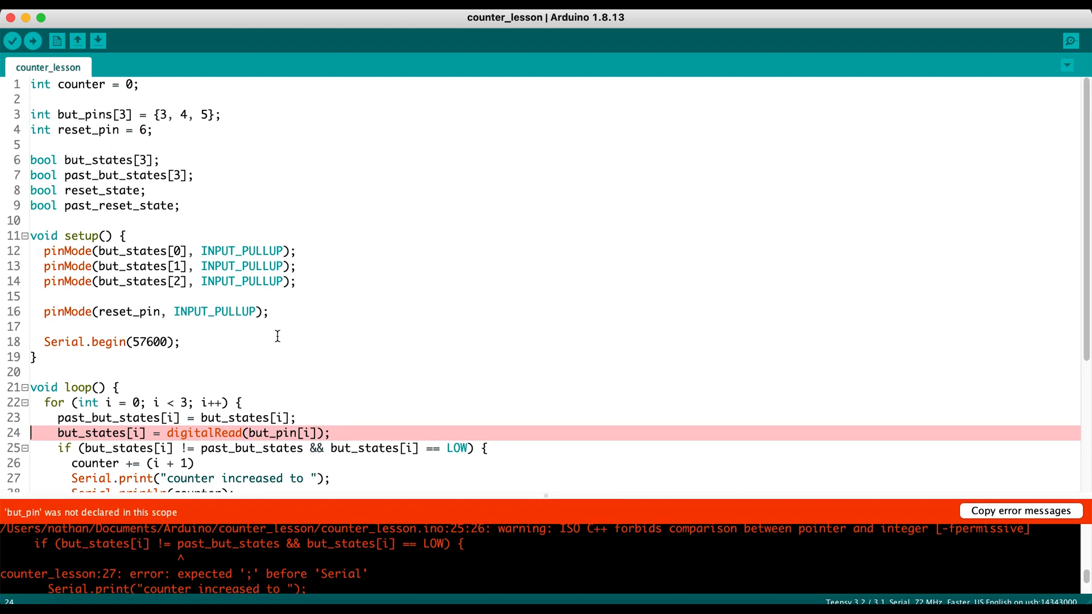
mouse_move(299, 448)
type("s")
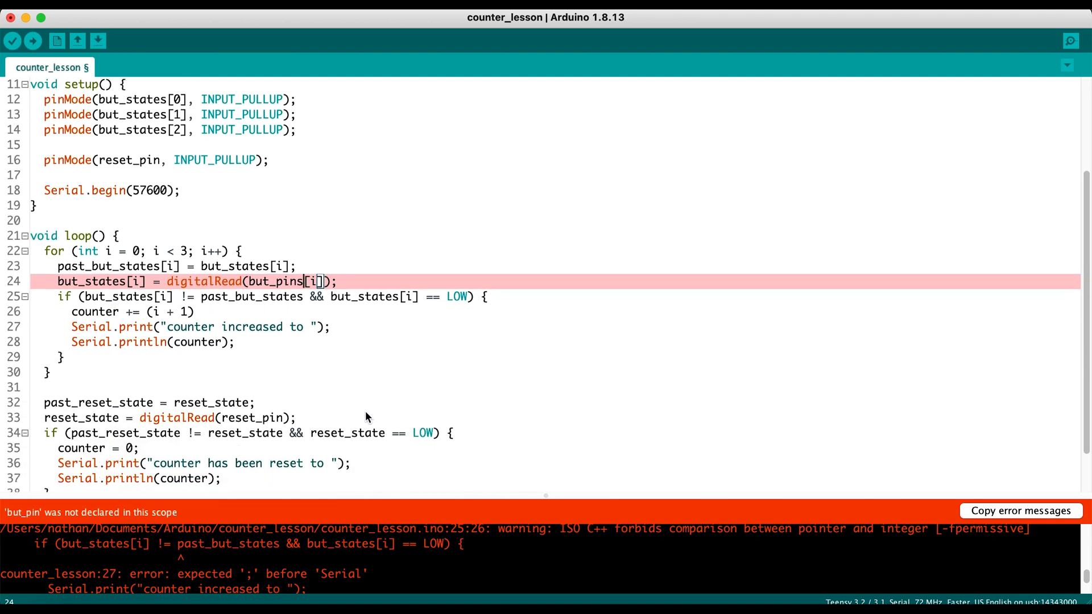
left_click(12, 41)
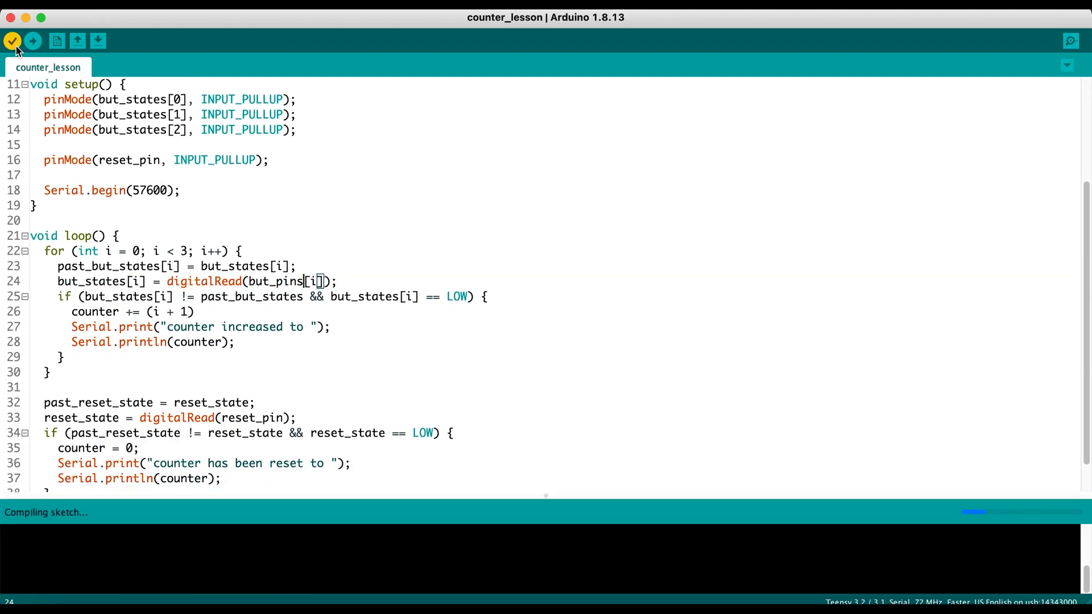
left_click(12, 41)
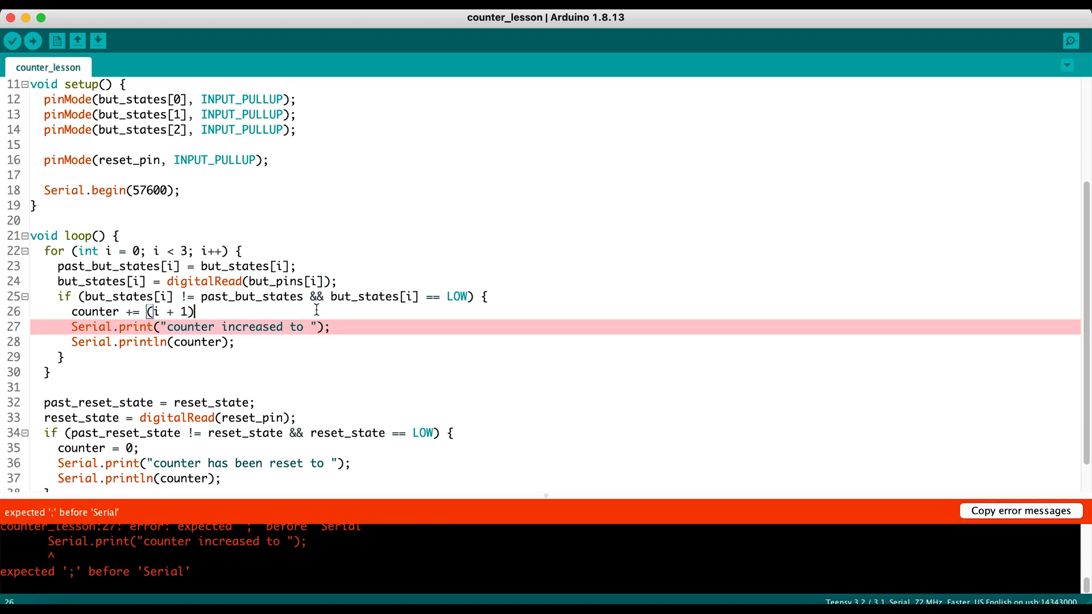
Add the missing semicolon after counter += (i + 1) on line 26 and recompile
type(";")
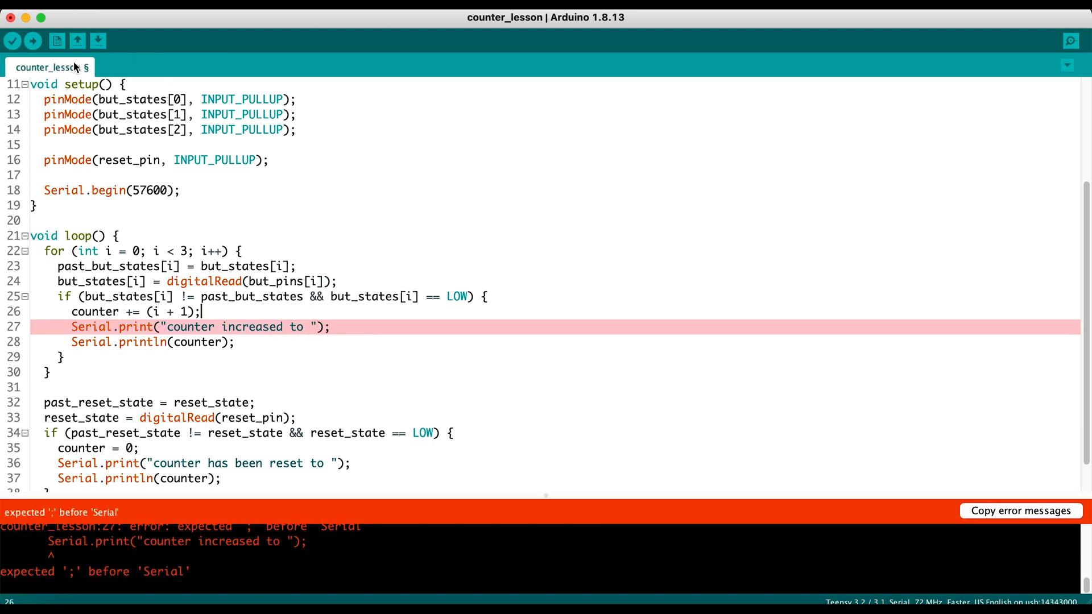
left_click(11, 41)
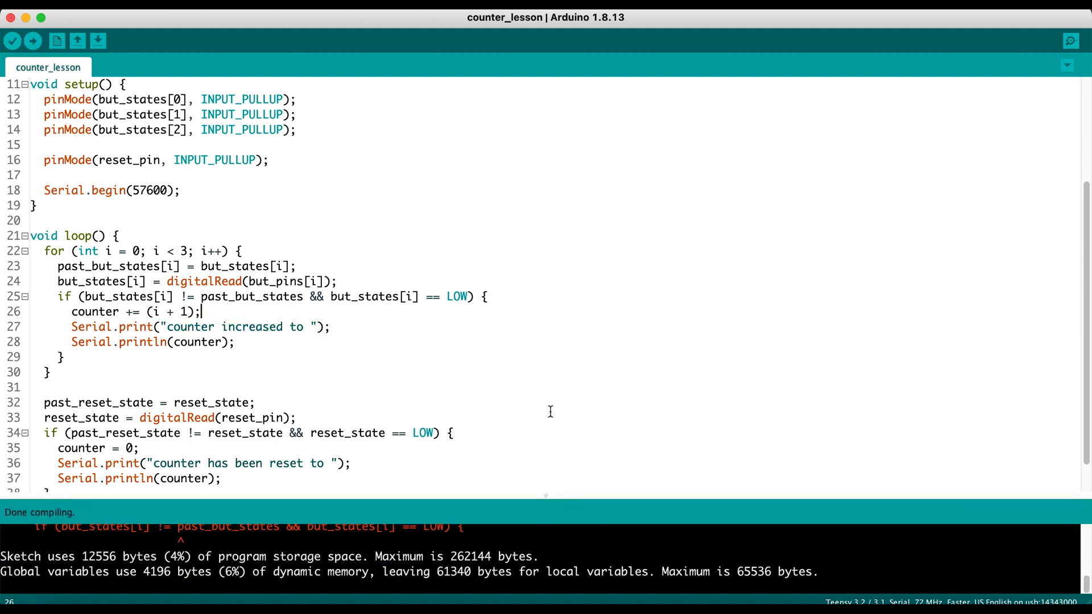
mouse_move(600, 514)
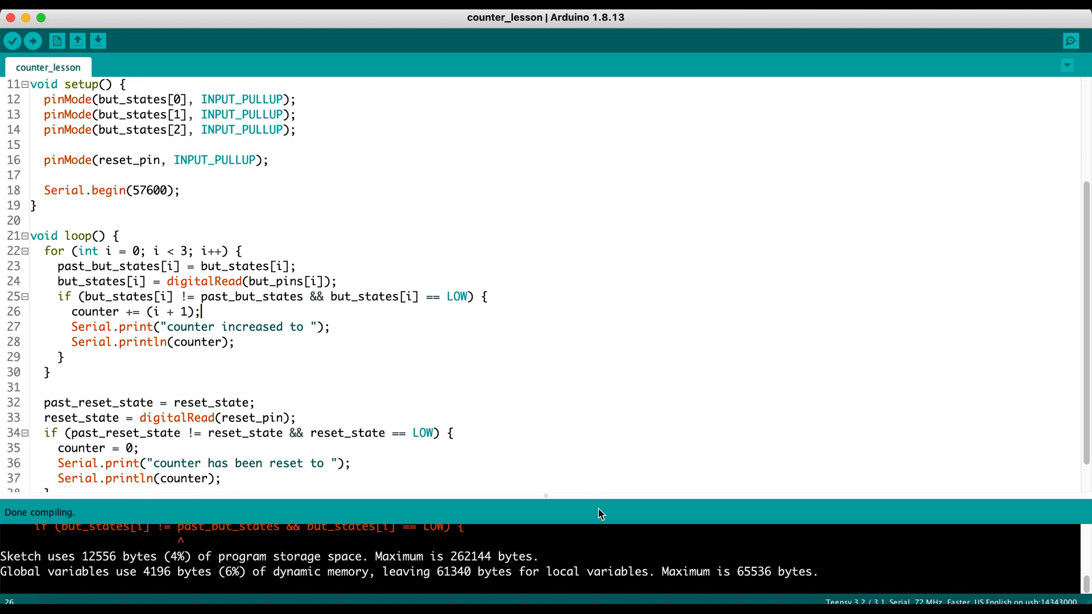
scroll("down", 3)
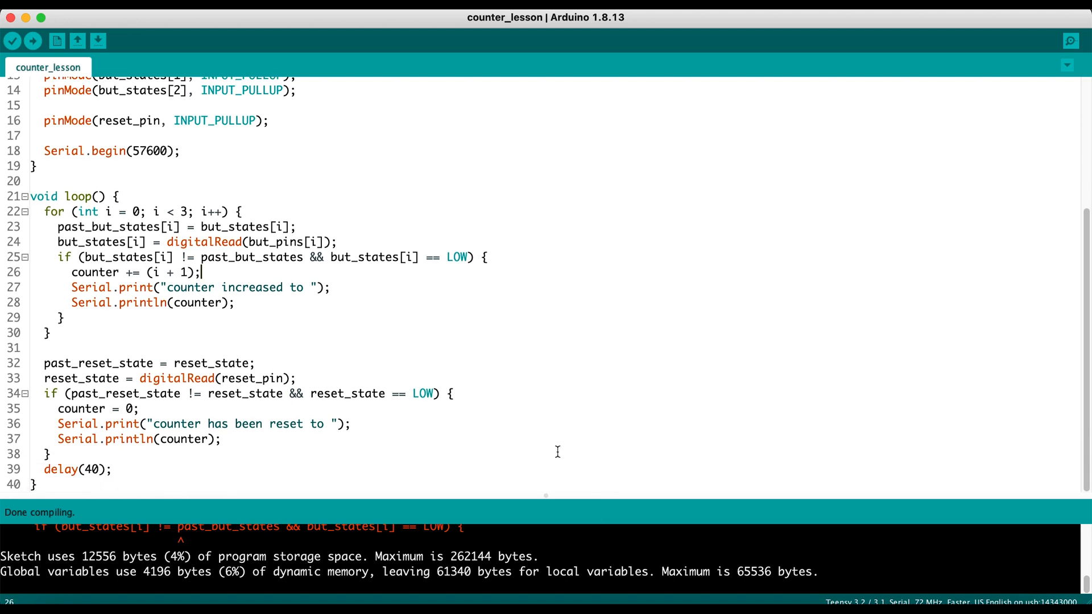
mouse_move(321, 399)
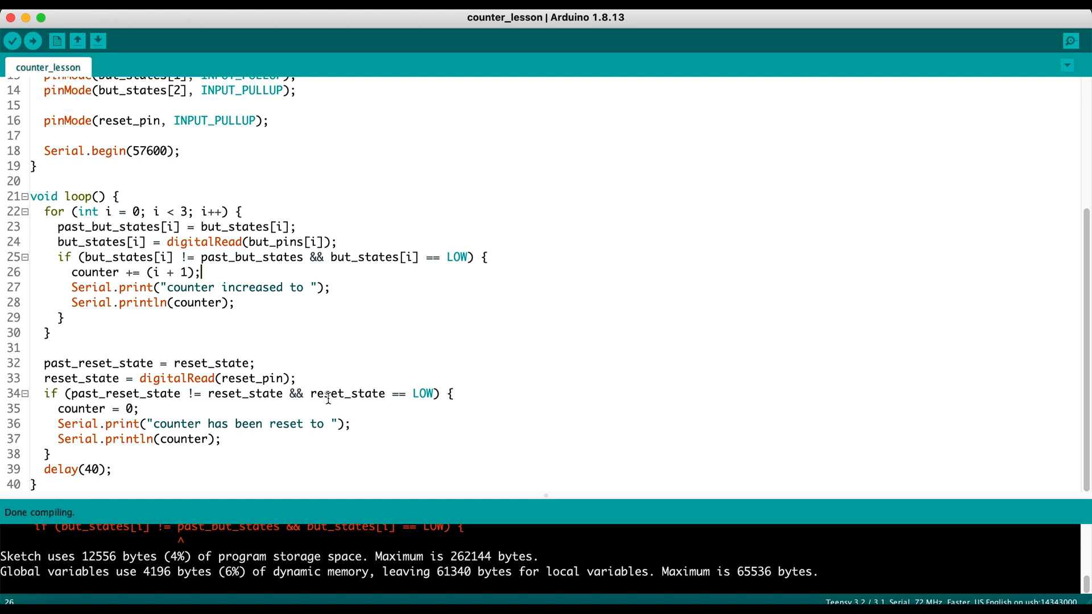
mouse_move(298, 524)
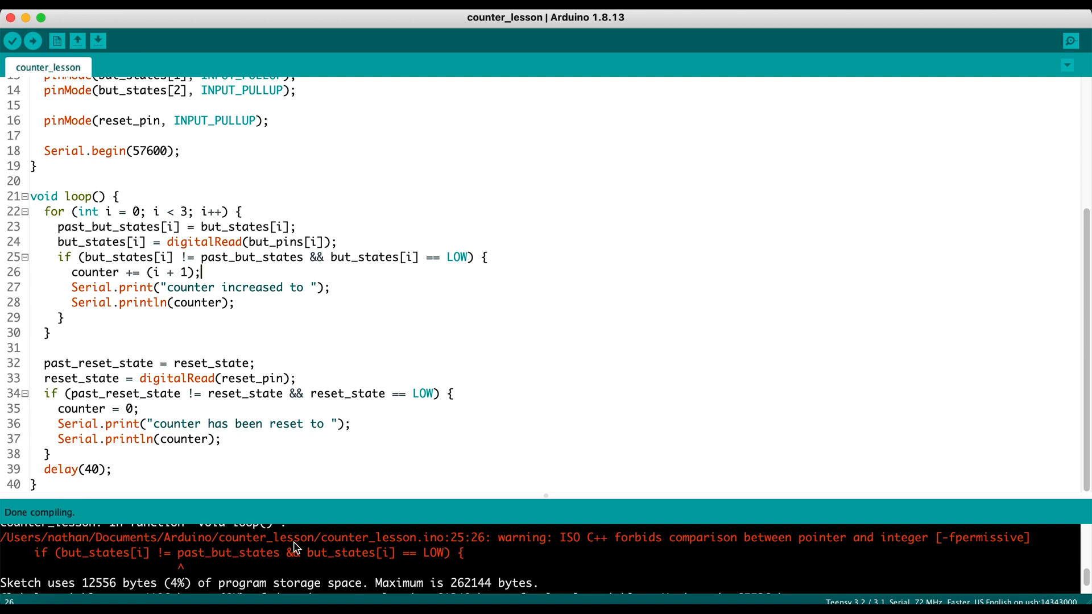
mouse_move(258, 507)
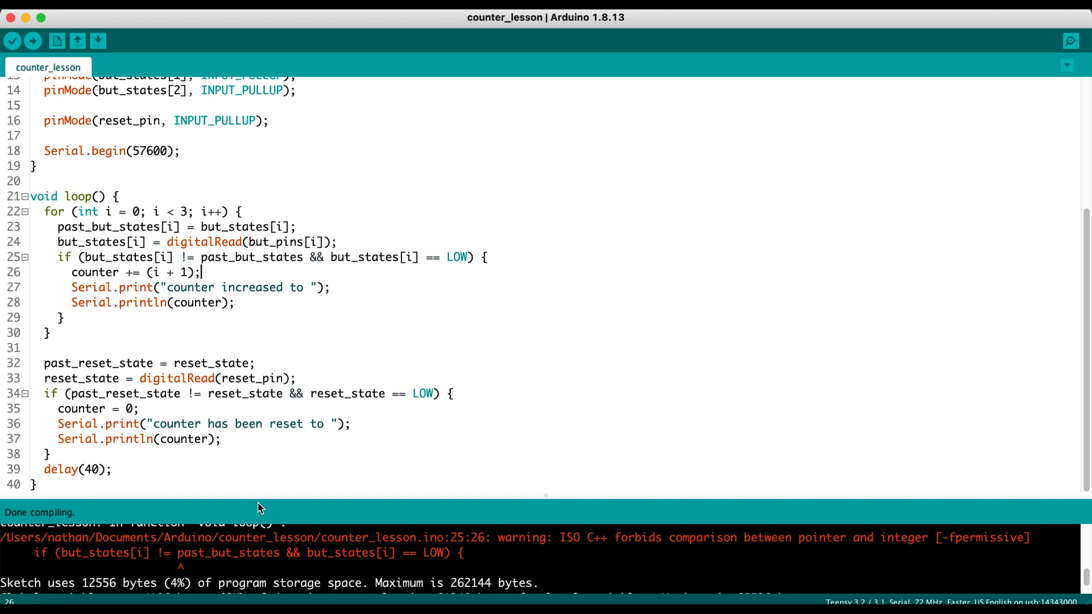
mouse_move(276, 405)
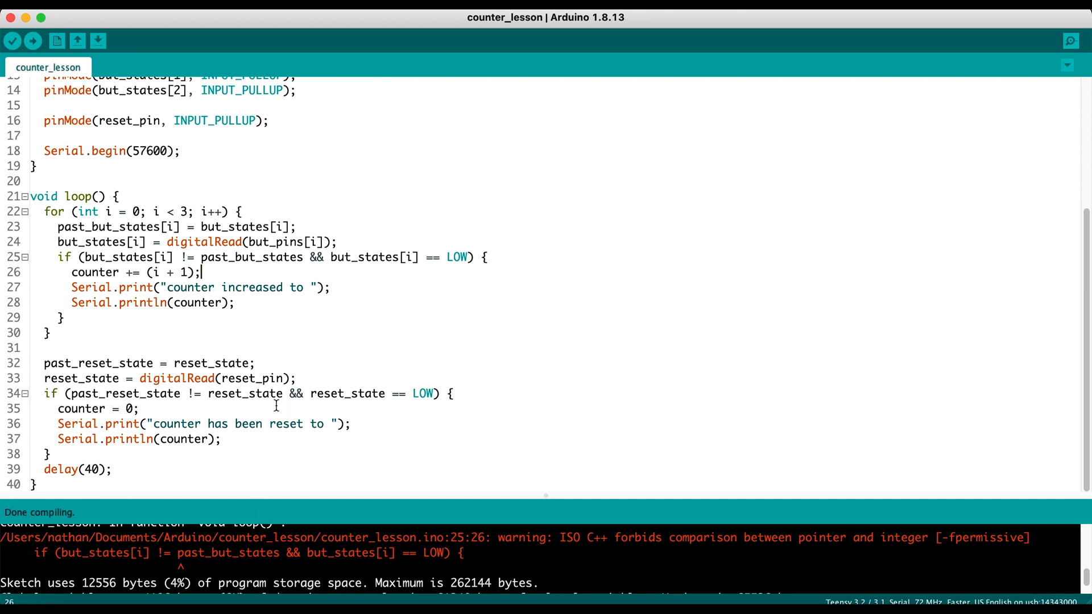
mouse_move(296, 498)
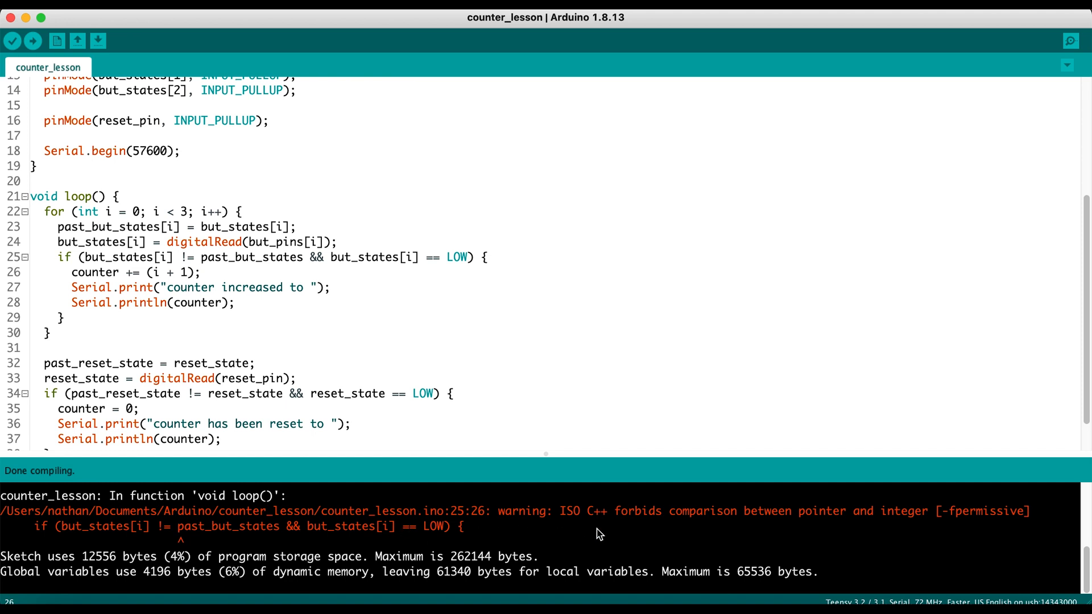
mouse_move(630, 512)
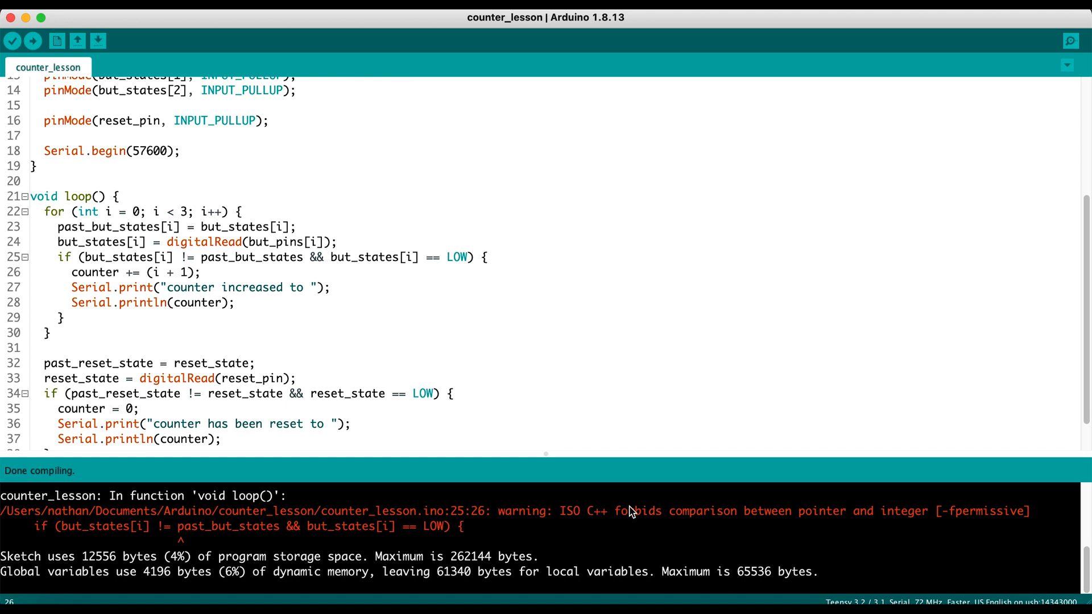
mouse_move(873, 531)
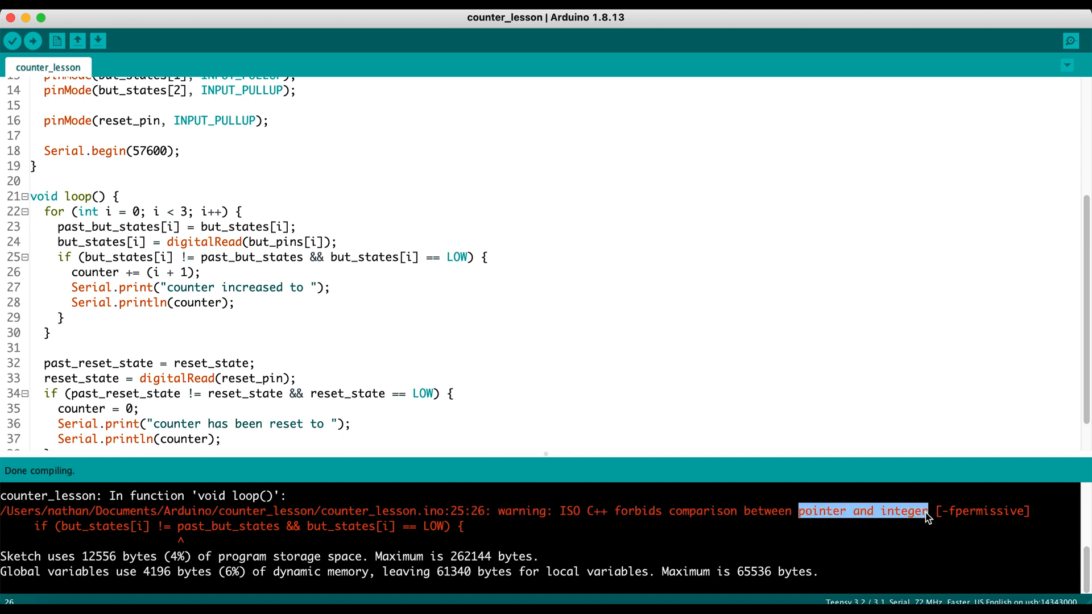
mouse_move(286, 495)
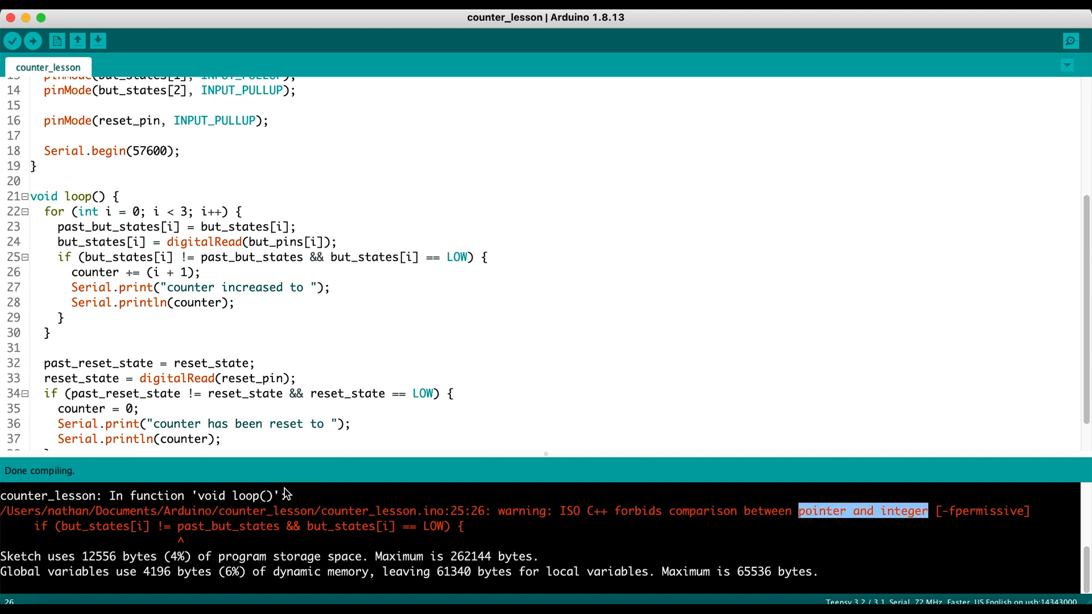
mouse_move(347, 452)
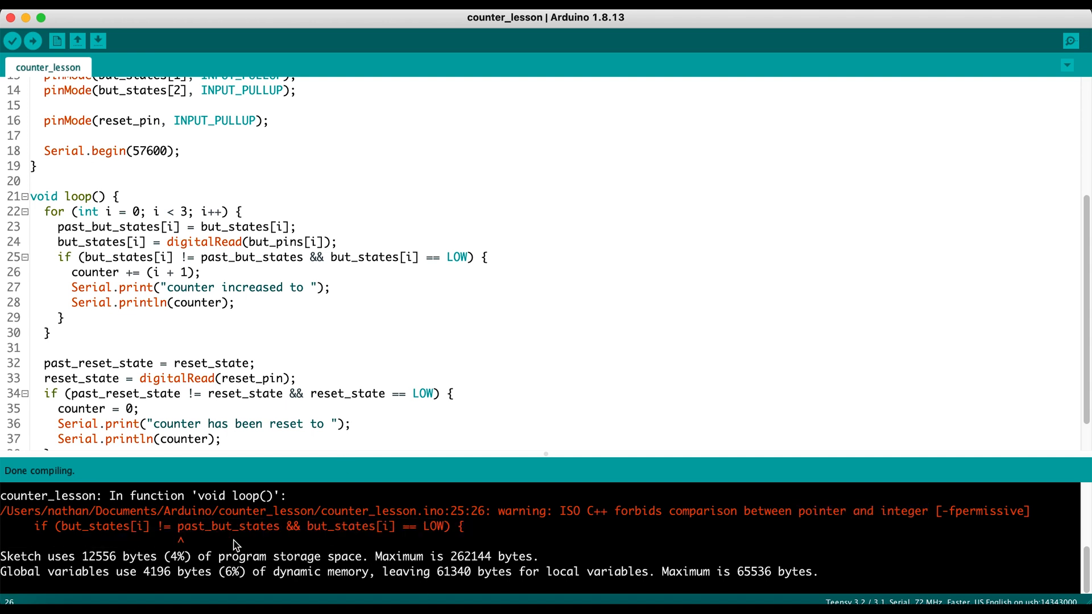
mouse_move(215, 280)
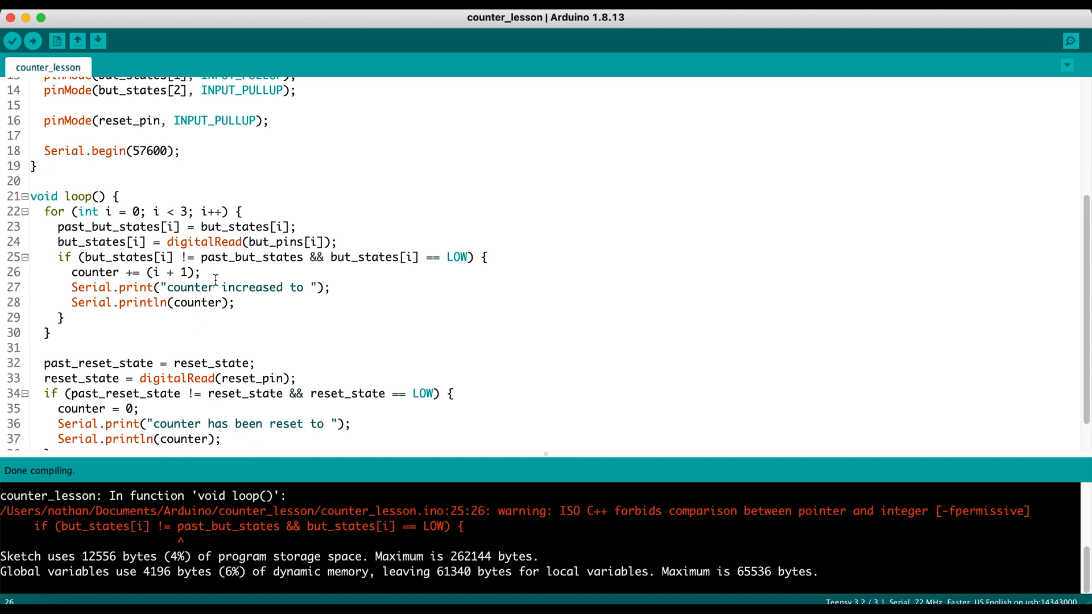
Change line 25 to compare against past_but_states[i] and recompile to clear the warning
left_click(223, 255)
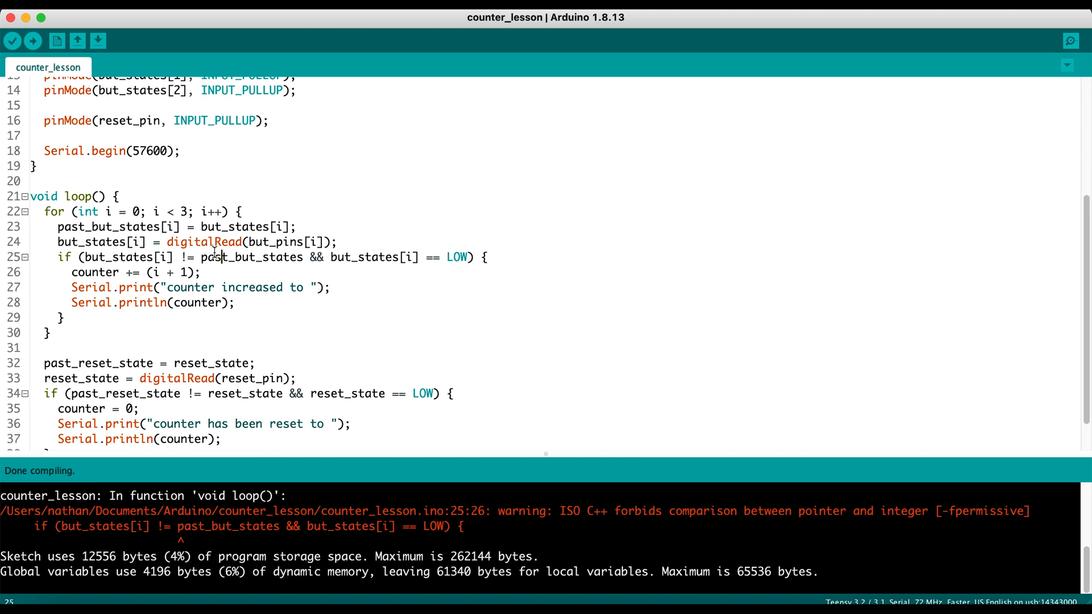
scroll("up", 3)
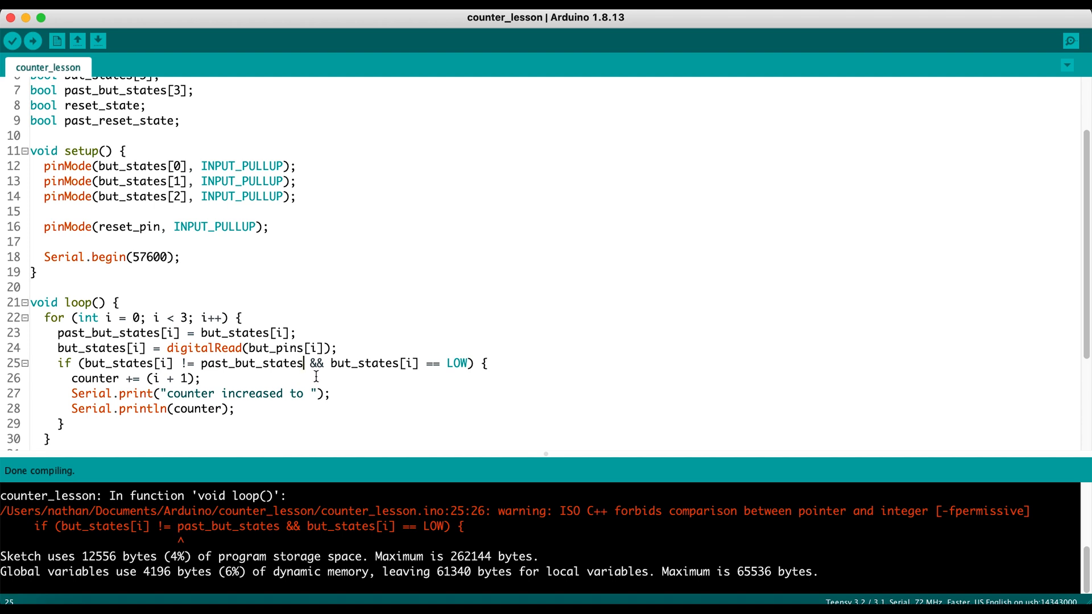
type("[i]")
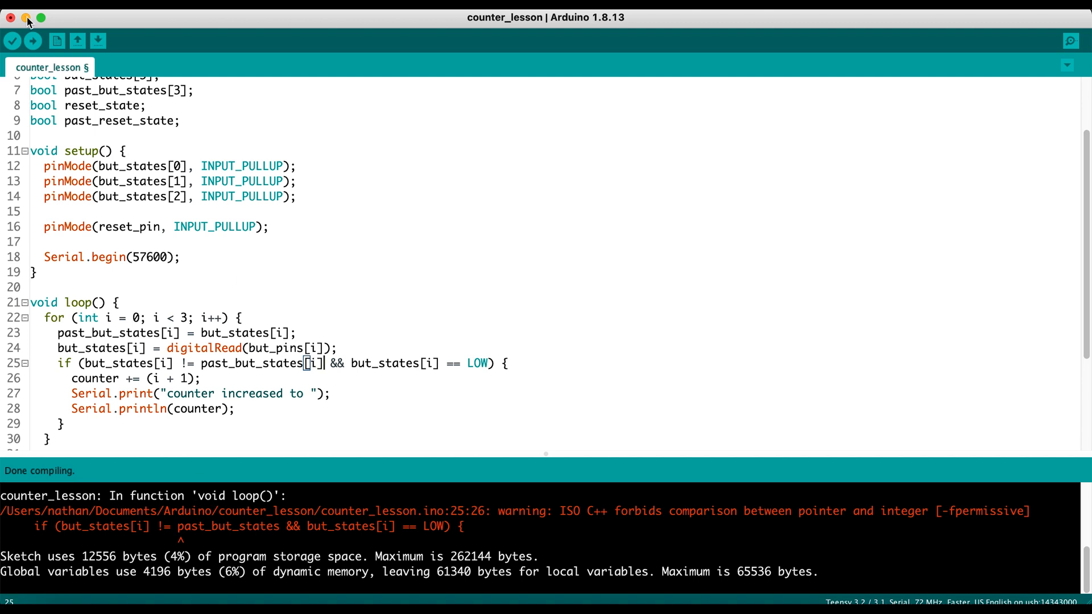
left_click(13, 40)
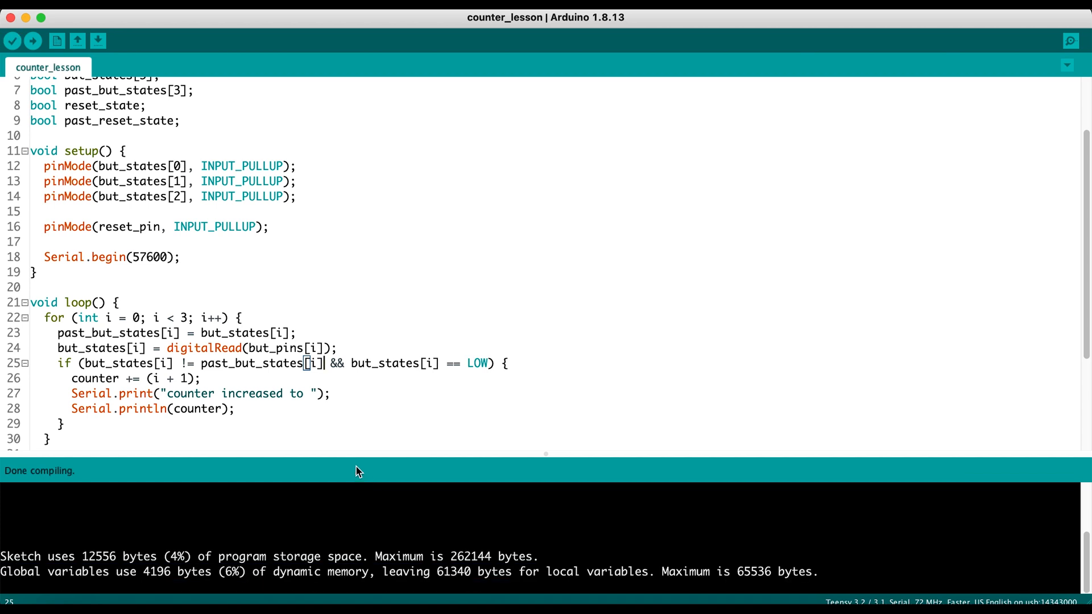
mouse_move(138, 116)
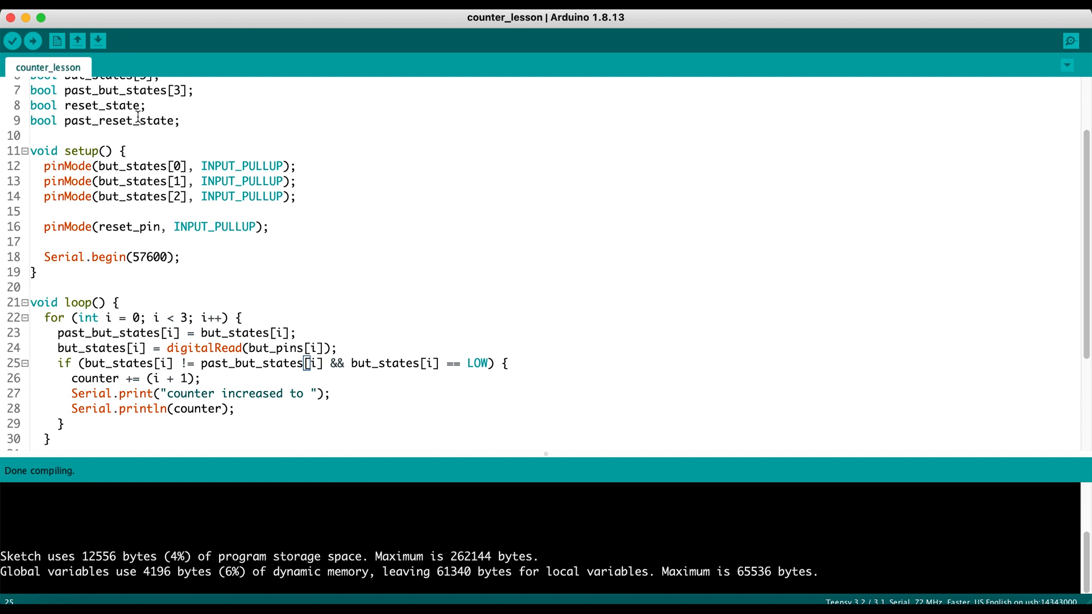